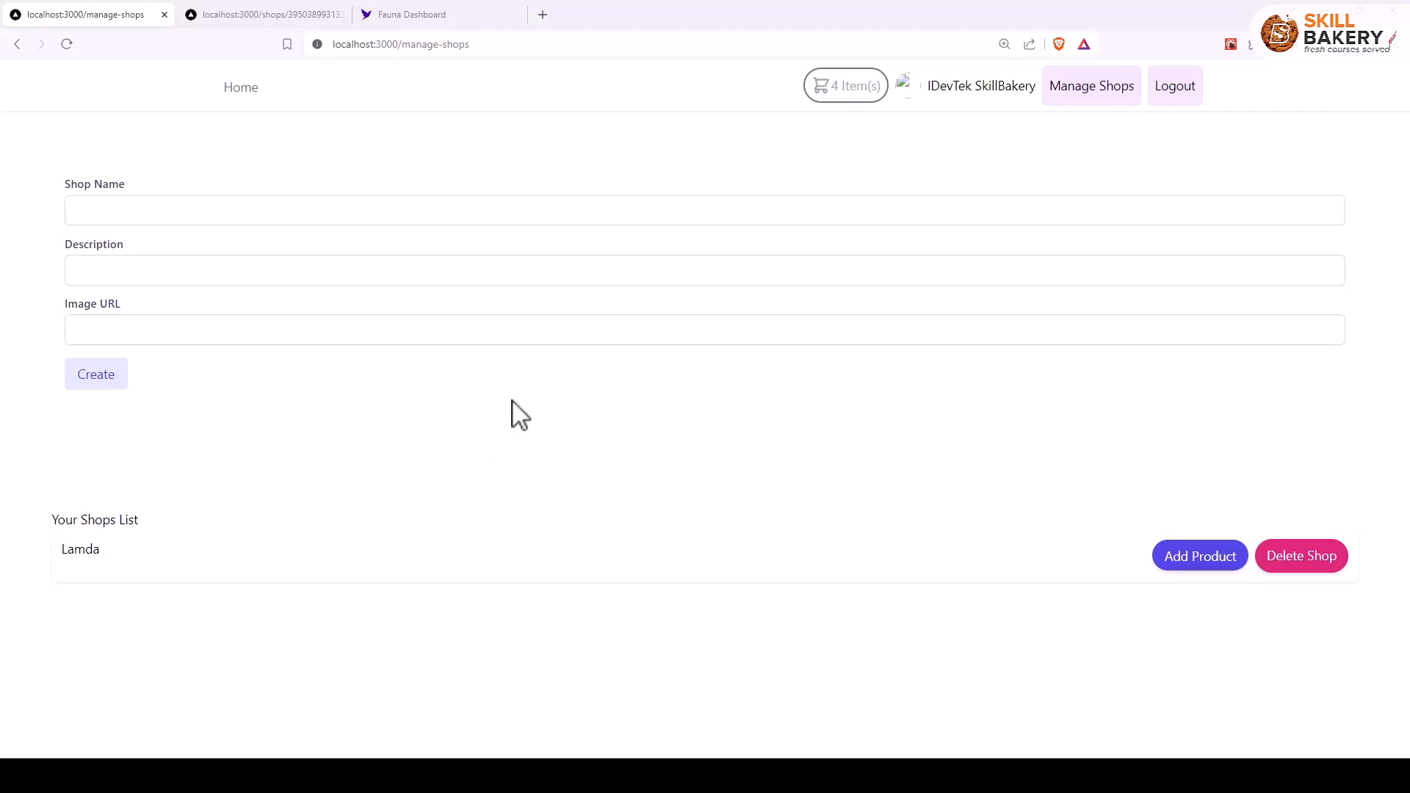
mouse_move(944, 590)
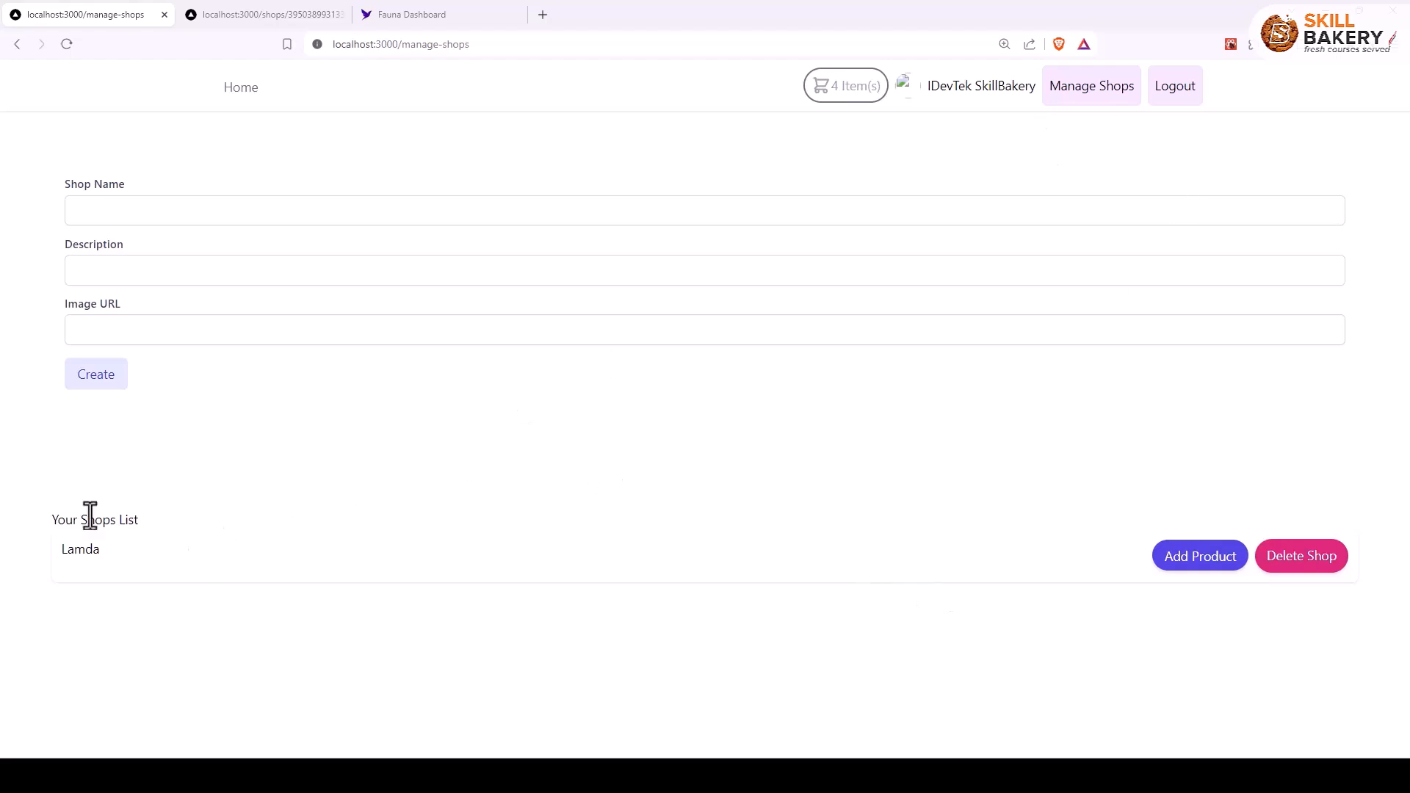
mouse_move(280, 417)
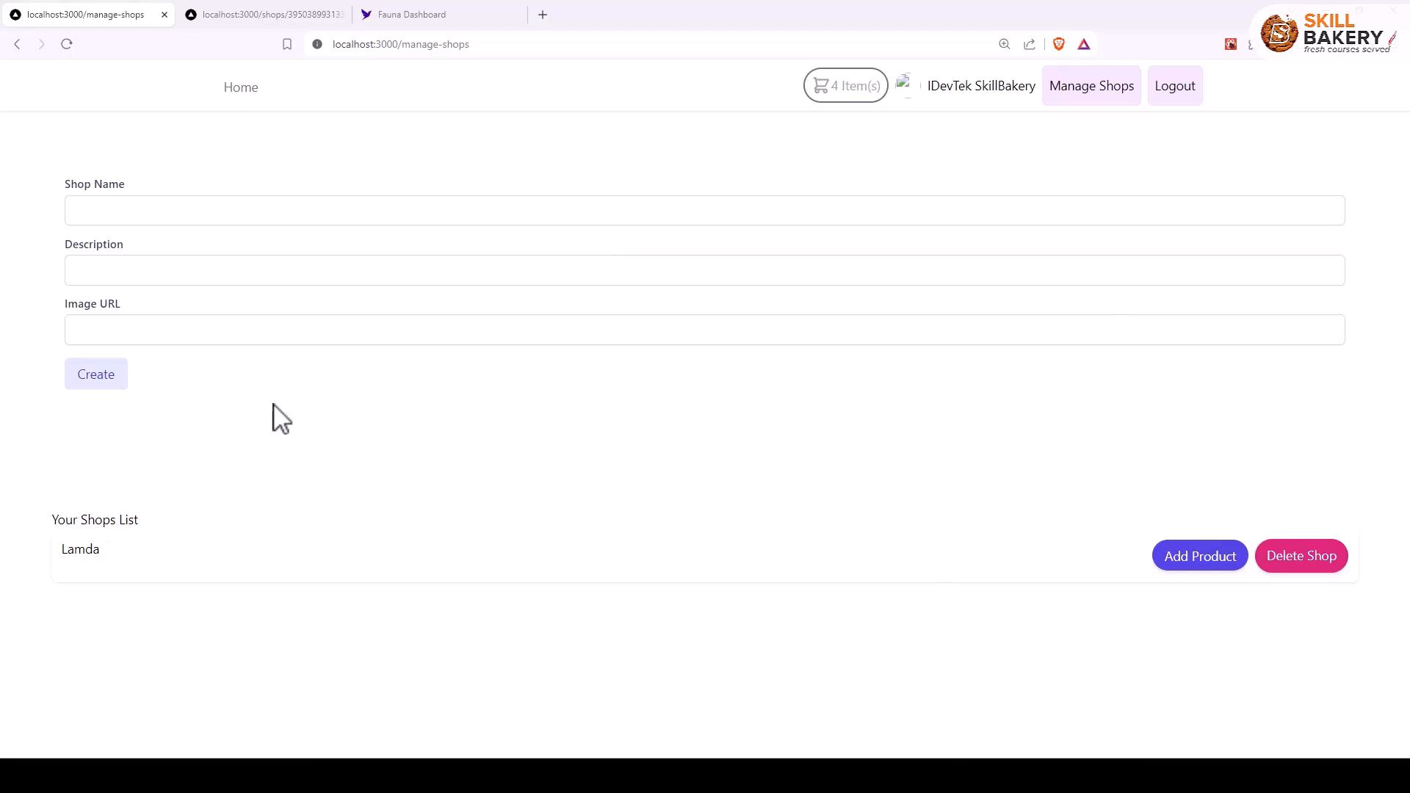
mouse_move(1055, 103)
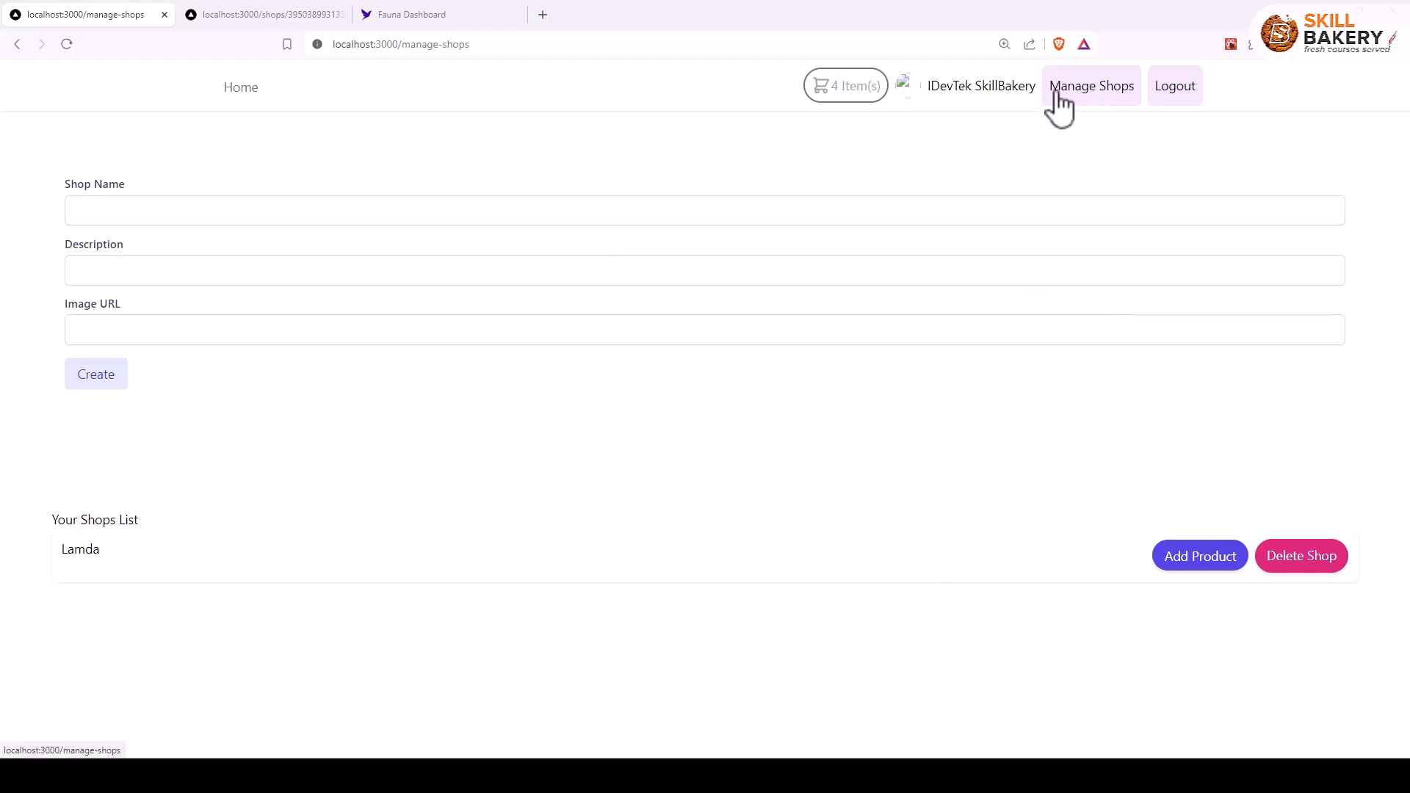
mouse_move(1129, 608)
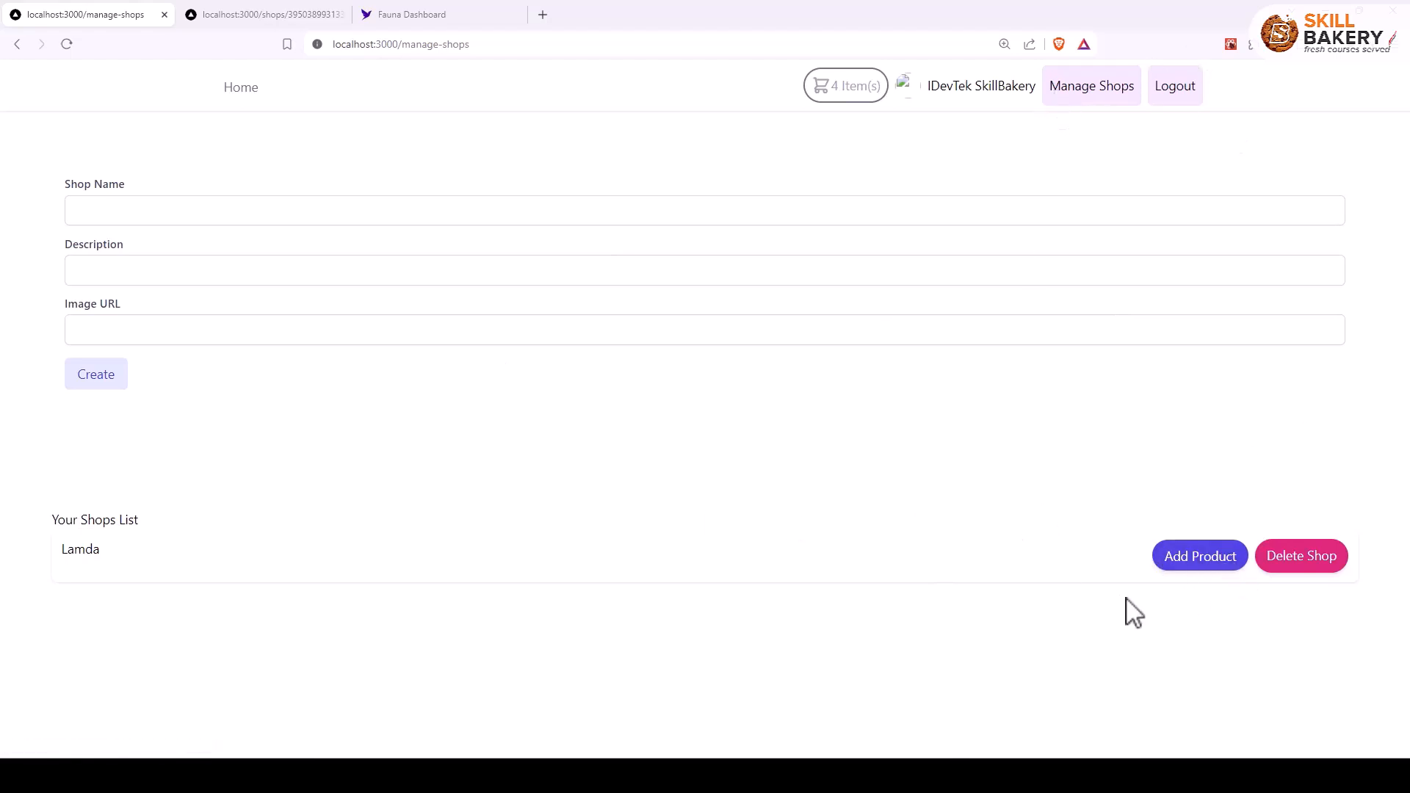
Step: View the shop's new-product page address, check the Product document in Fauna, and return to the ManageShops code
left_click(1200, 555)
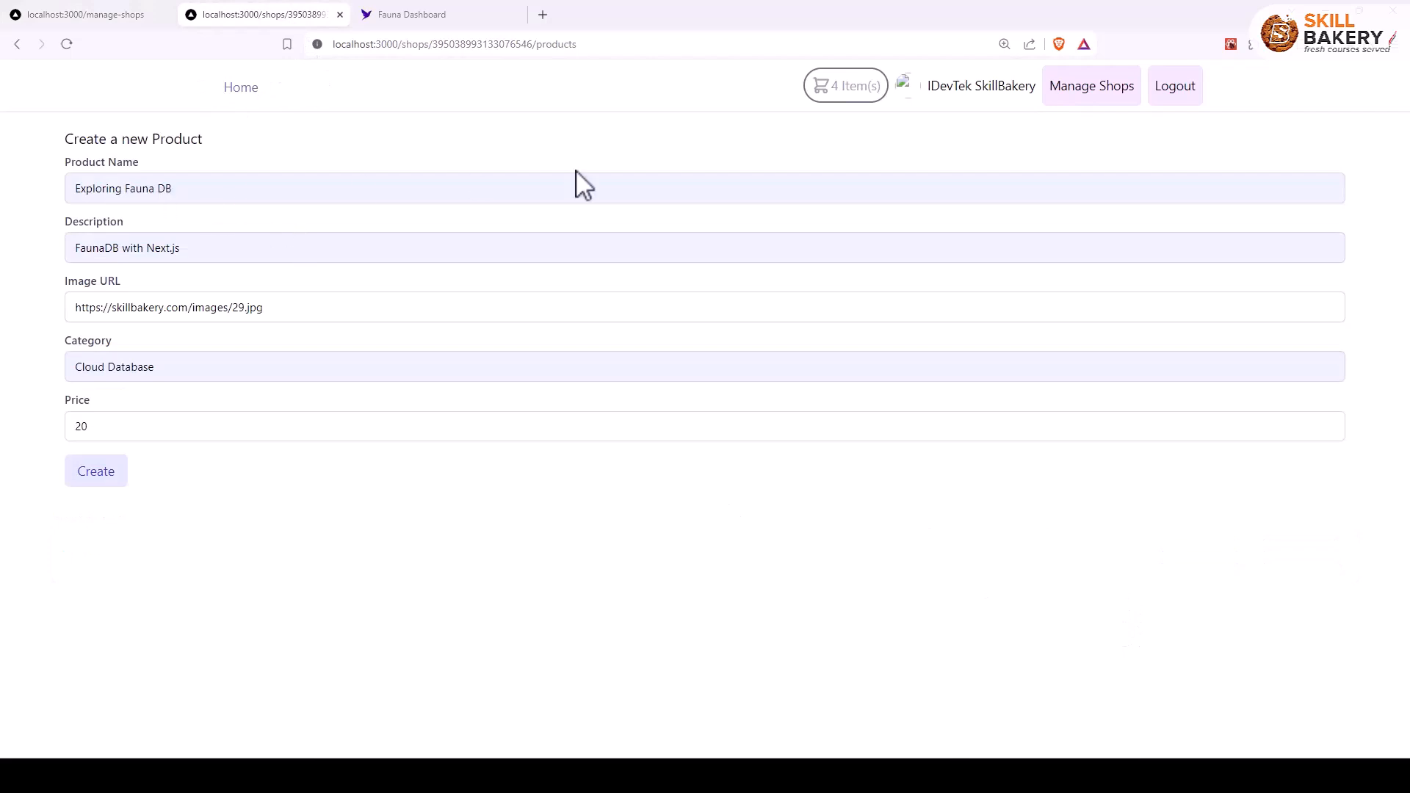
left_click(599, 44)
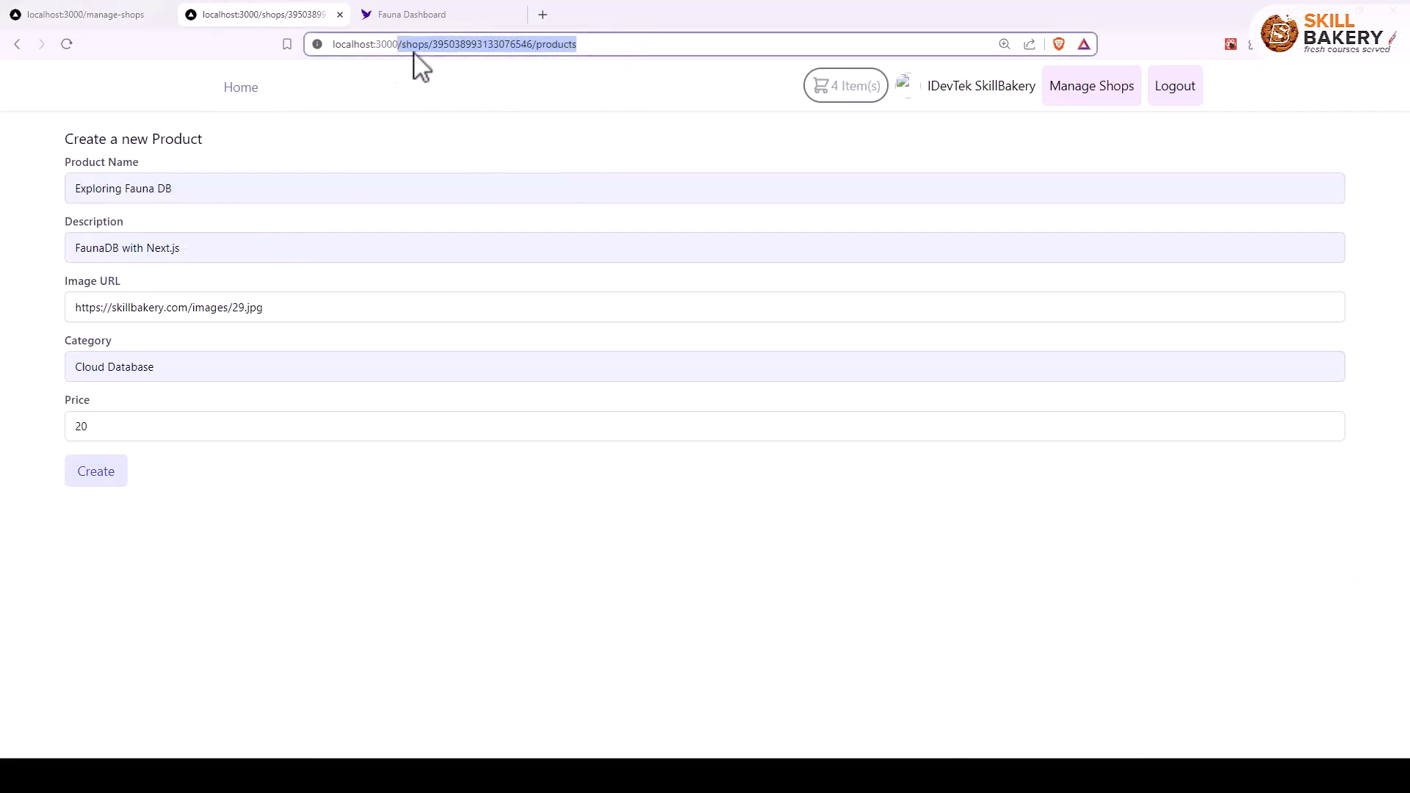
mouse_move(585, 52)
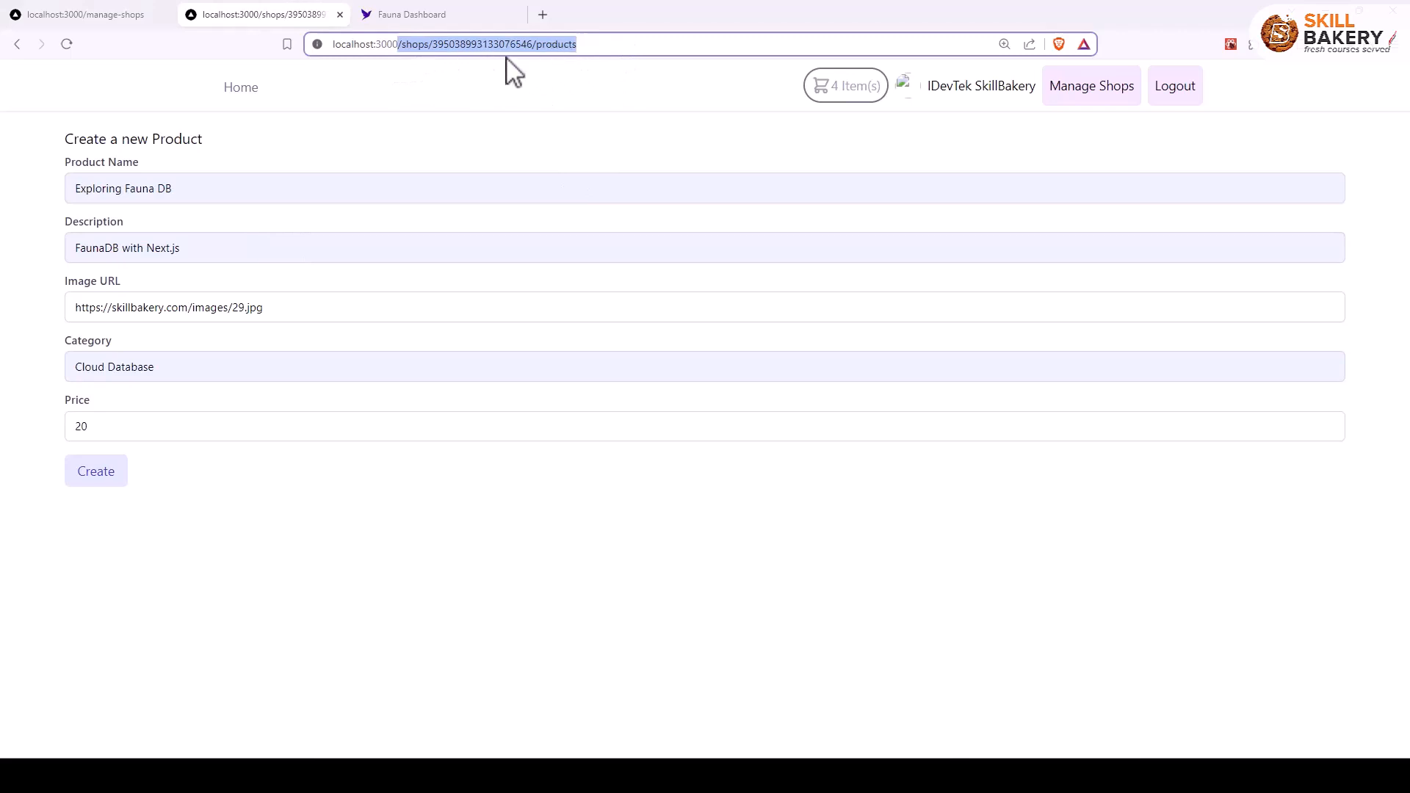
mouse_move(485, 57)
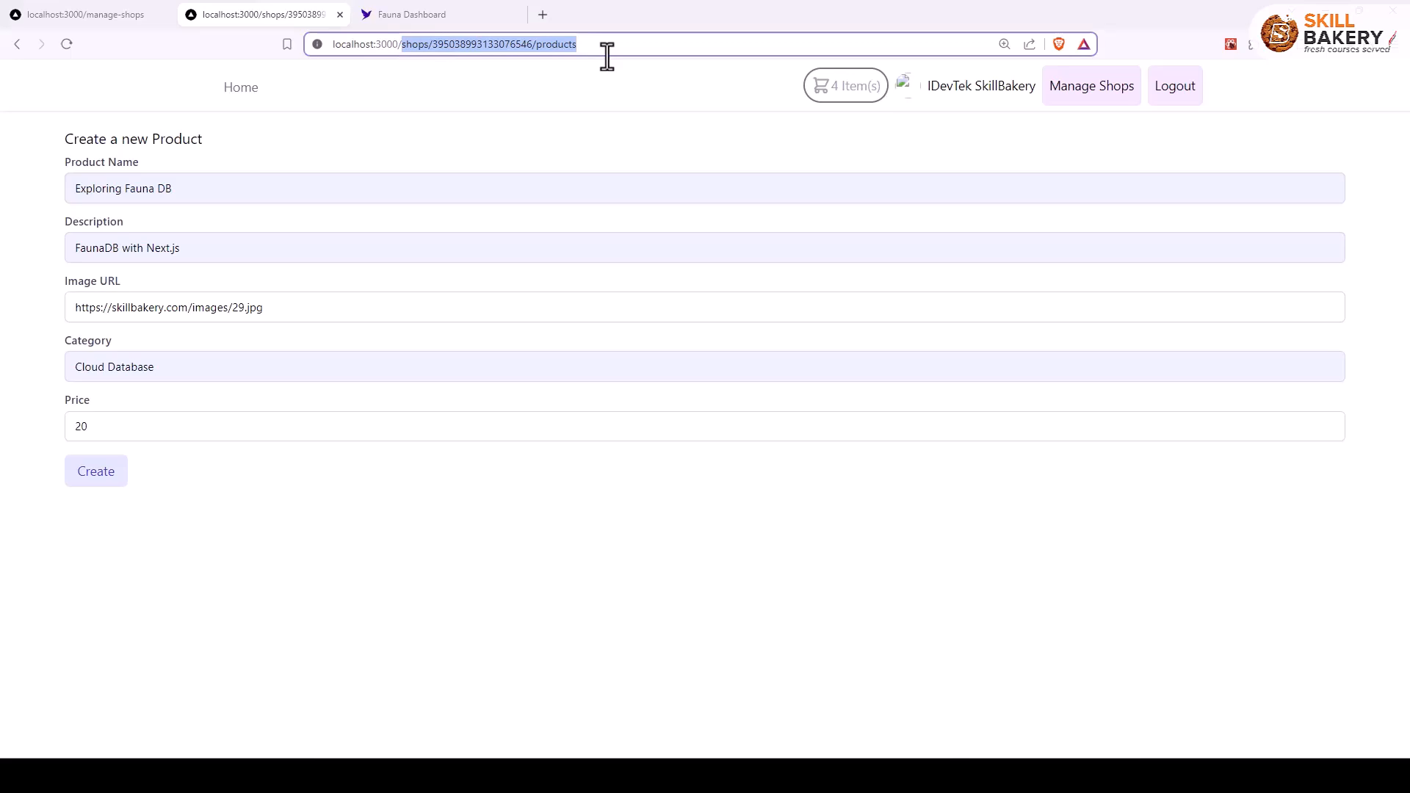
mouse_move(113, 416)
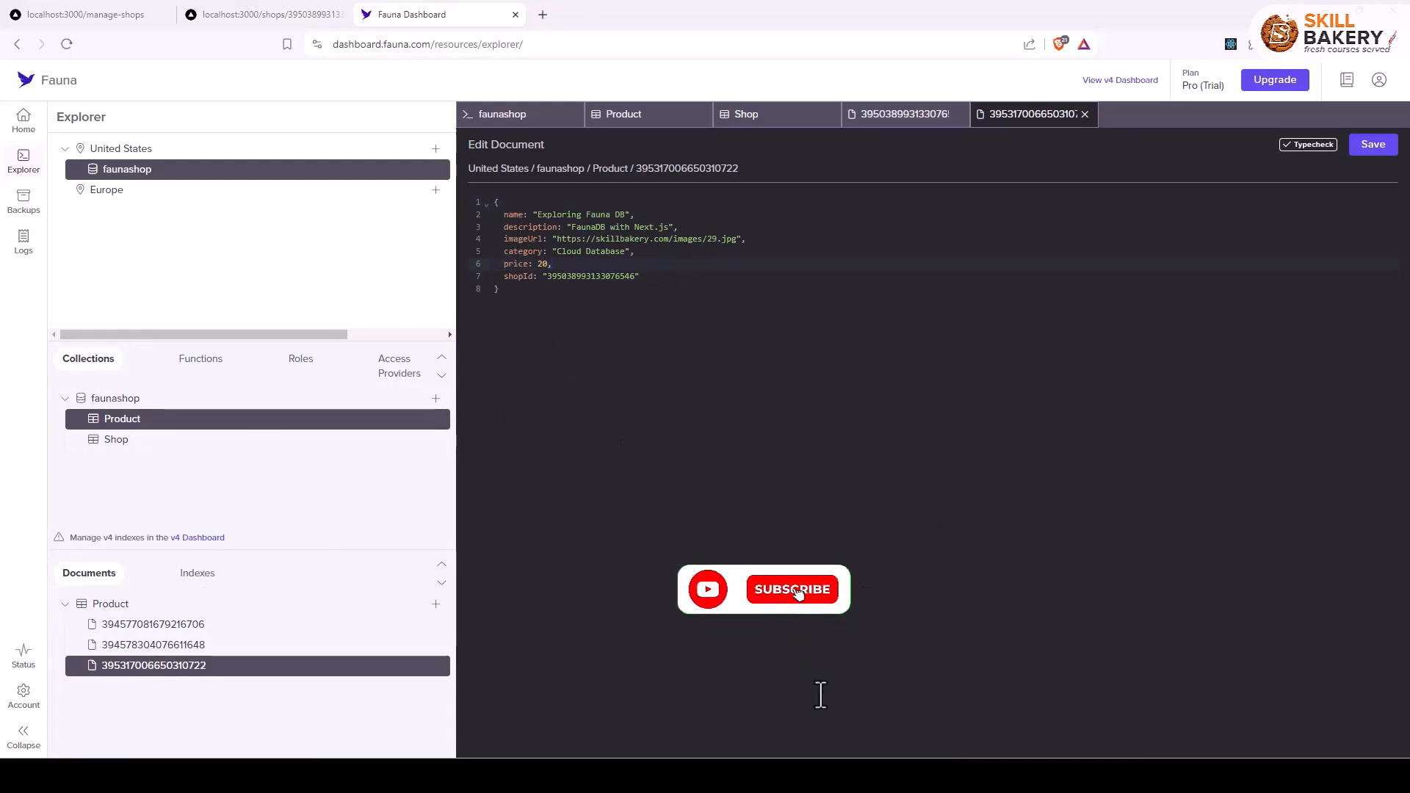
left_click(792, 589)
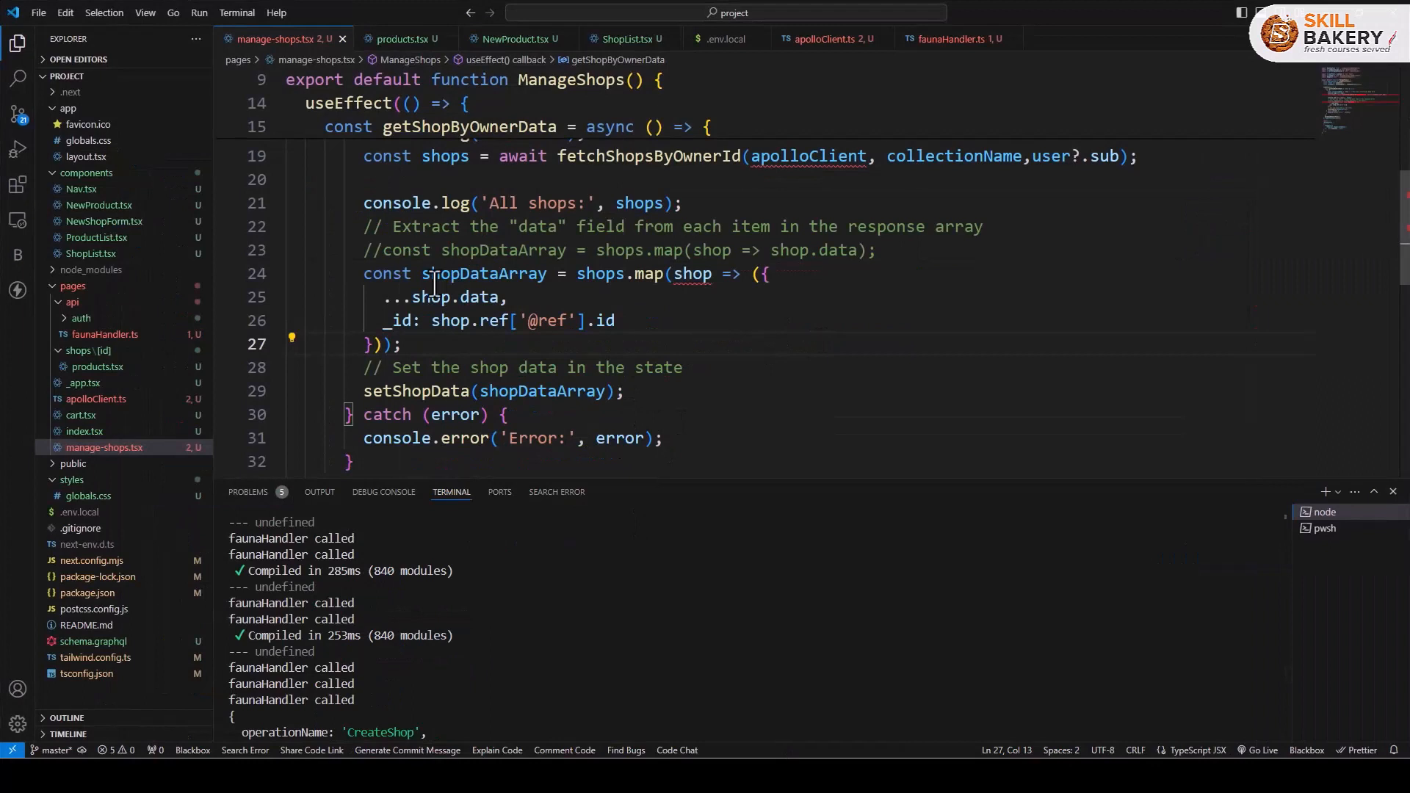
Step: Review the setShopData call assigning each shop's _id and follow the rendered ShopList into ShopList.tsx
left_click_drag(363, 273, 402, 344)
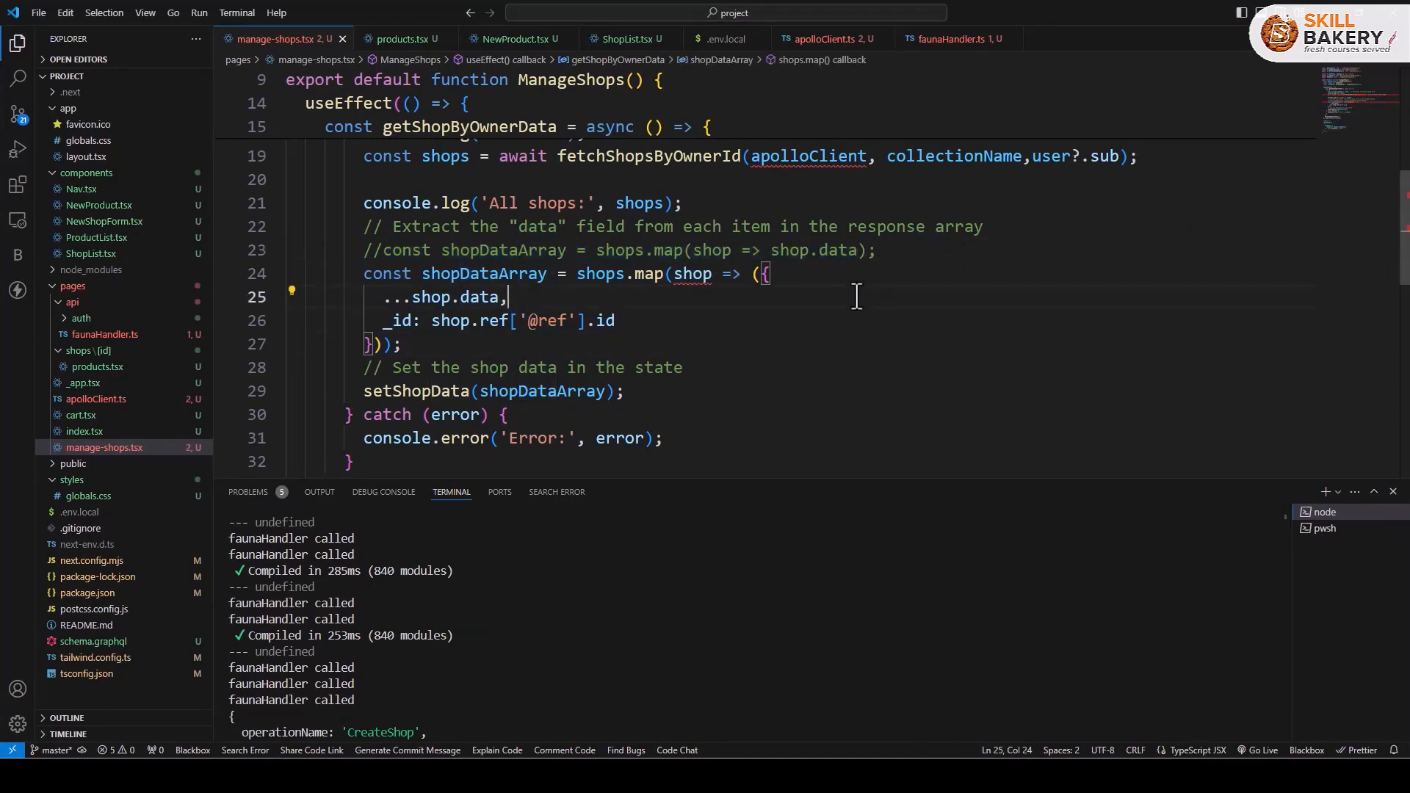
left_click(629, 321)
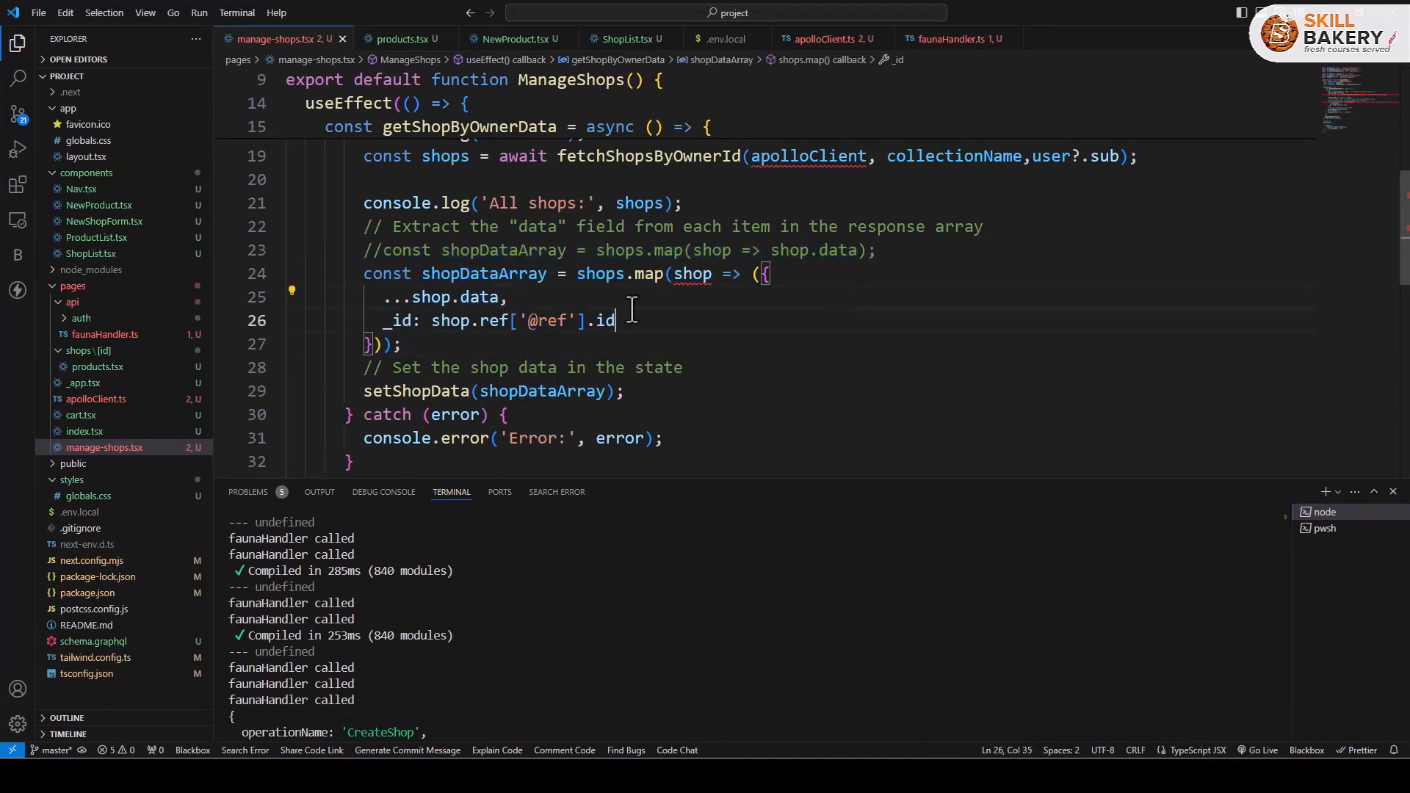
left_click(488, 367)
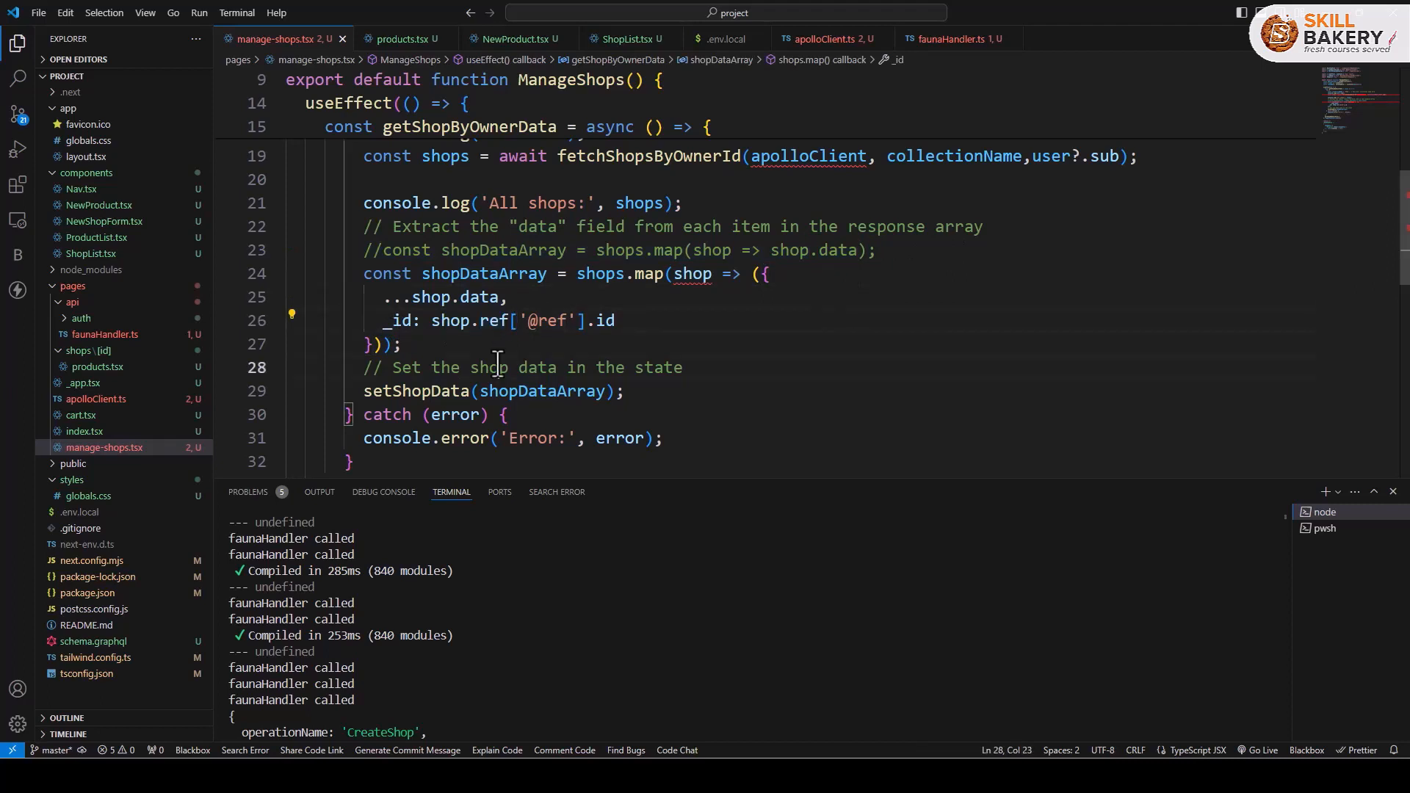
left_click_drag(363, 273, 617, 321)
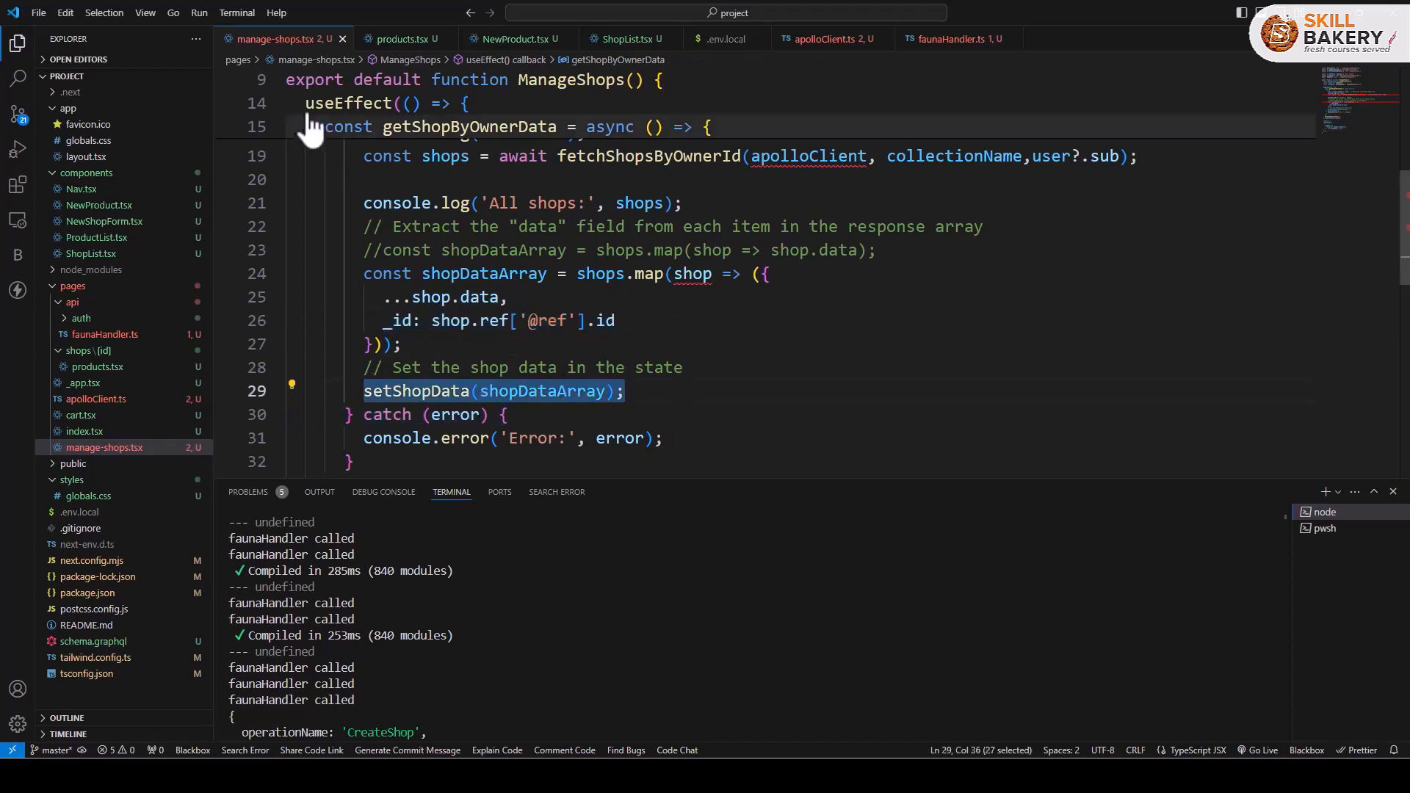
scroll("down", 3)
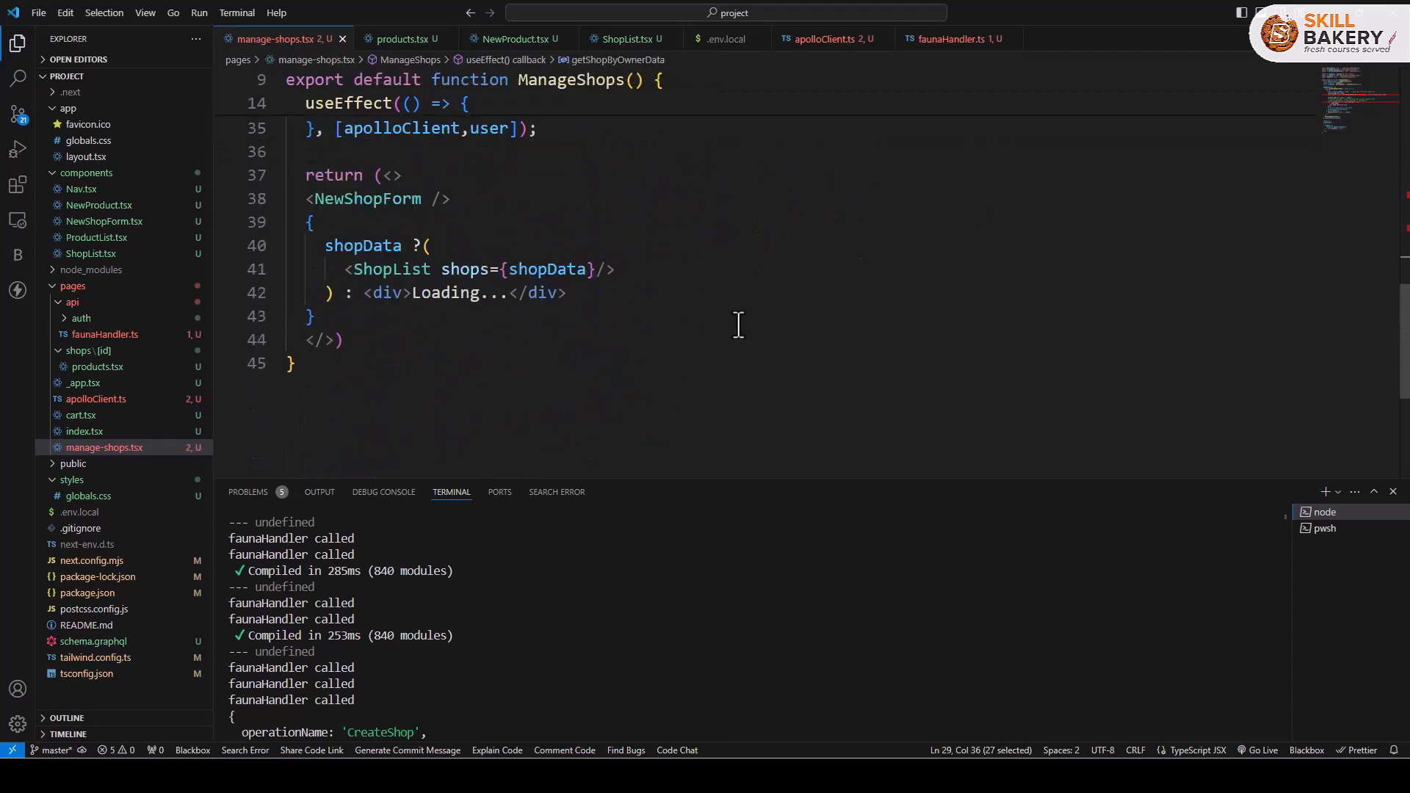
double_click(391, 270)
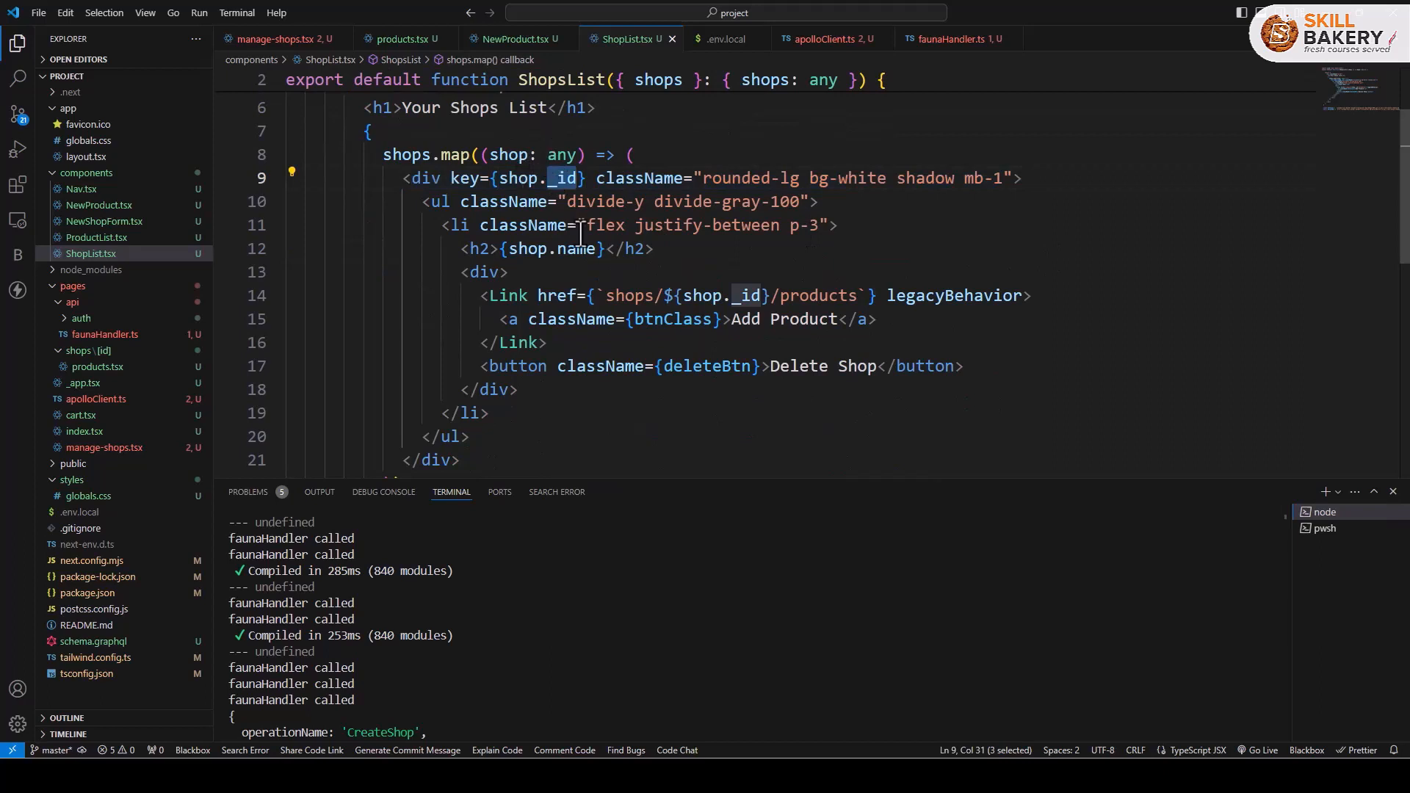
left_click_drag(482, 295, 547, 342)
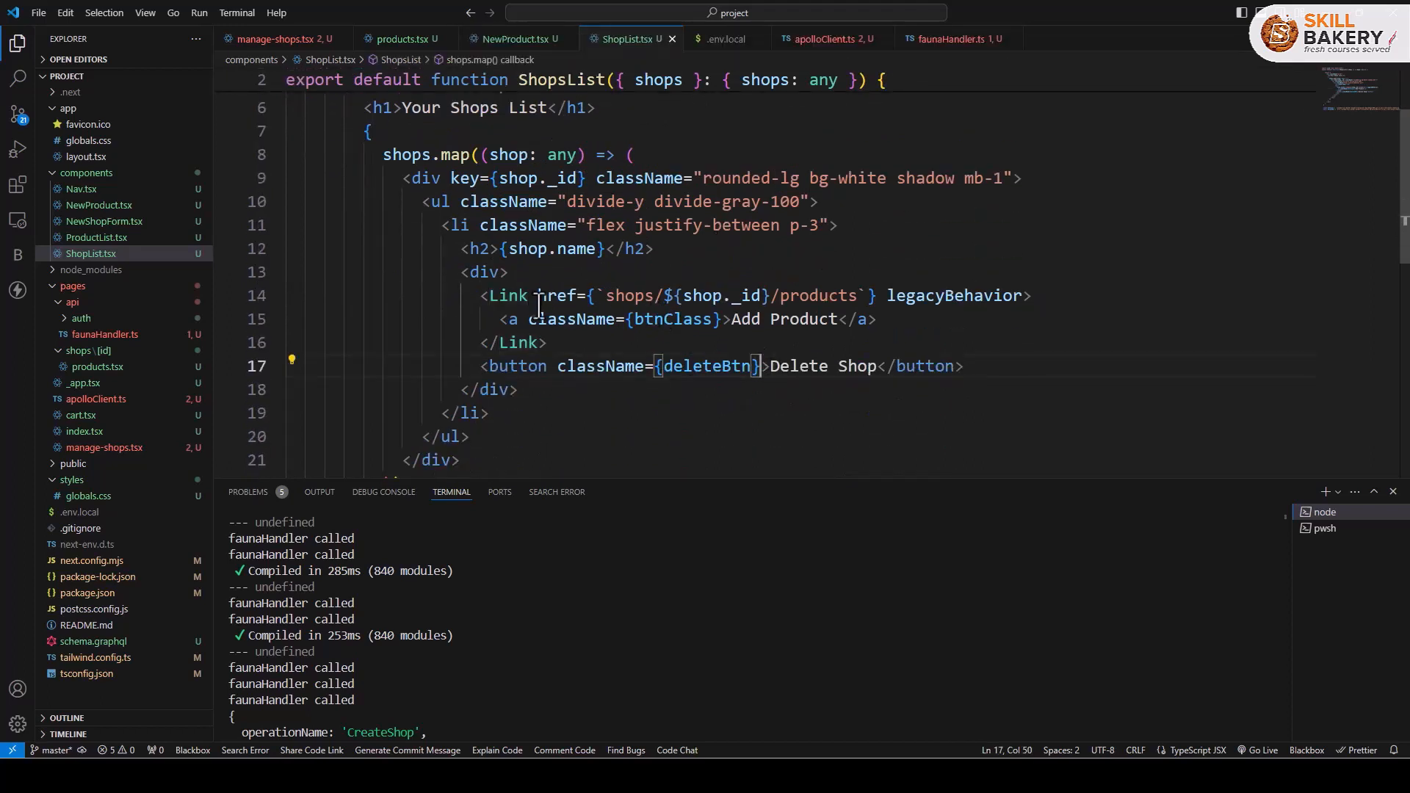
left_click_drag(533, 296, 886, 295)
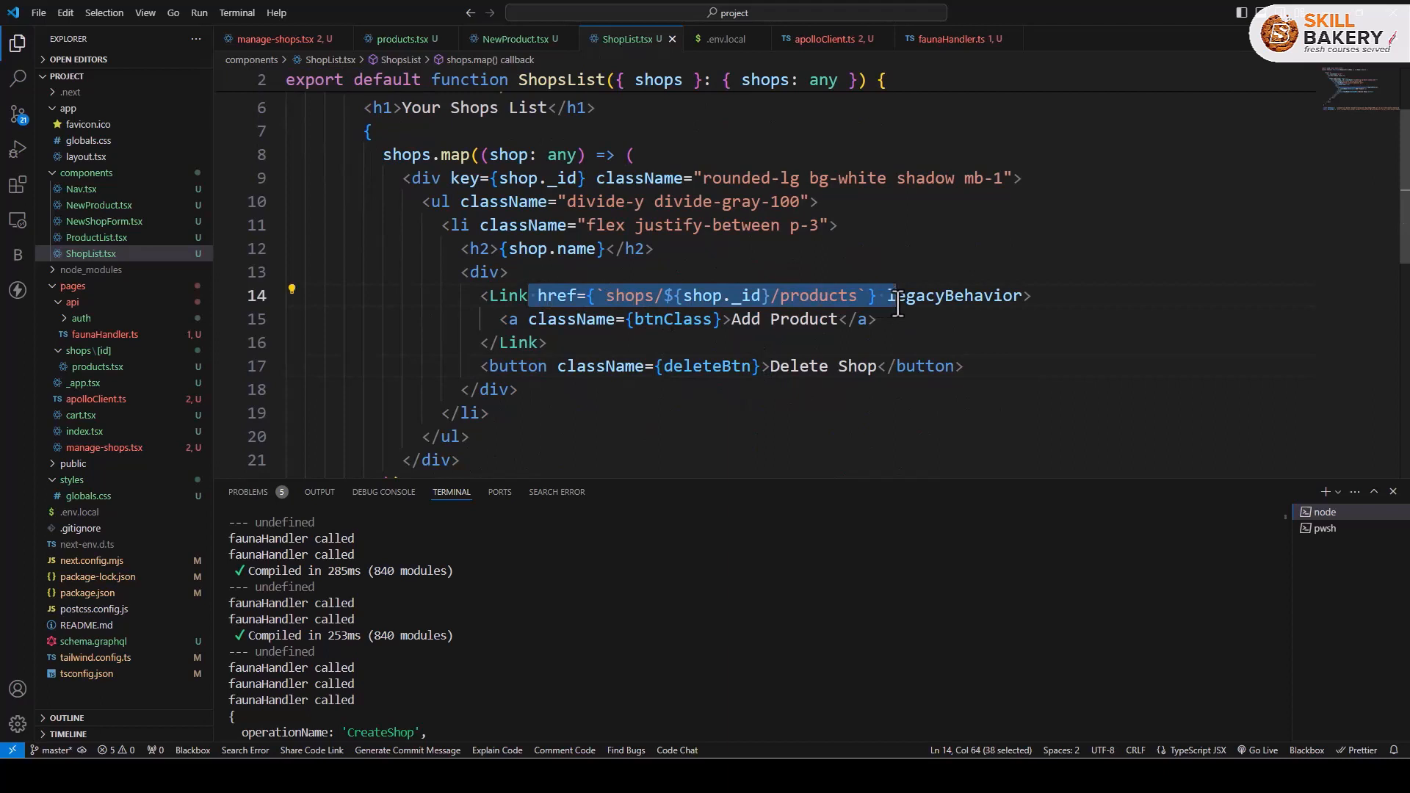
double_click(629, 295)
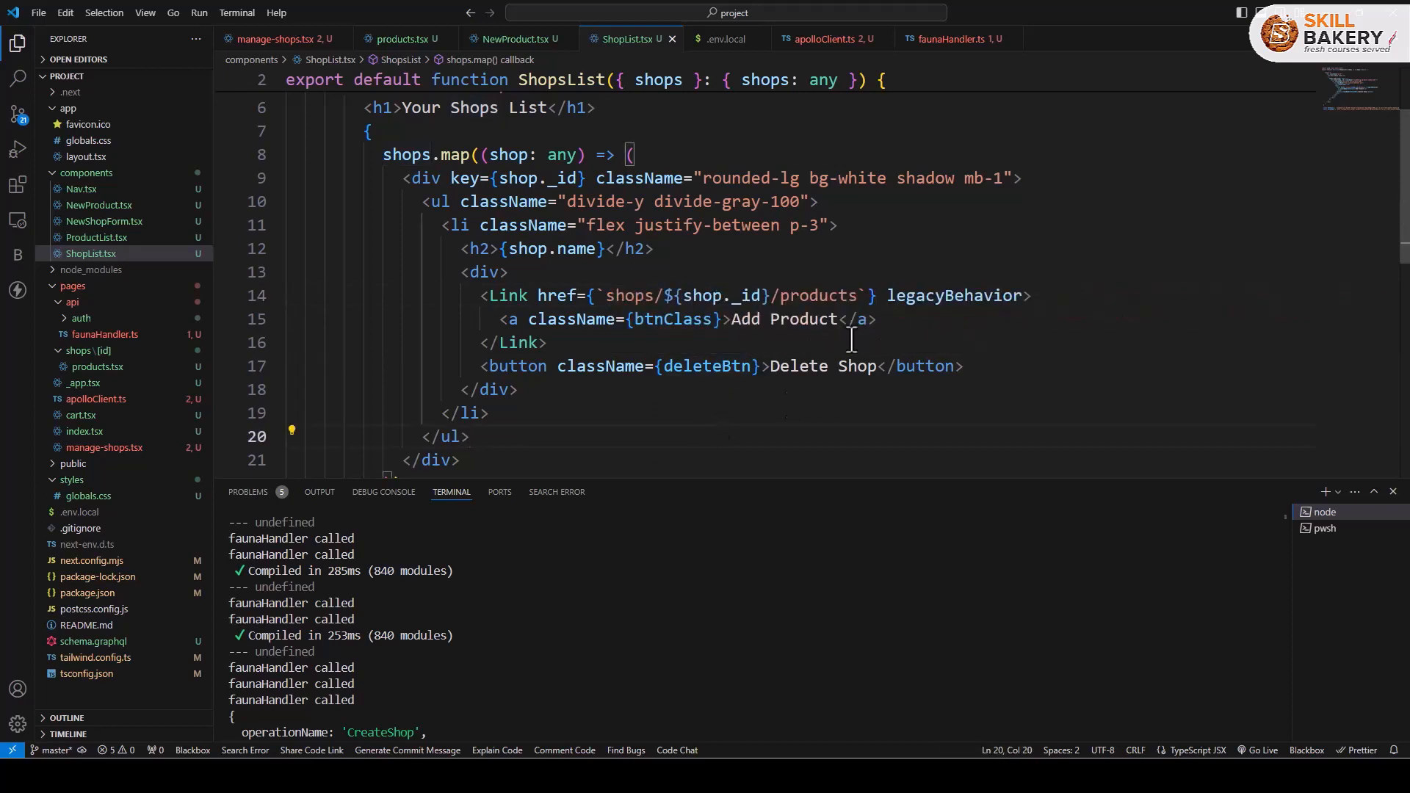
double_click(818, 295)
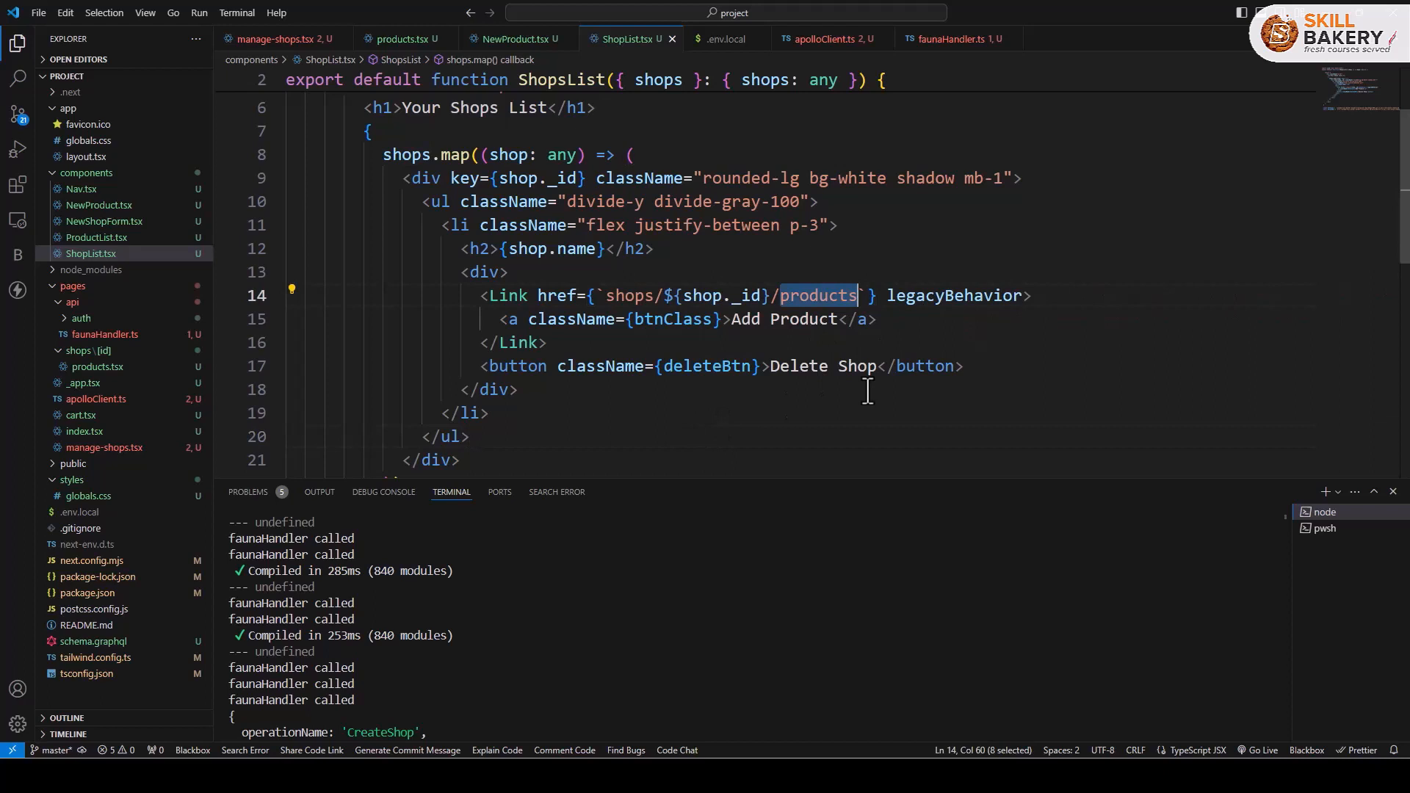
left_click_drag(860, 295, 602, 295)
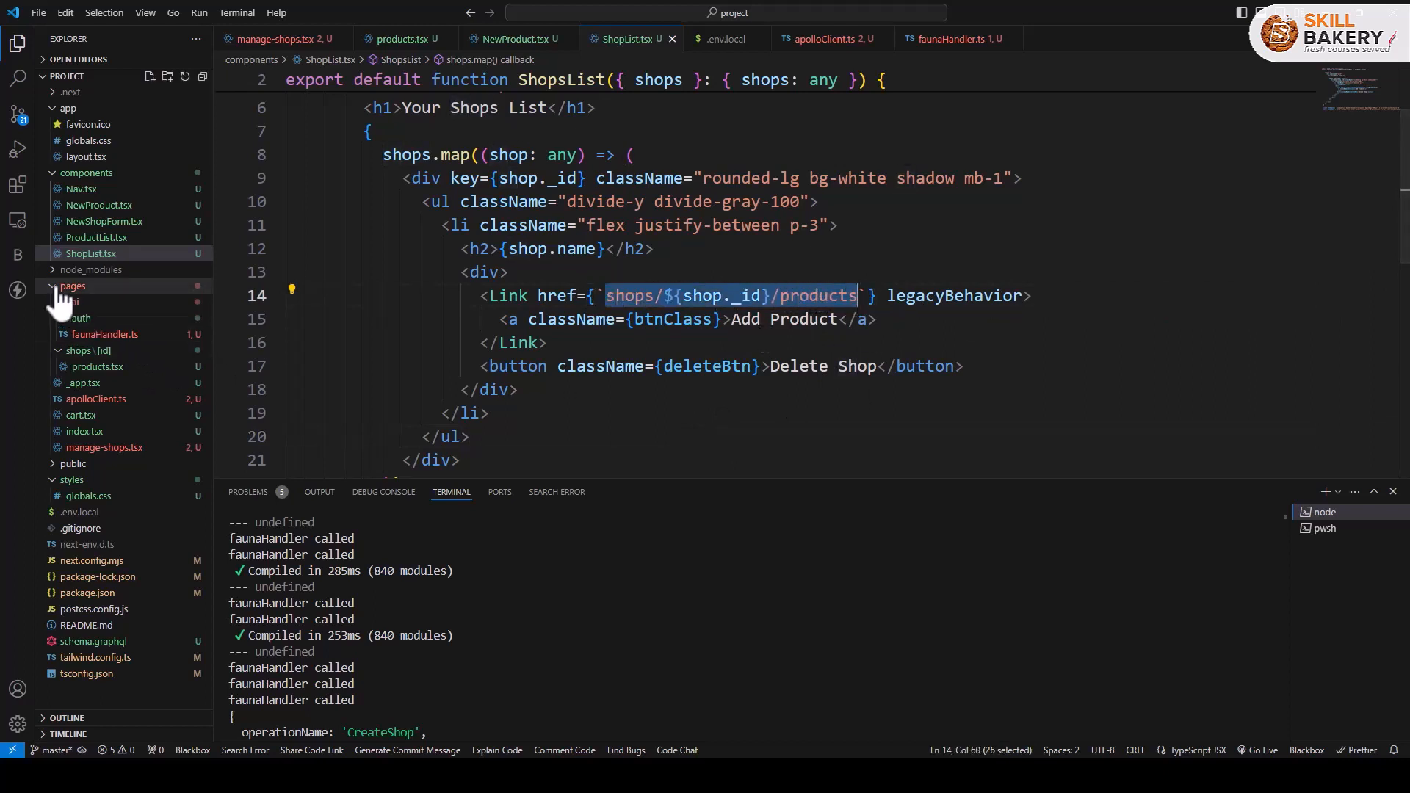
left_click(72, 285)
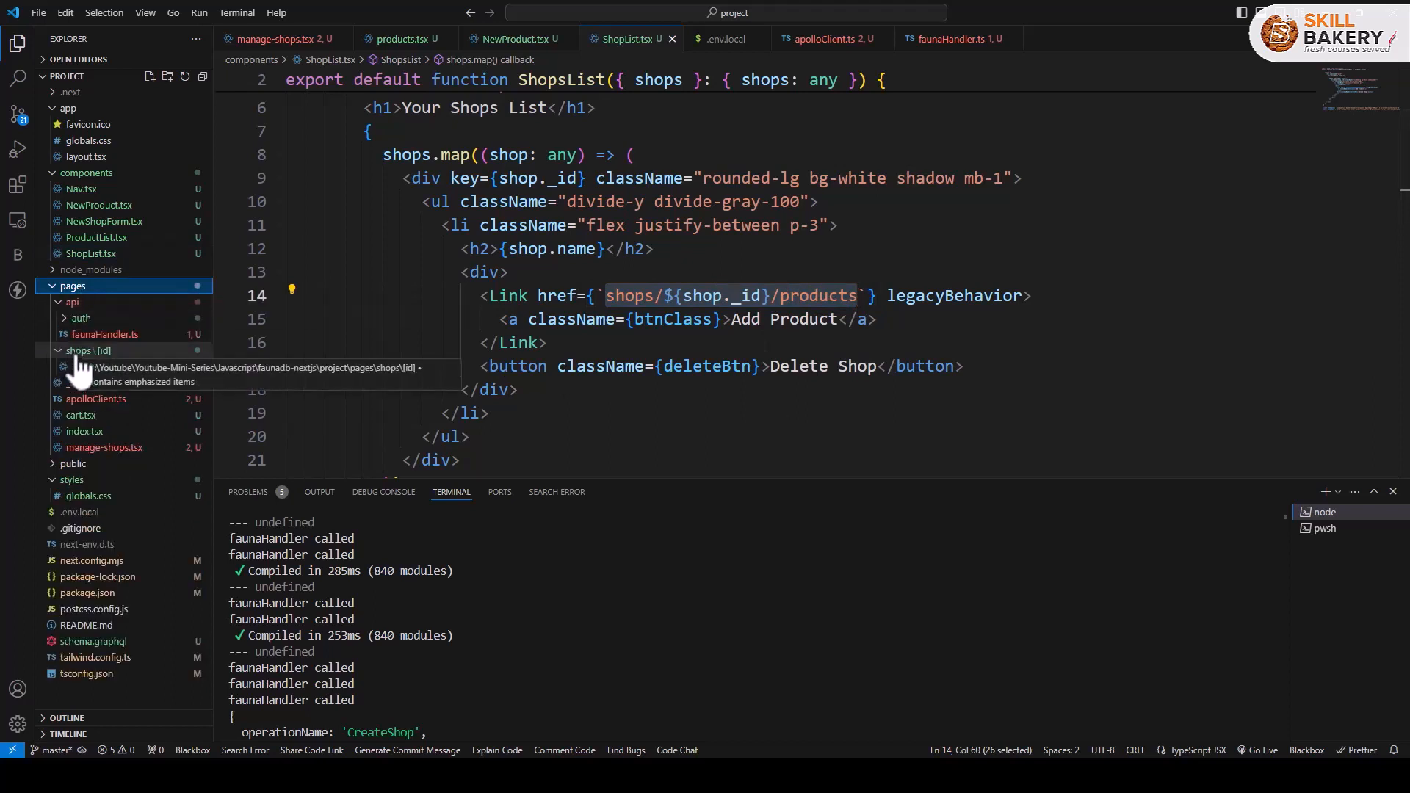
left_click(88, 349)
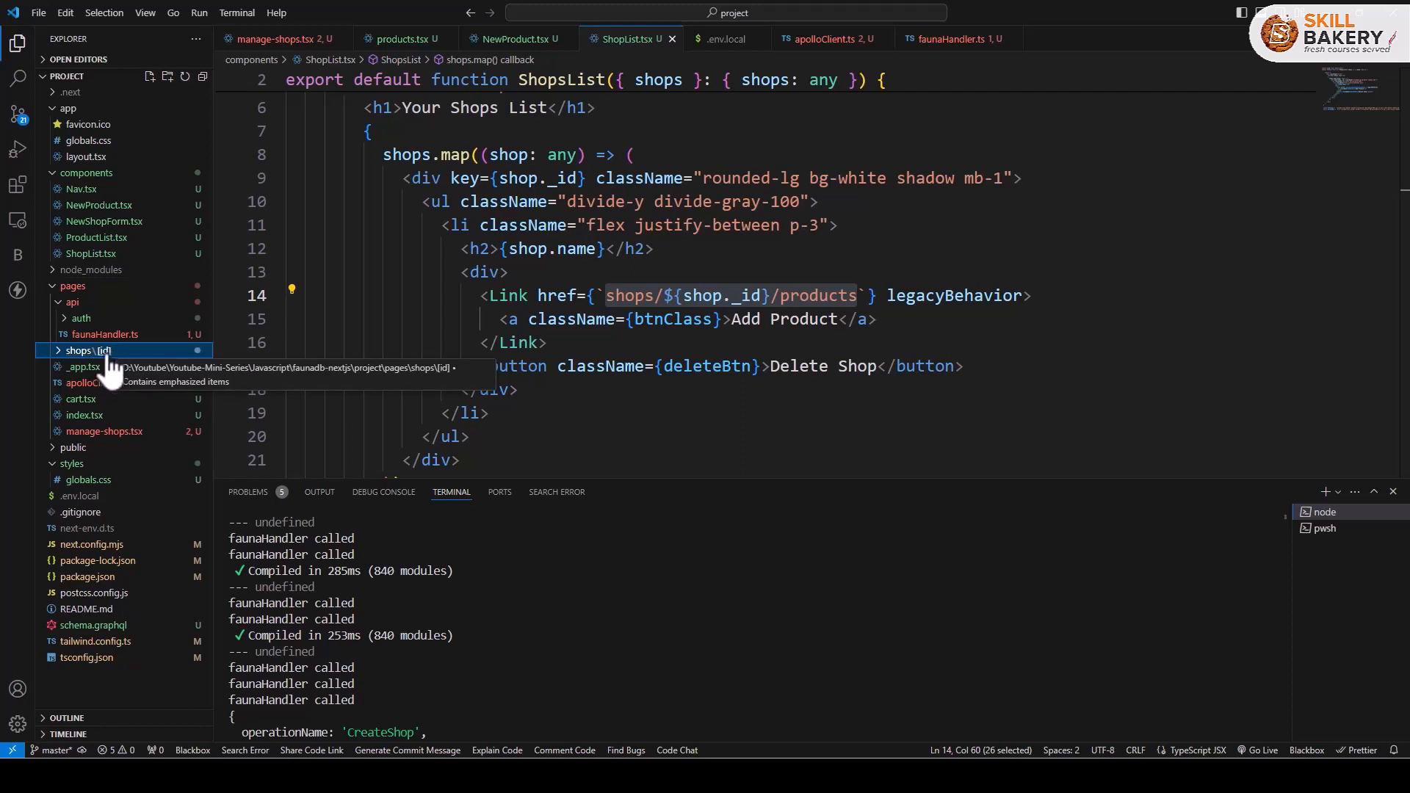
left_click(81, 350)
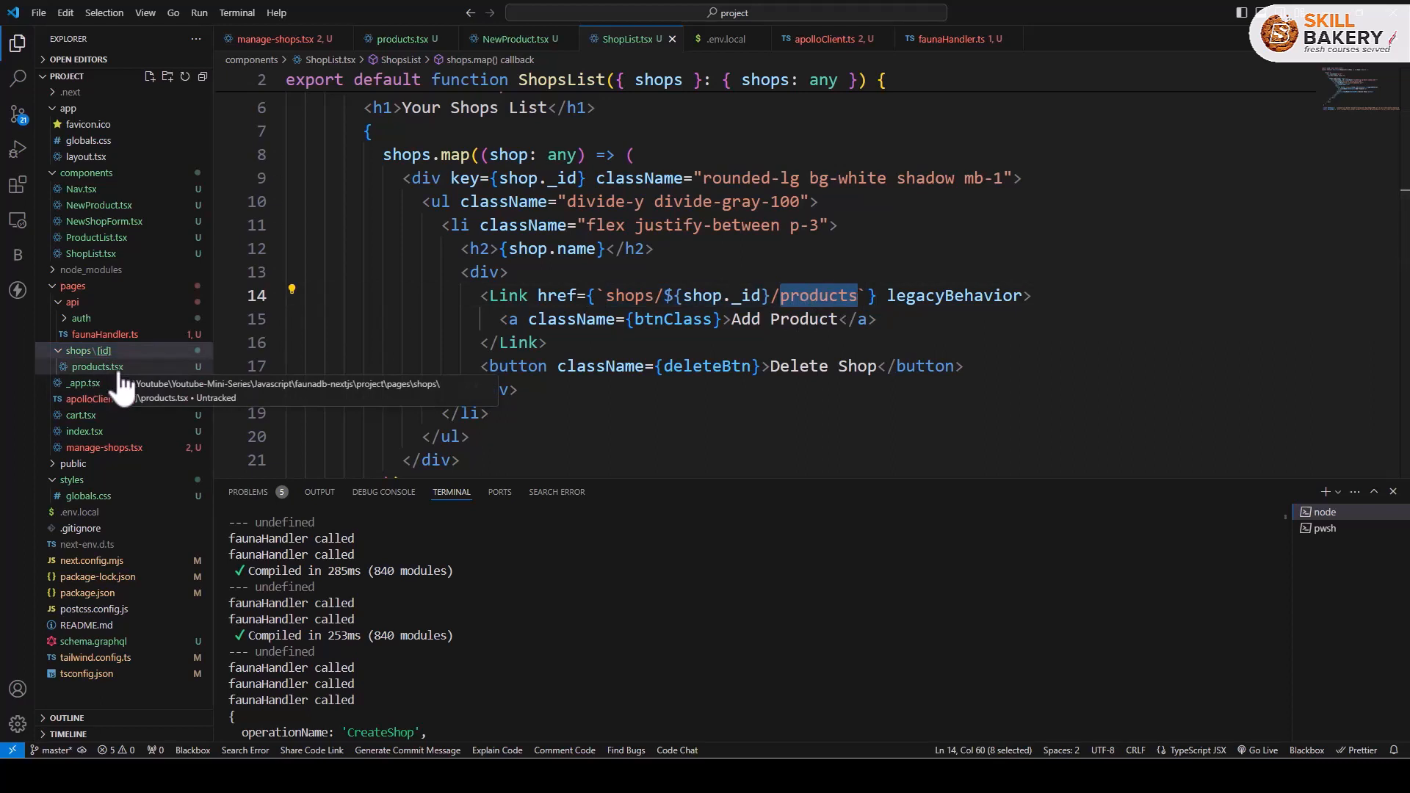
Step: Review products.tsx's useRouter import and the shop id read from the router query, then move to NewProduct.tsx
left_click(97, 367)
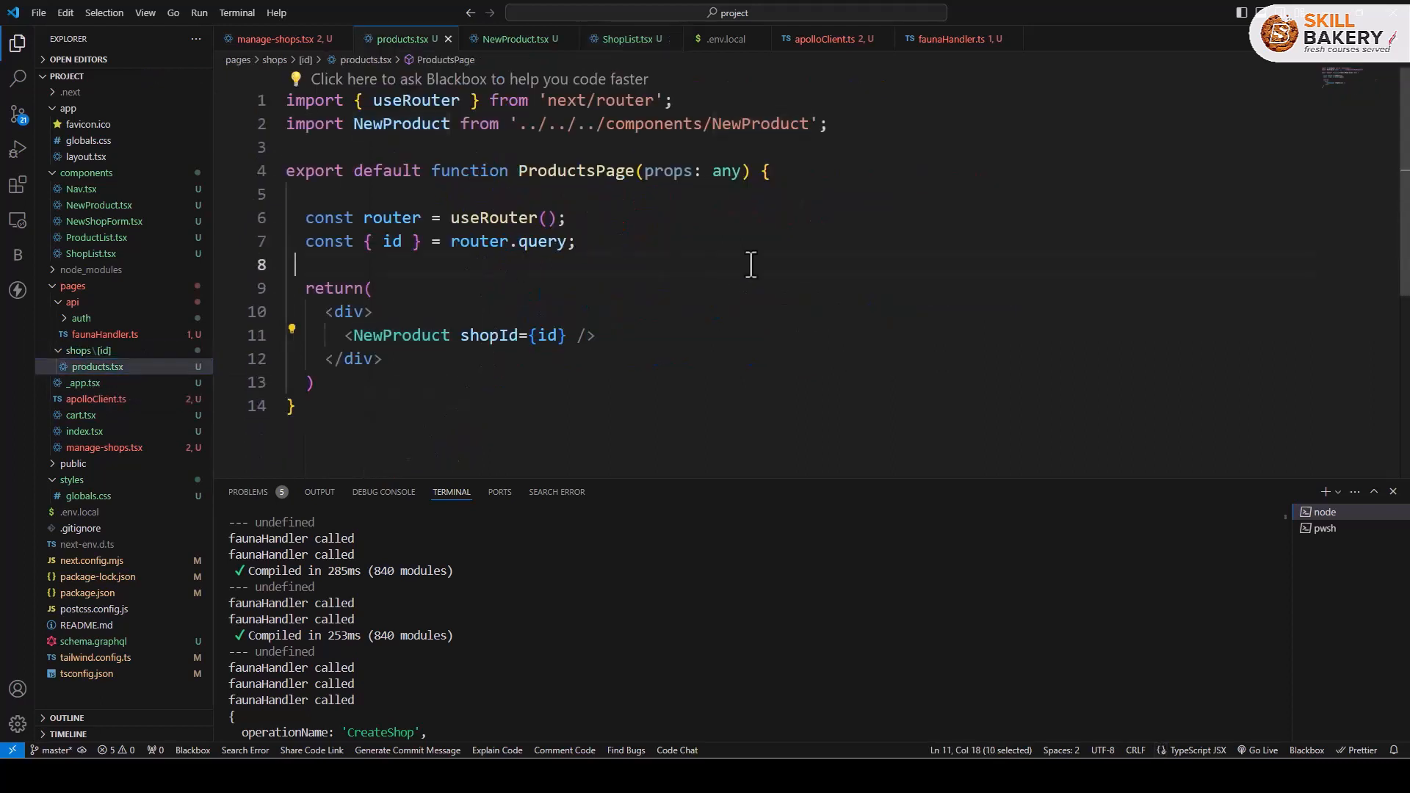
left_click(396, 100)
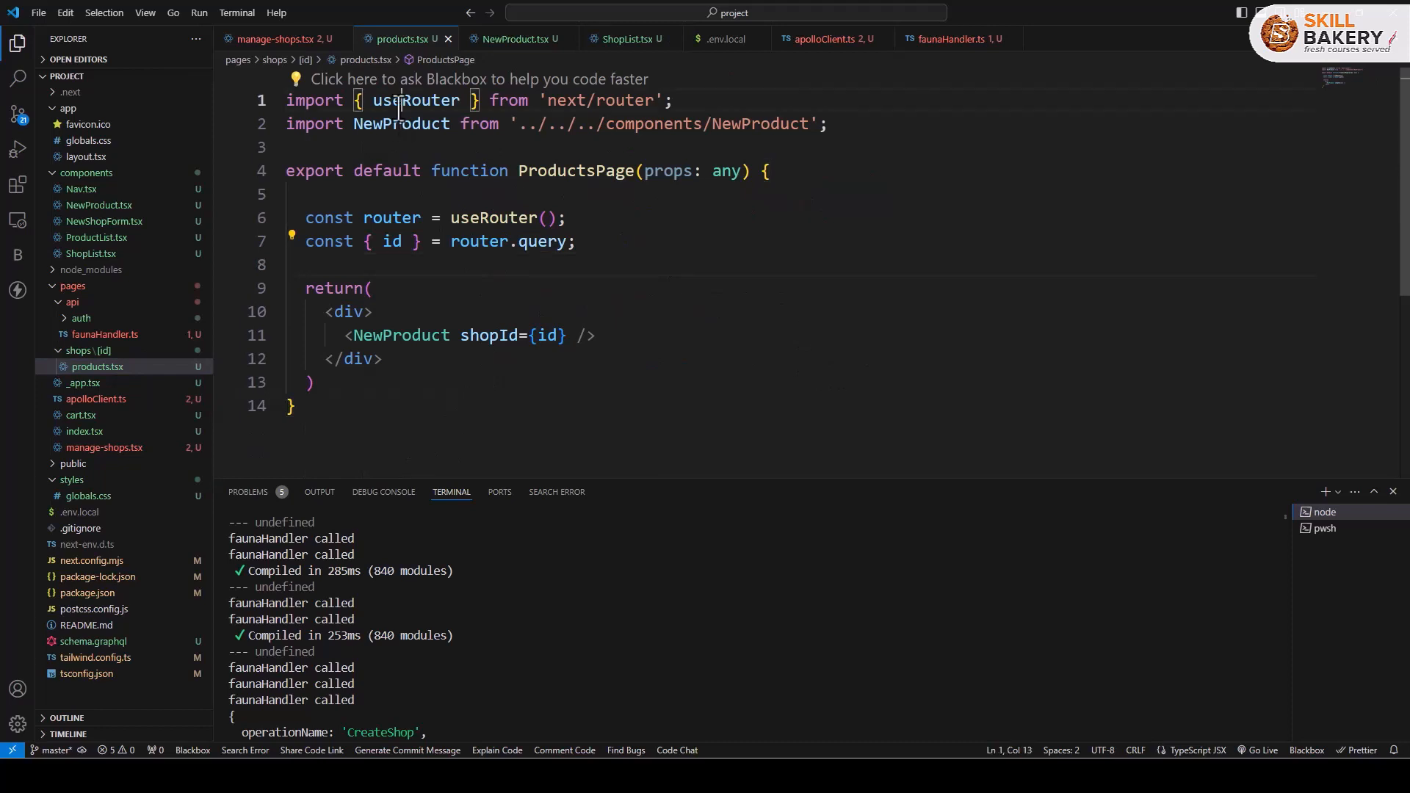
double_click(759, 124)
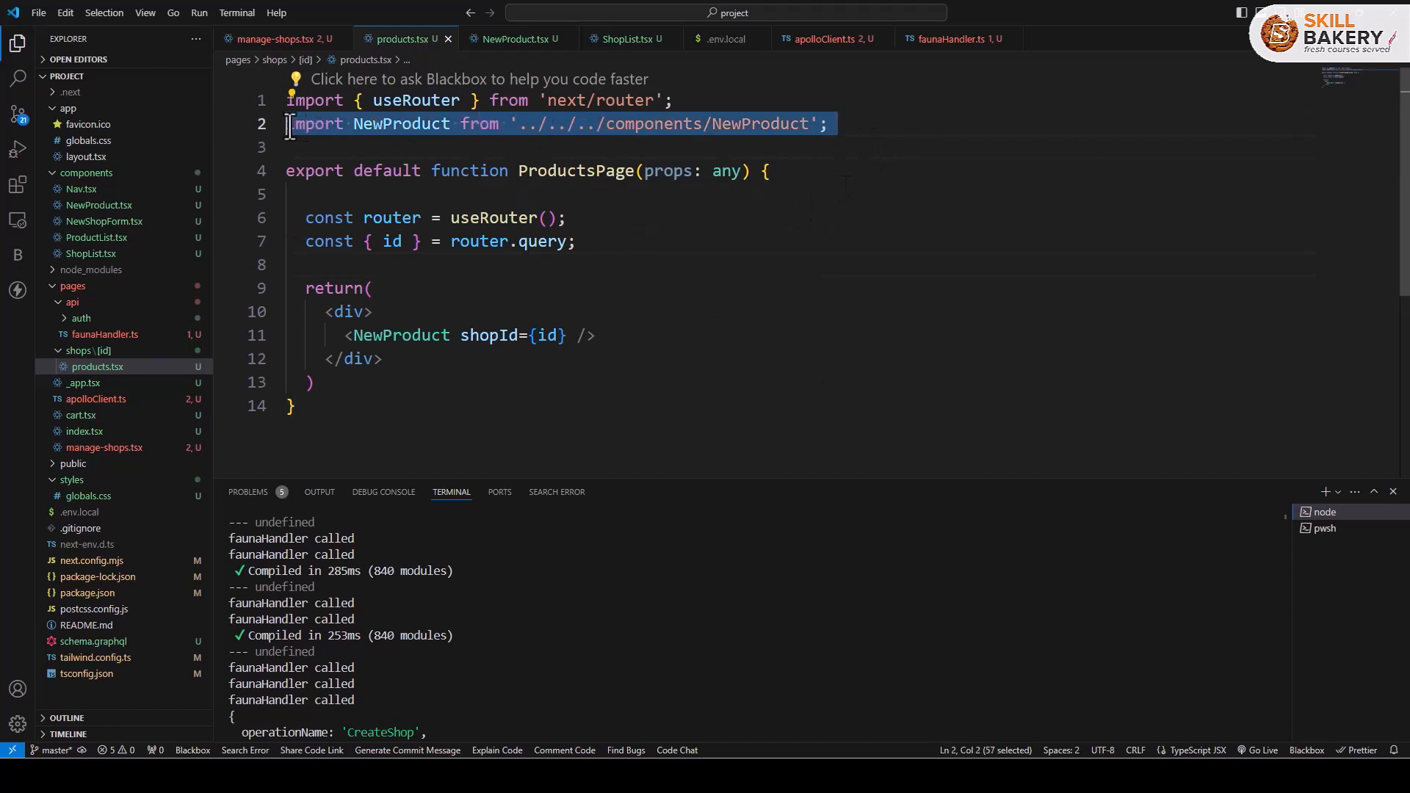
left_click(570, 218)
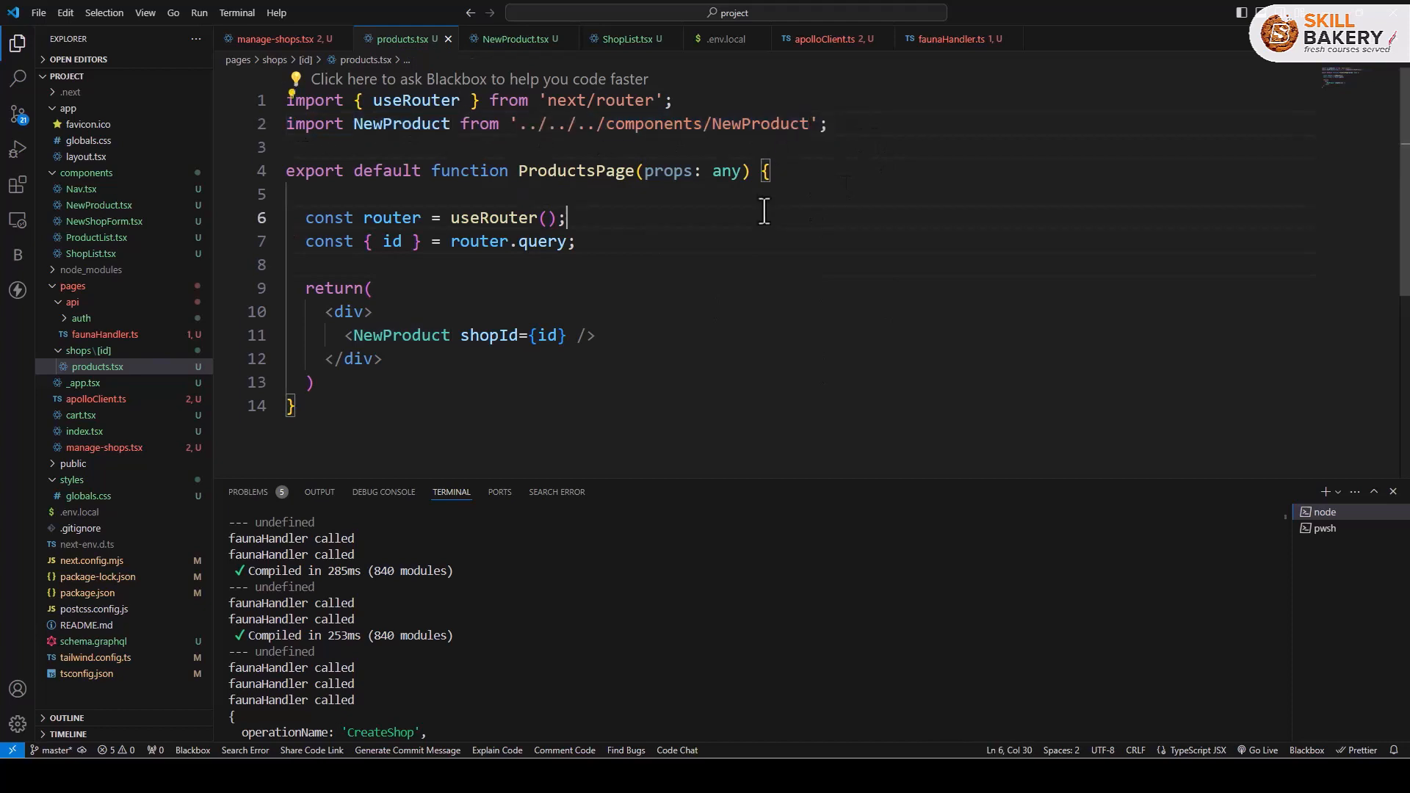
left_click(598, 334)
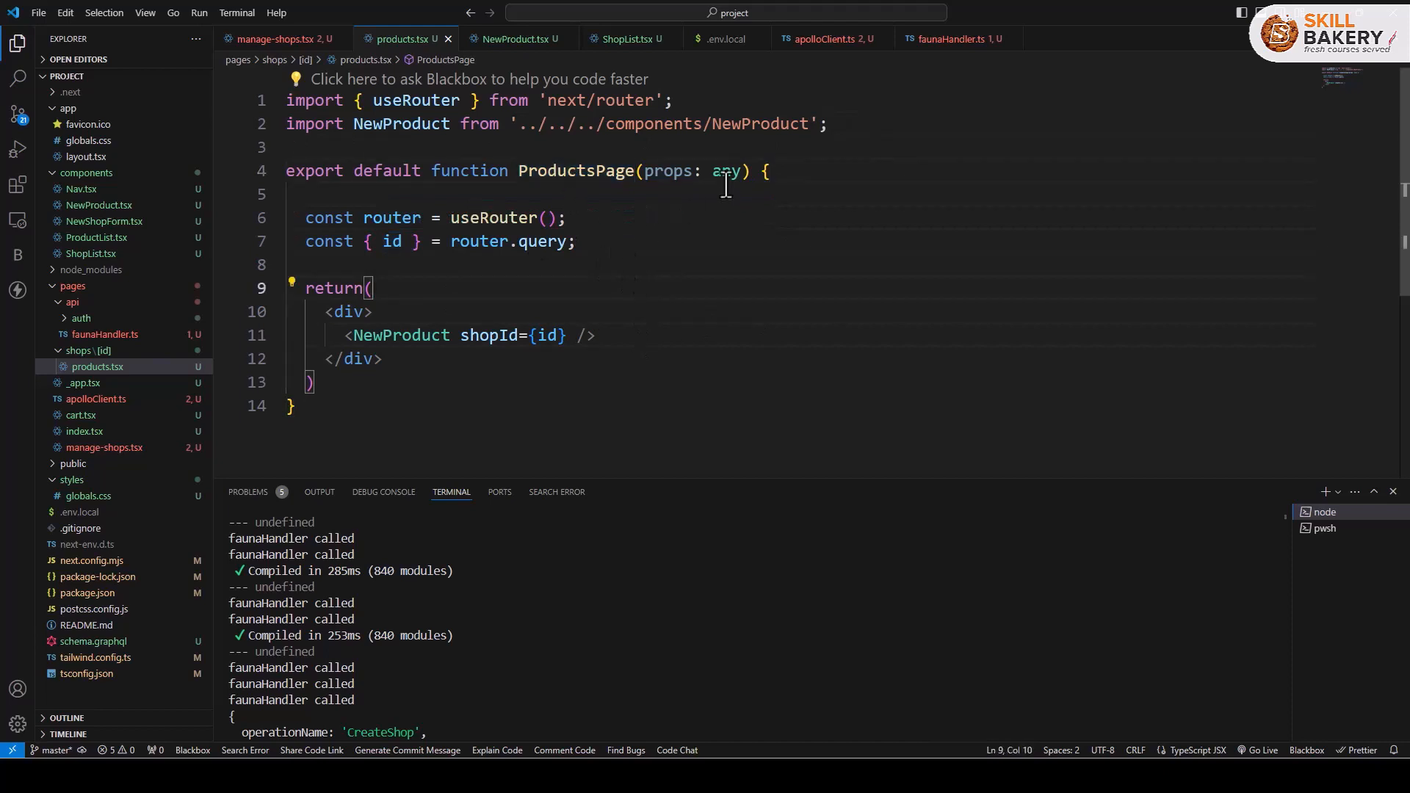
double_click(726, 171)
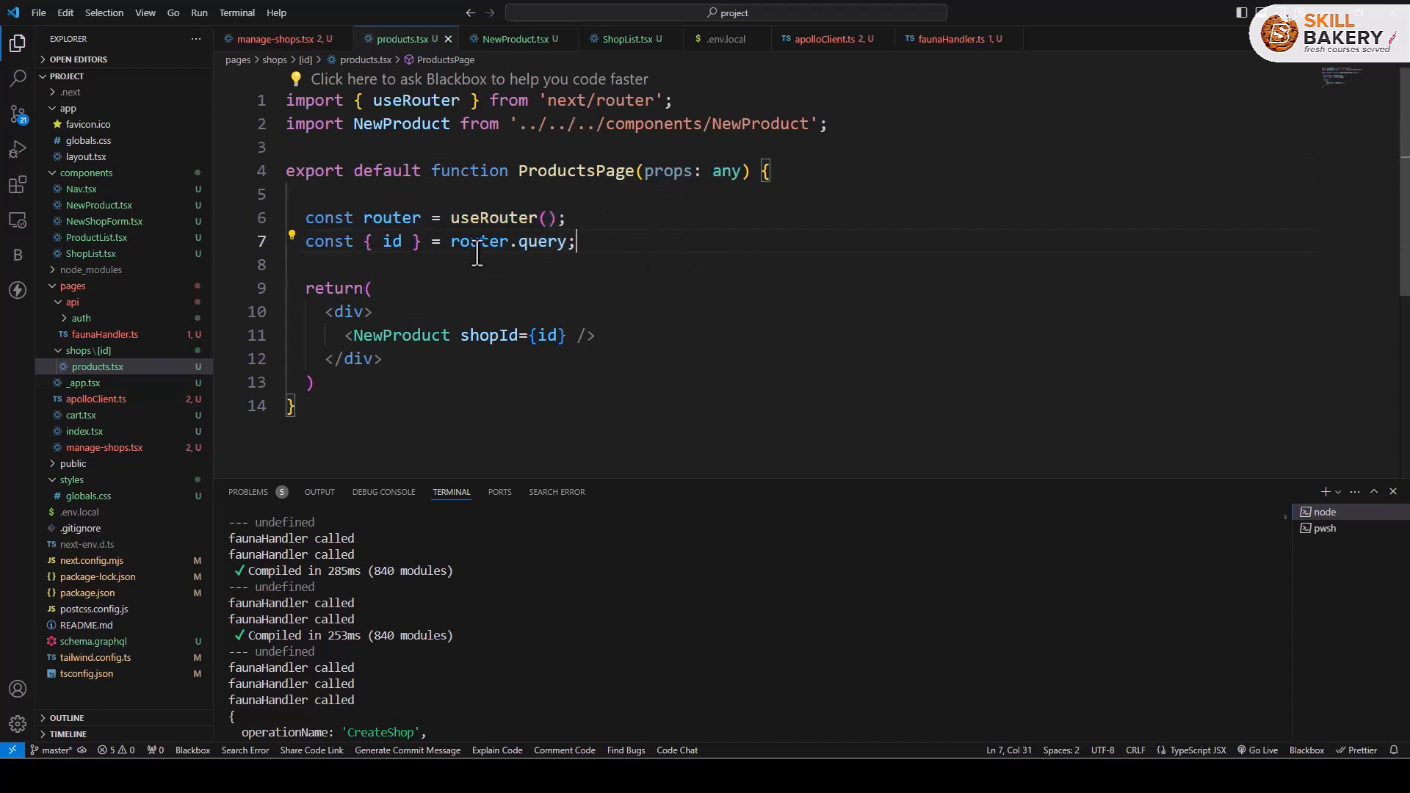
double_click(391, 241)
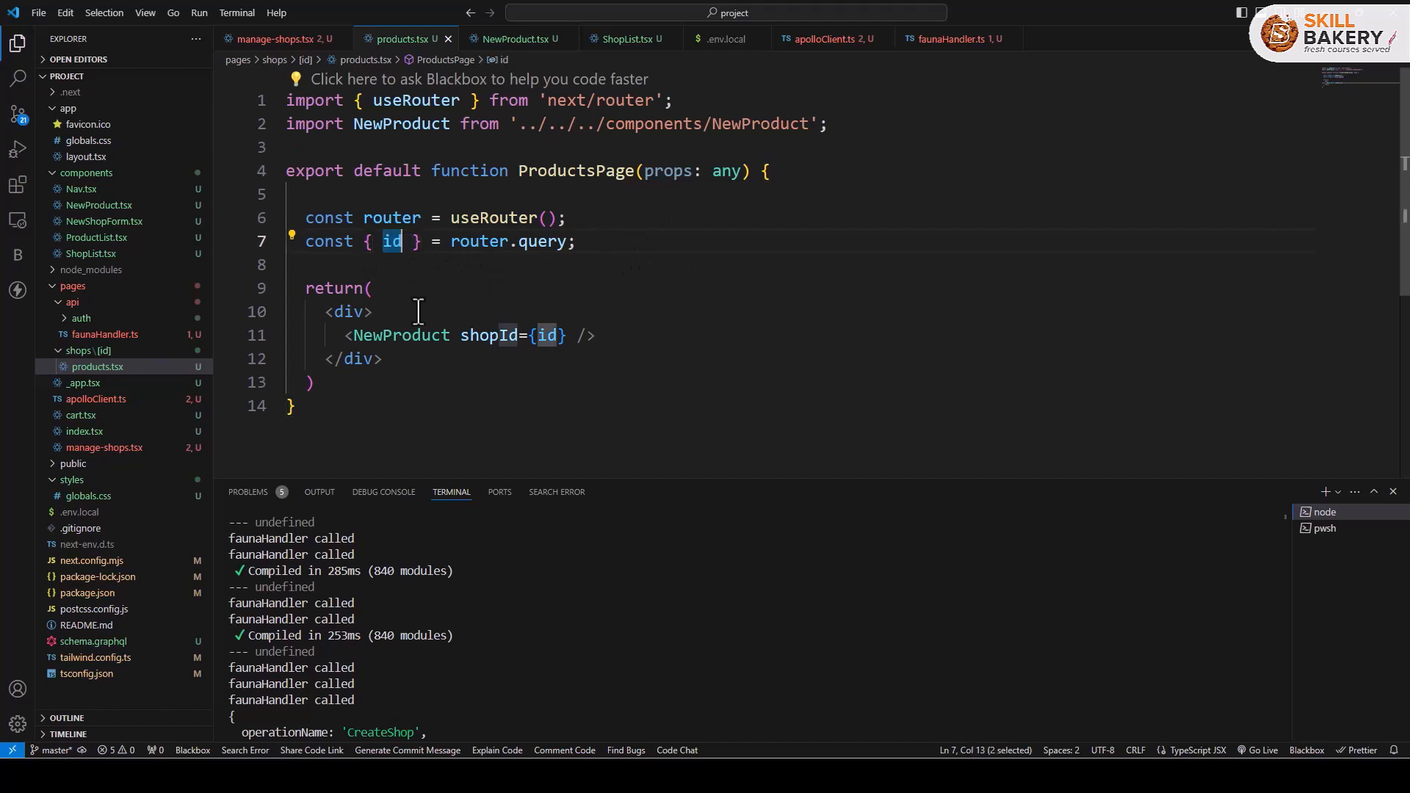
left_click_drag(459, 335, 564, 335)
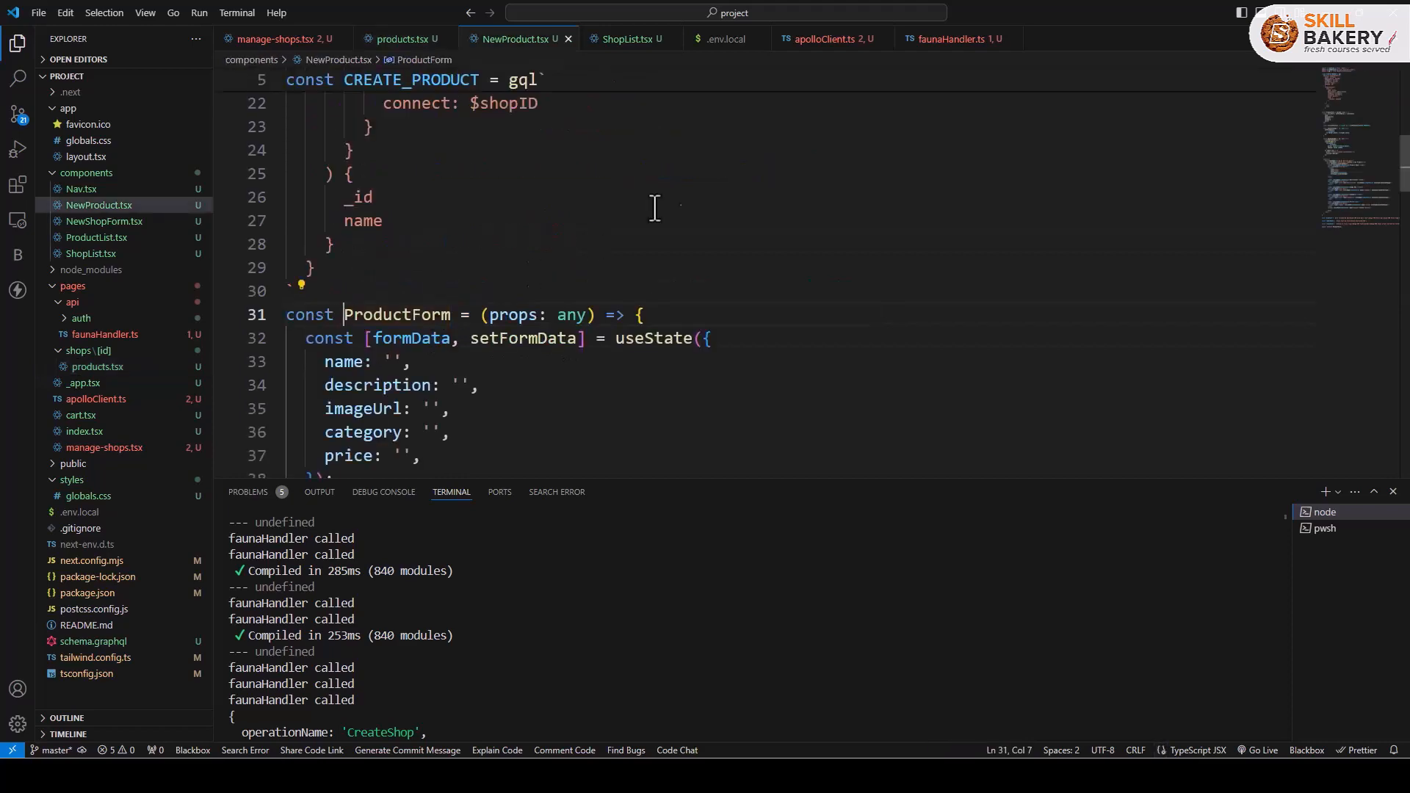
scroll("down", 3)
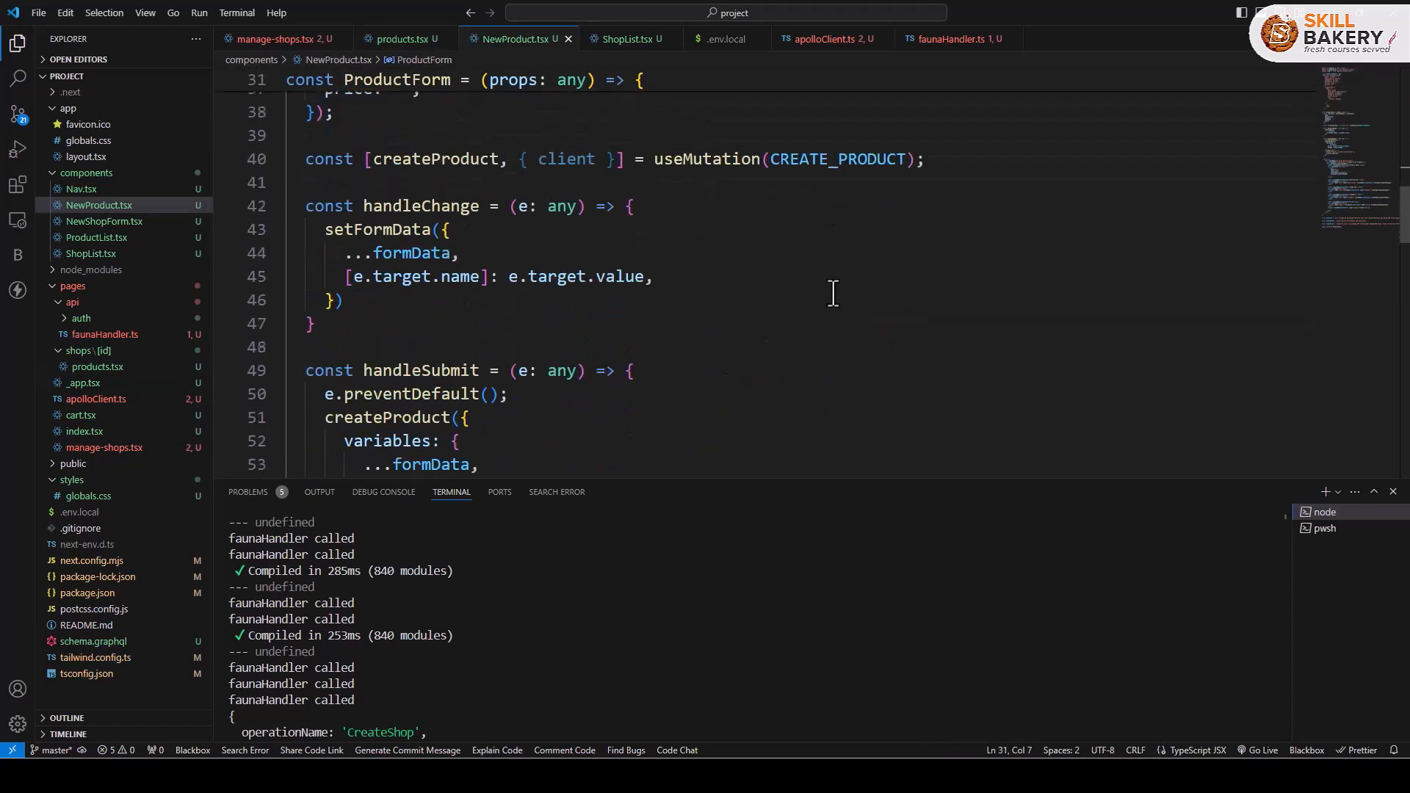
scroll("down", 3)
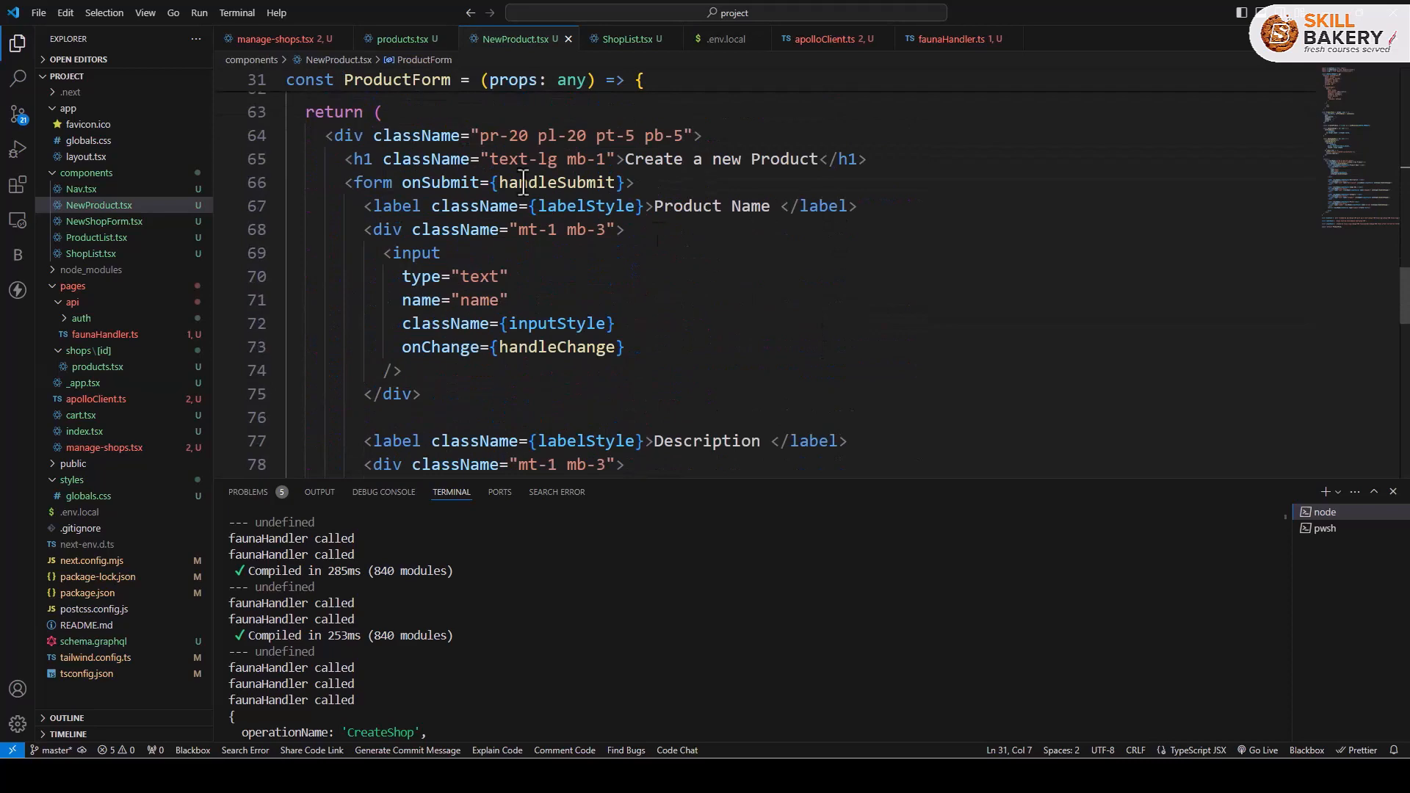
double_click(688, 206)
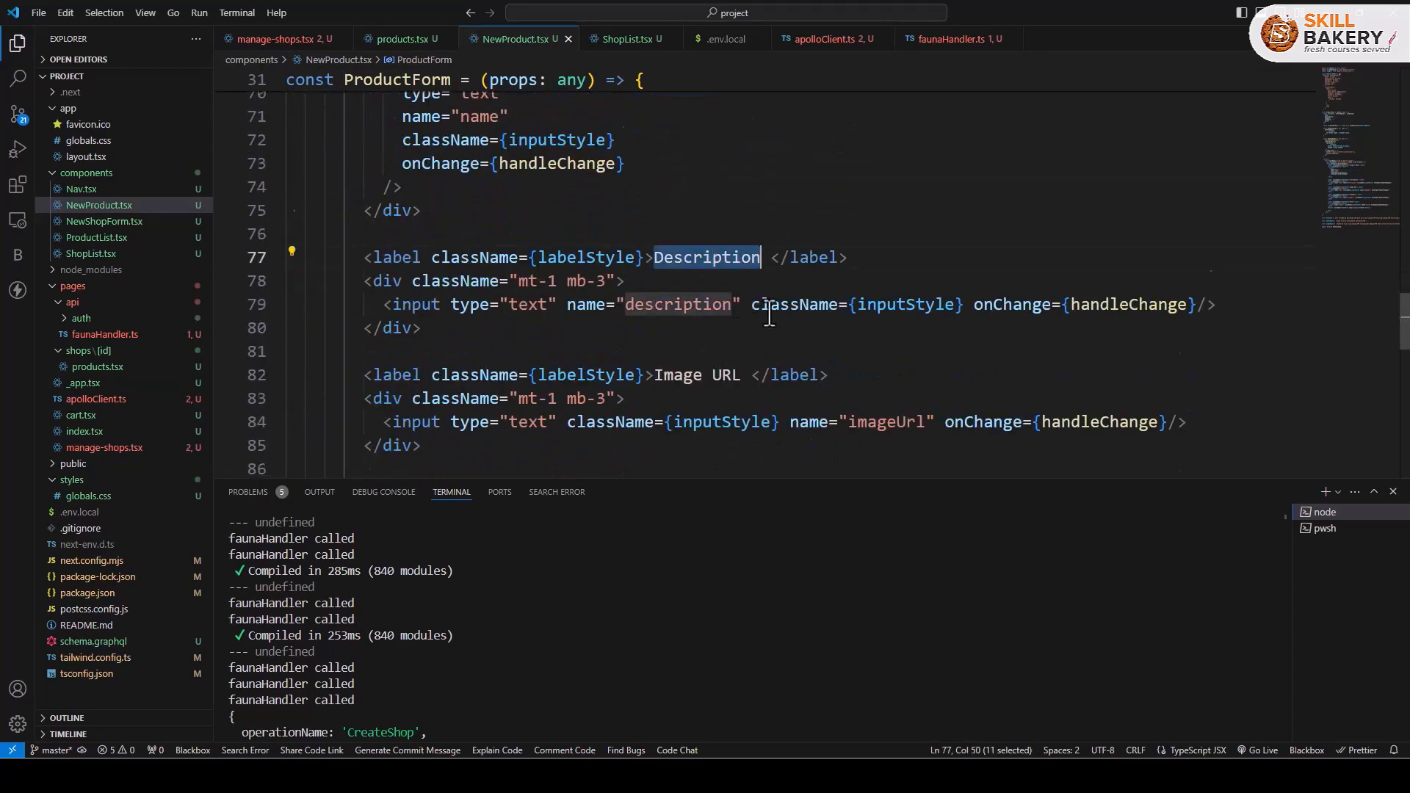
scroll("down", 3)
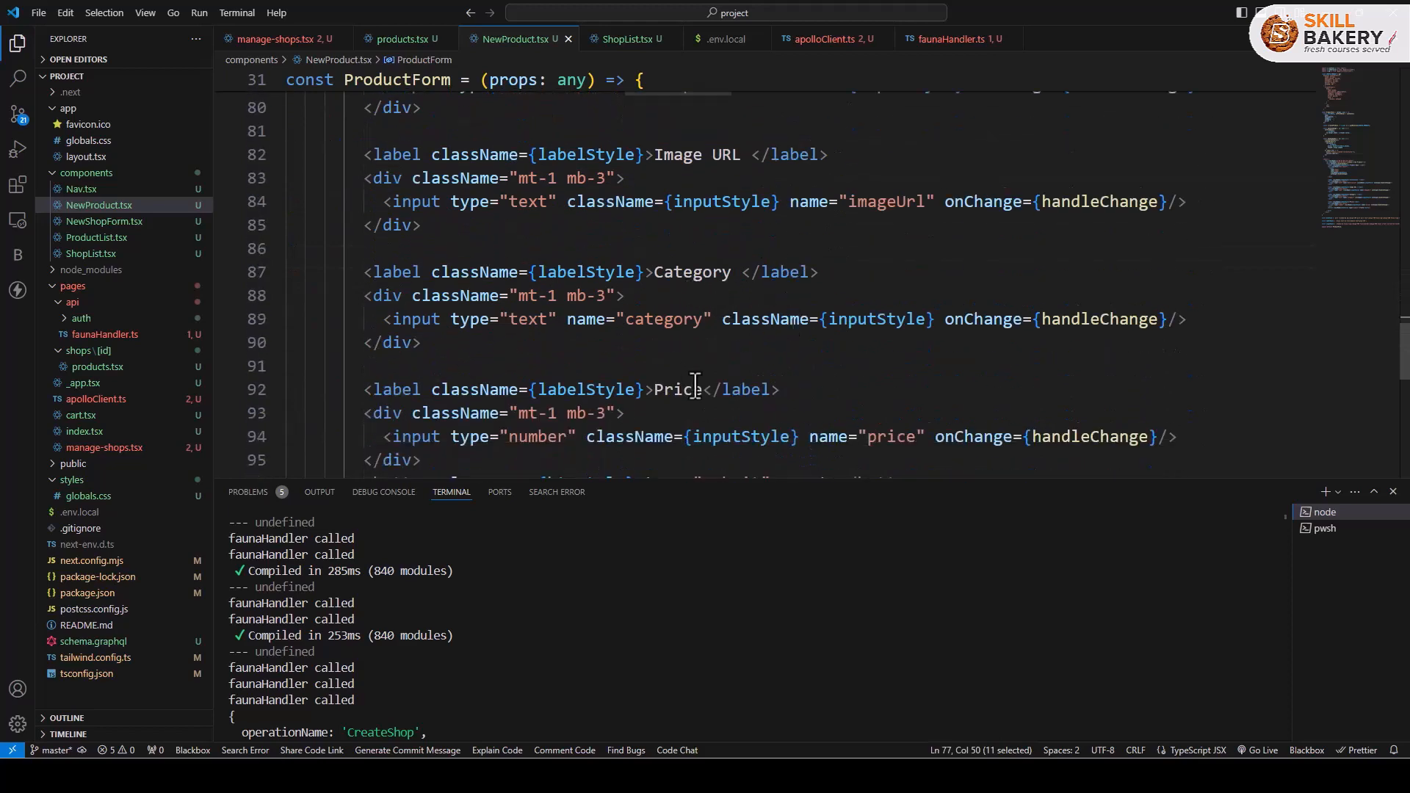
scroll("down", 3)
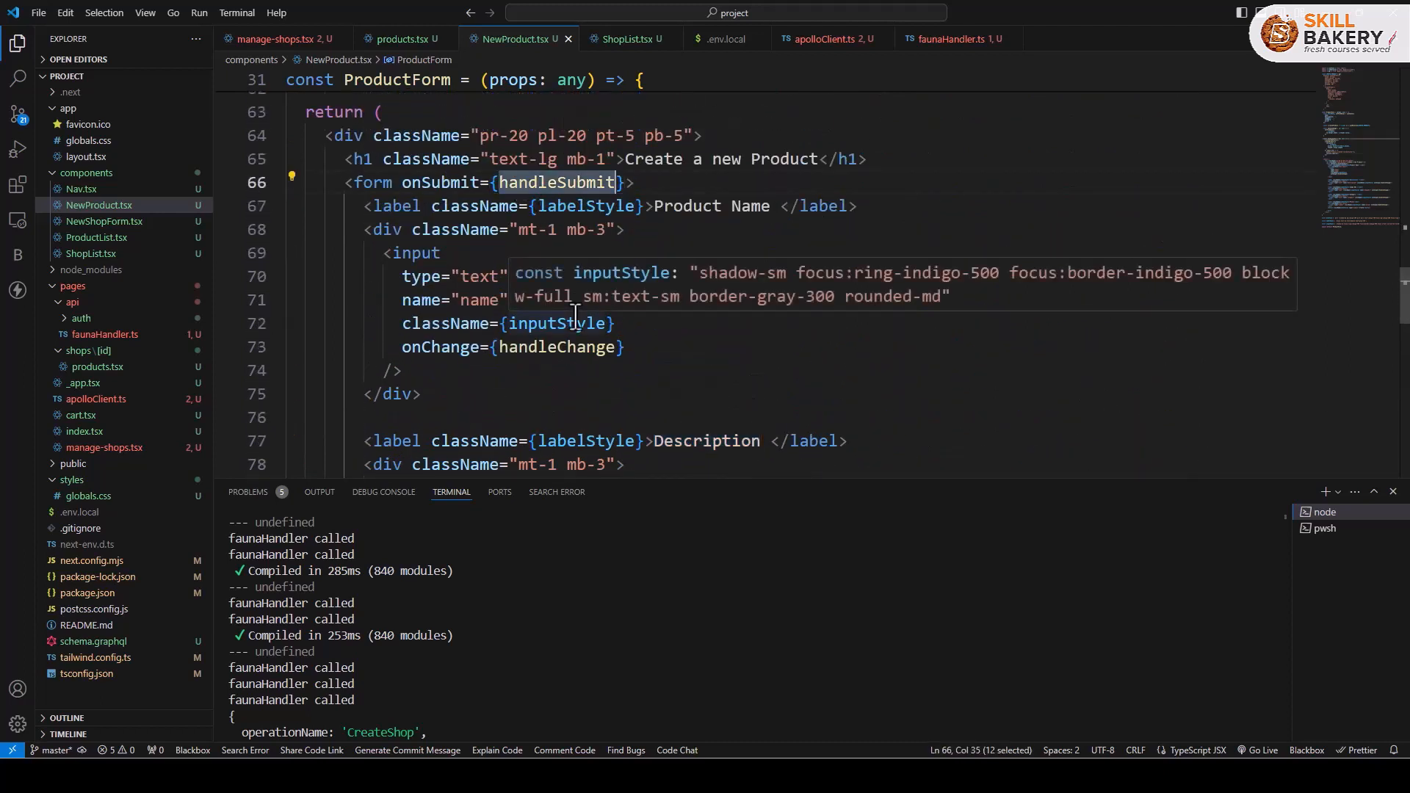
mouse_move(280, 206)
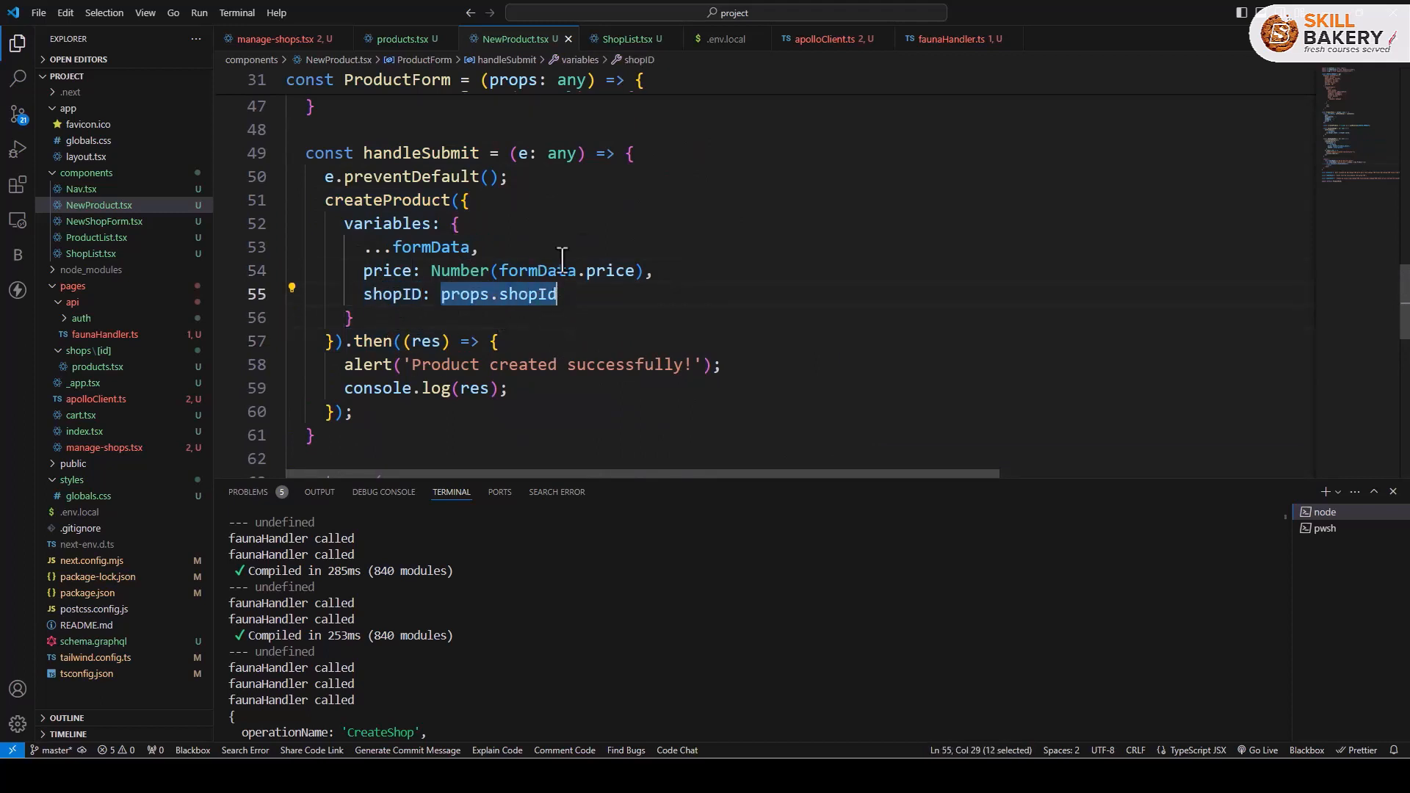
left_click(407, 38)
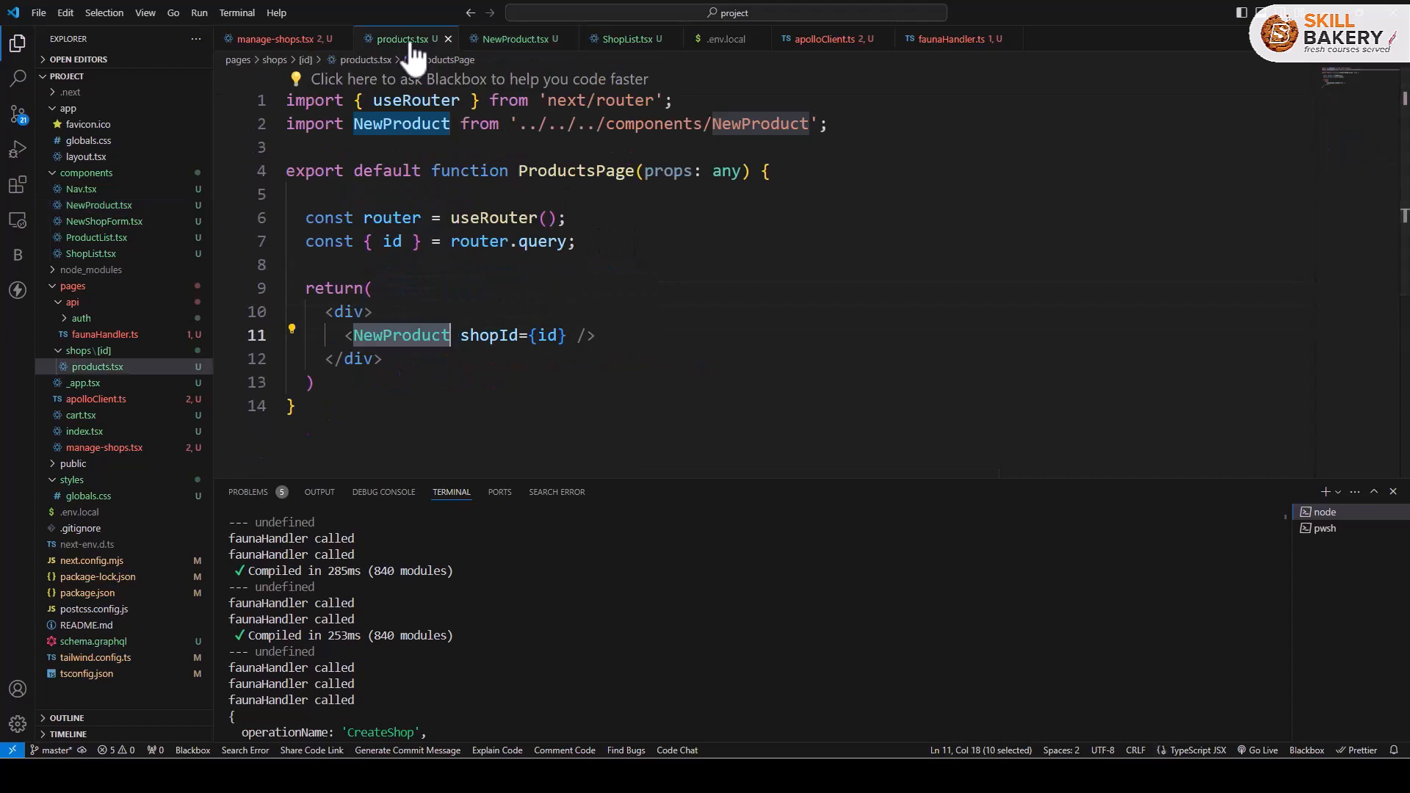
left_click(515, 38)
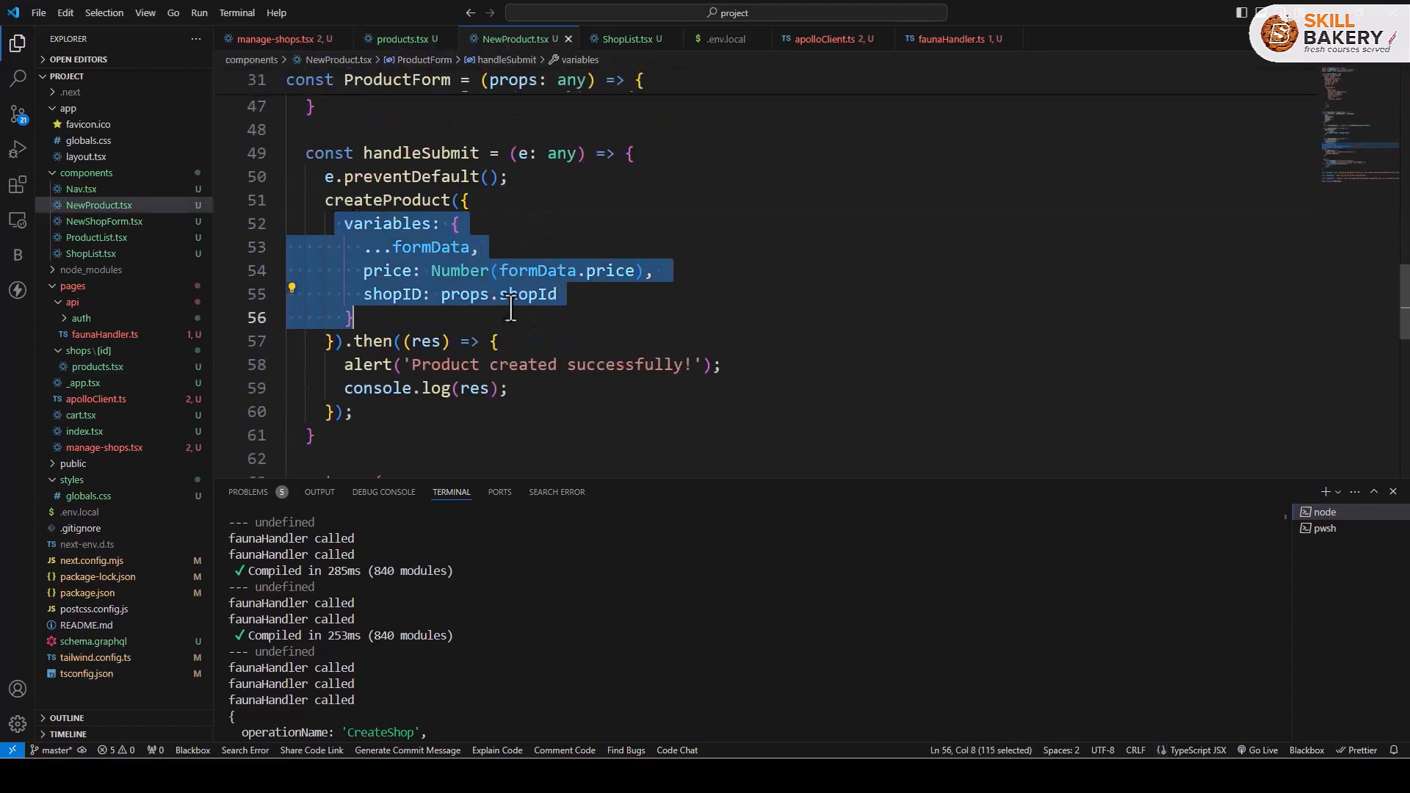
double_click(388, 200)
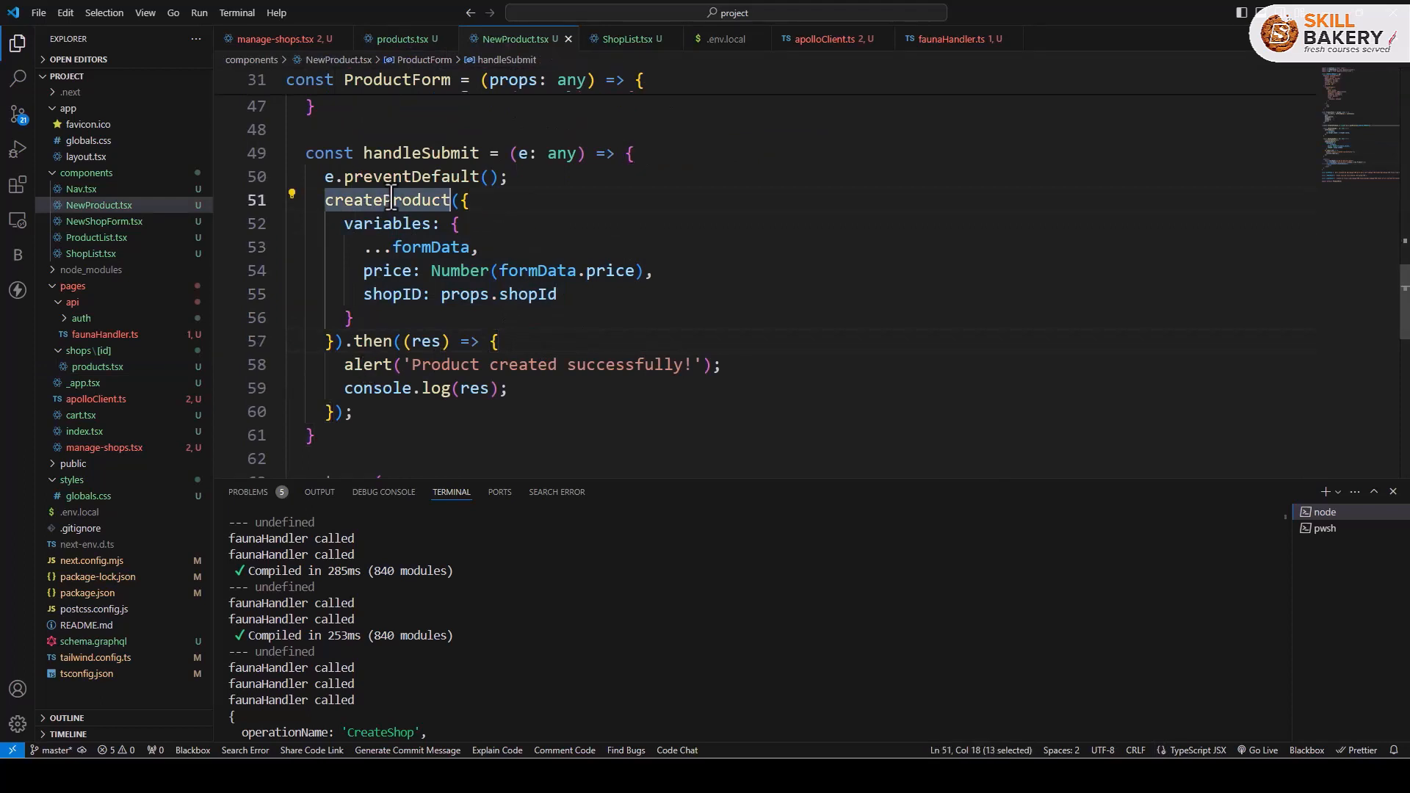
mouse_move(391, 200)
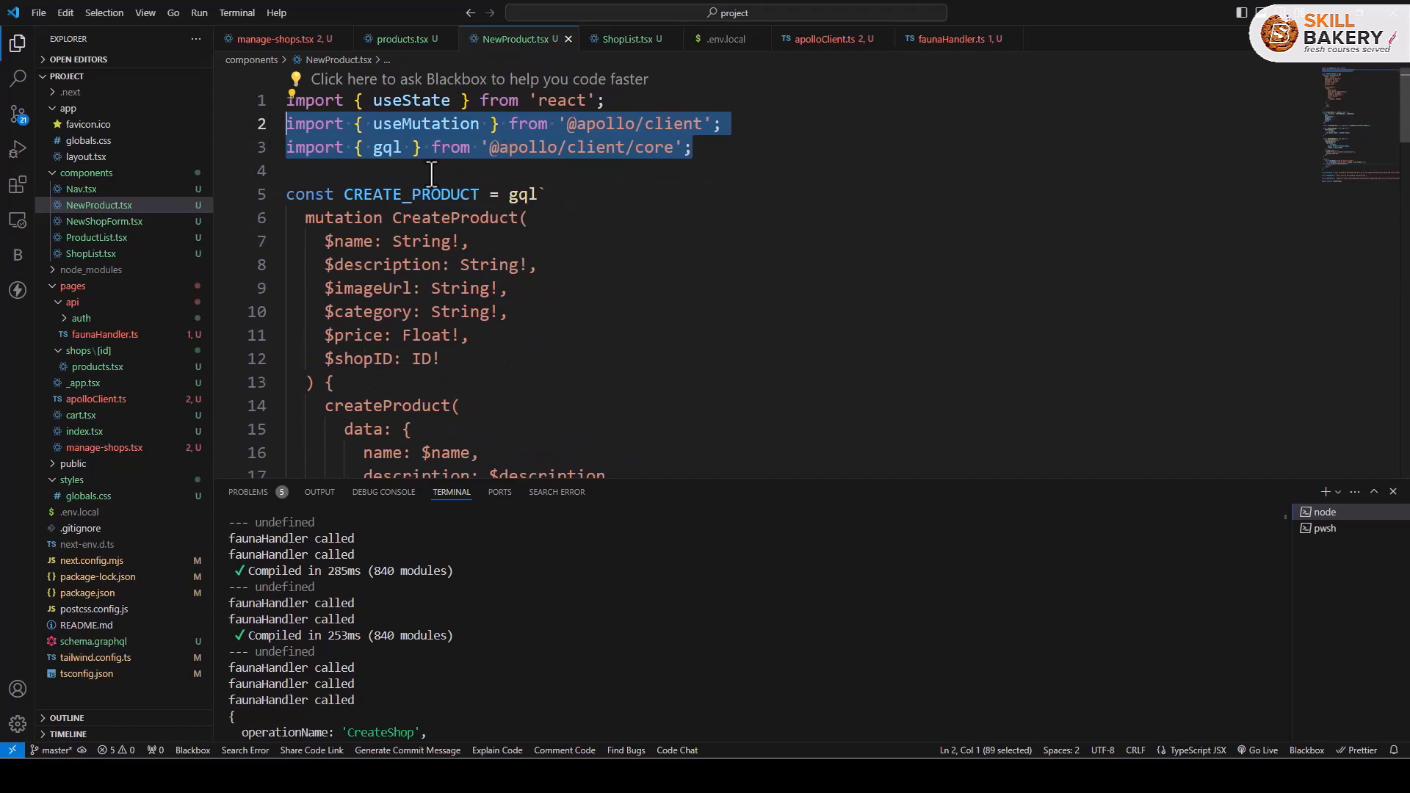
double_click(410, 194)
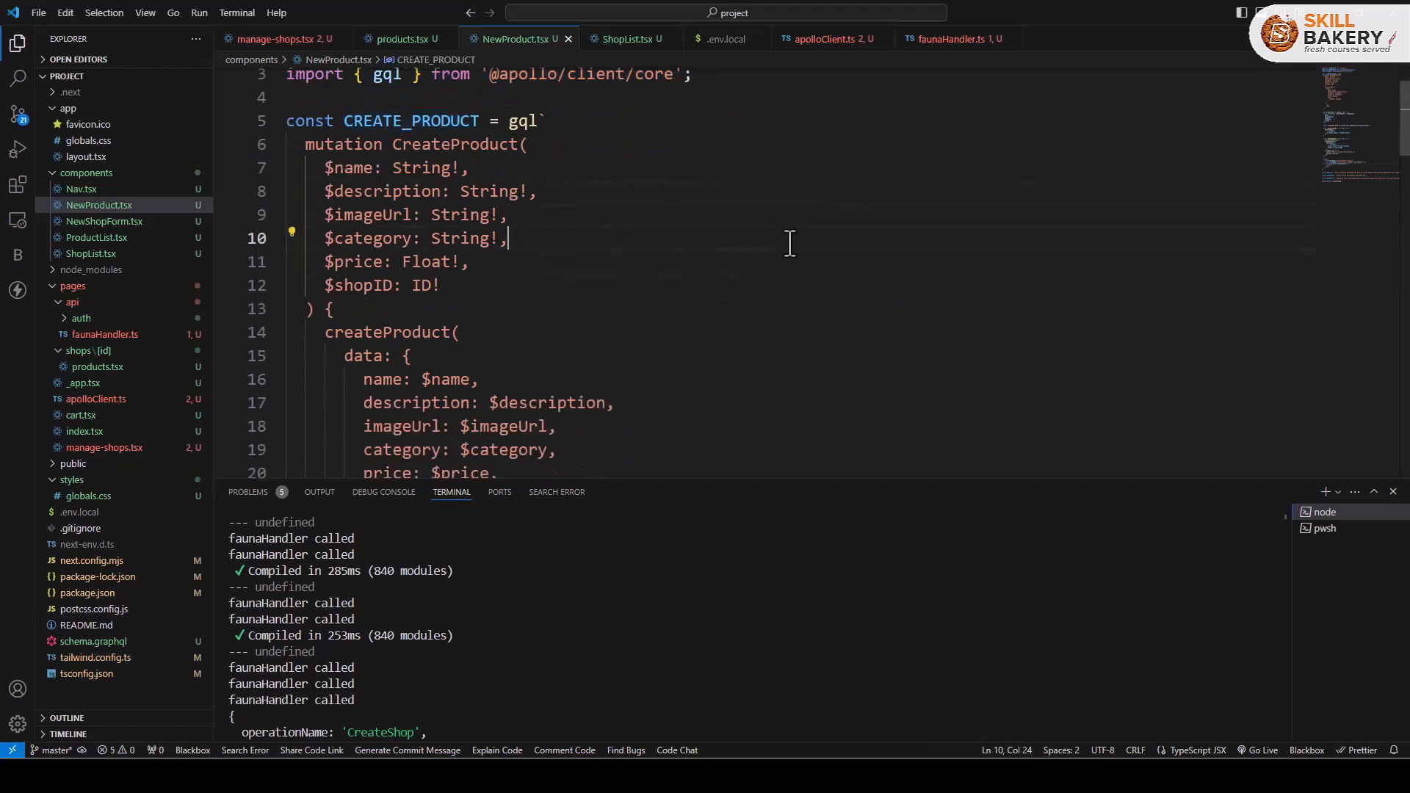
double_click(456, 144)
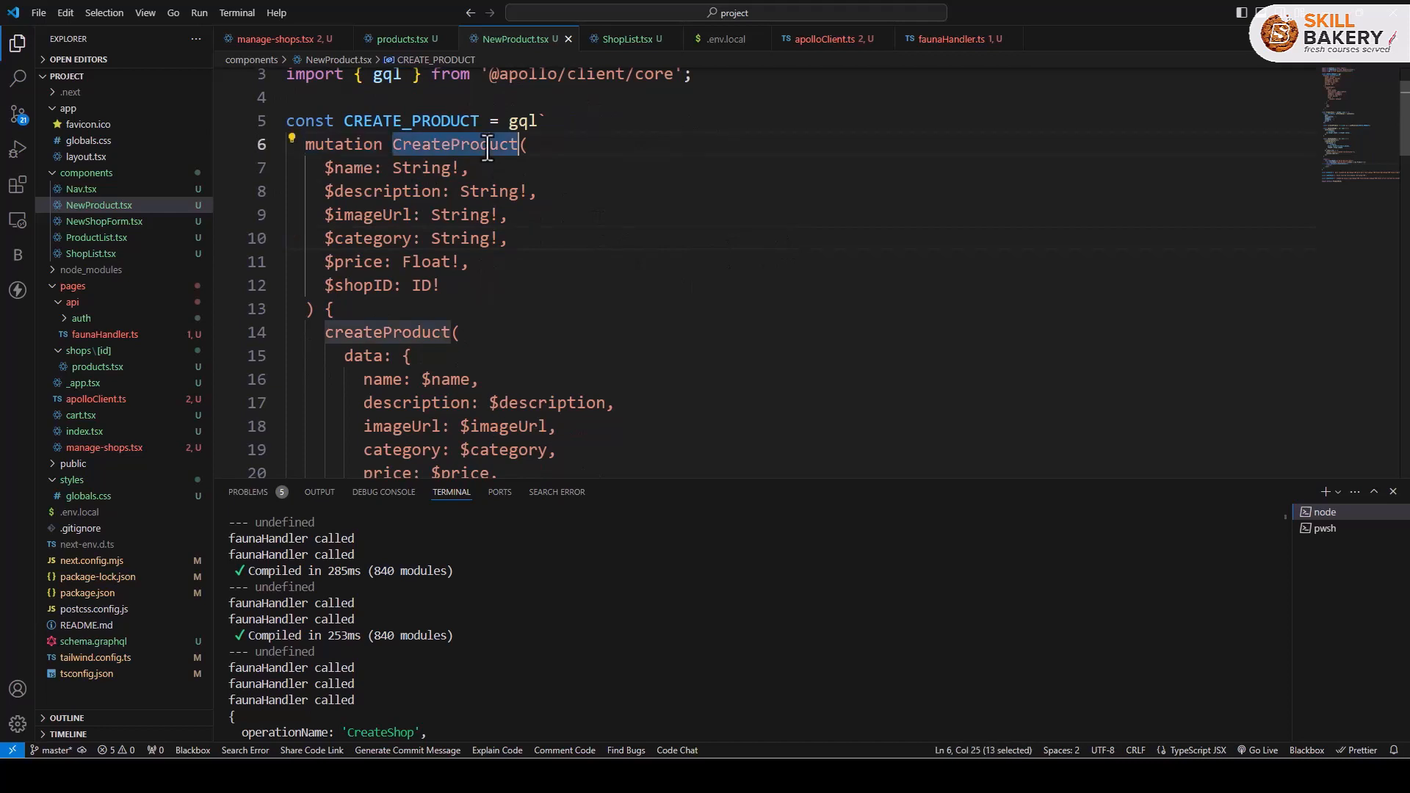
left_click_drag(486, 144, 518, 191)
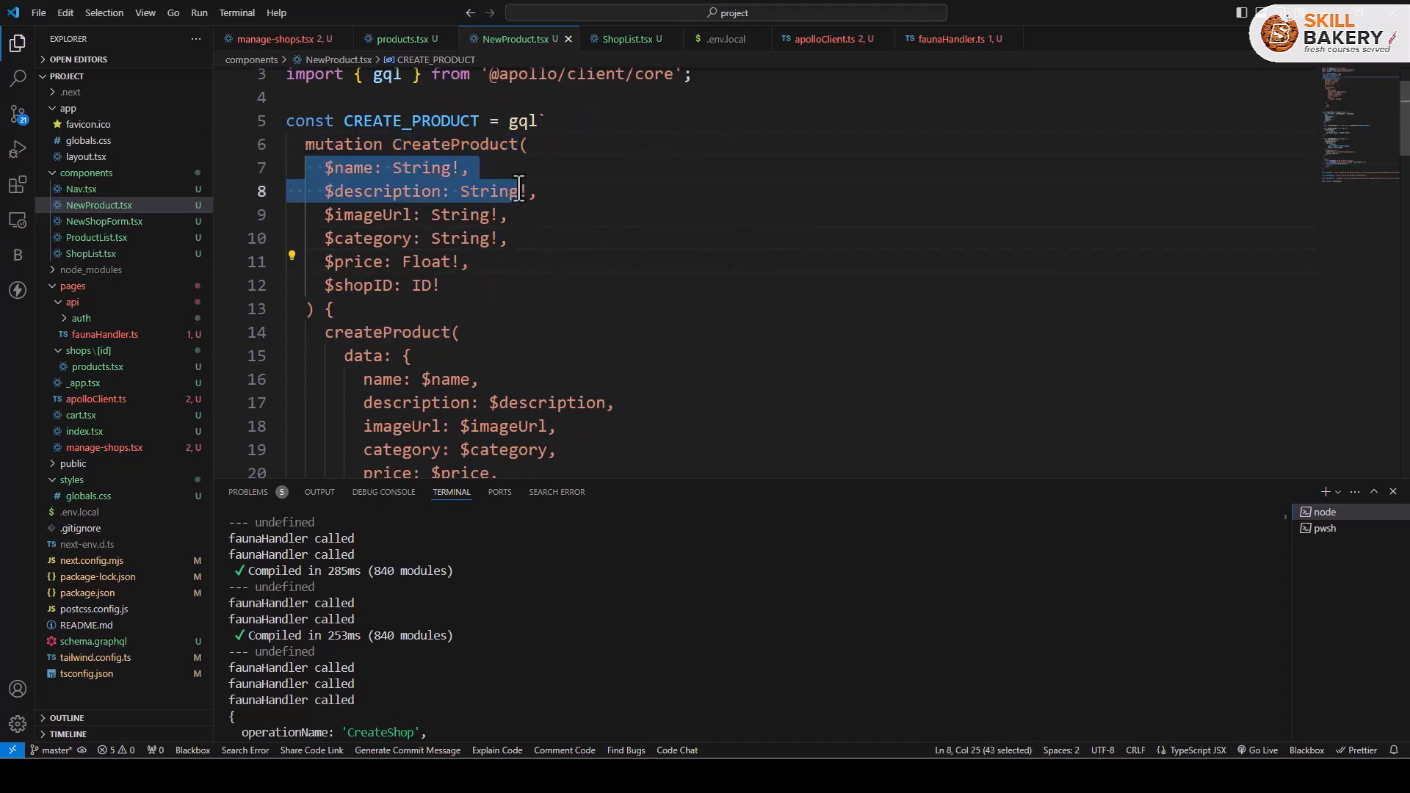
left_click_drag(521, 187, 436, 212)
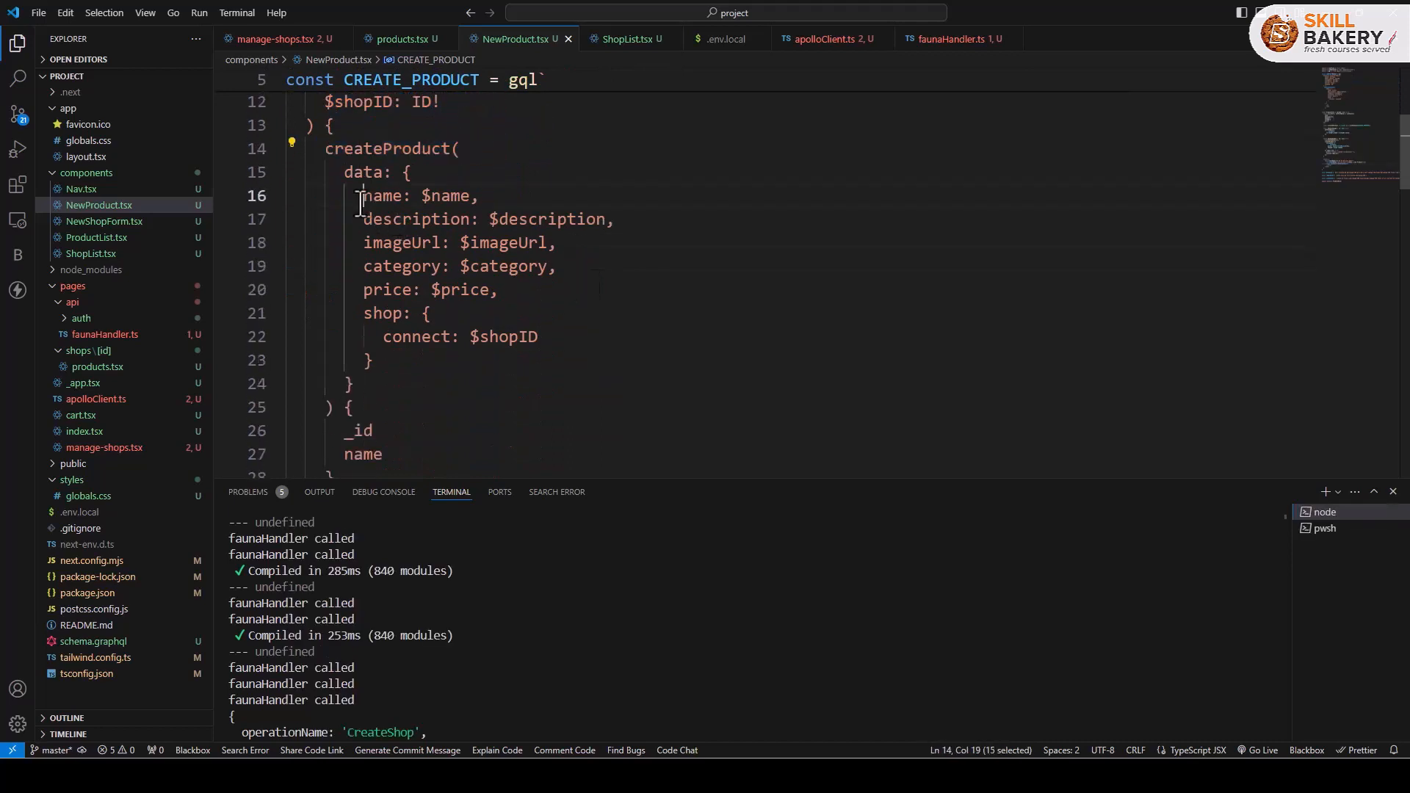
left_click_drag(360, 195, 372, 360)
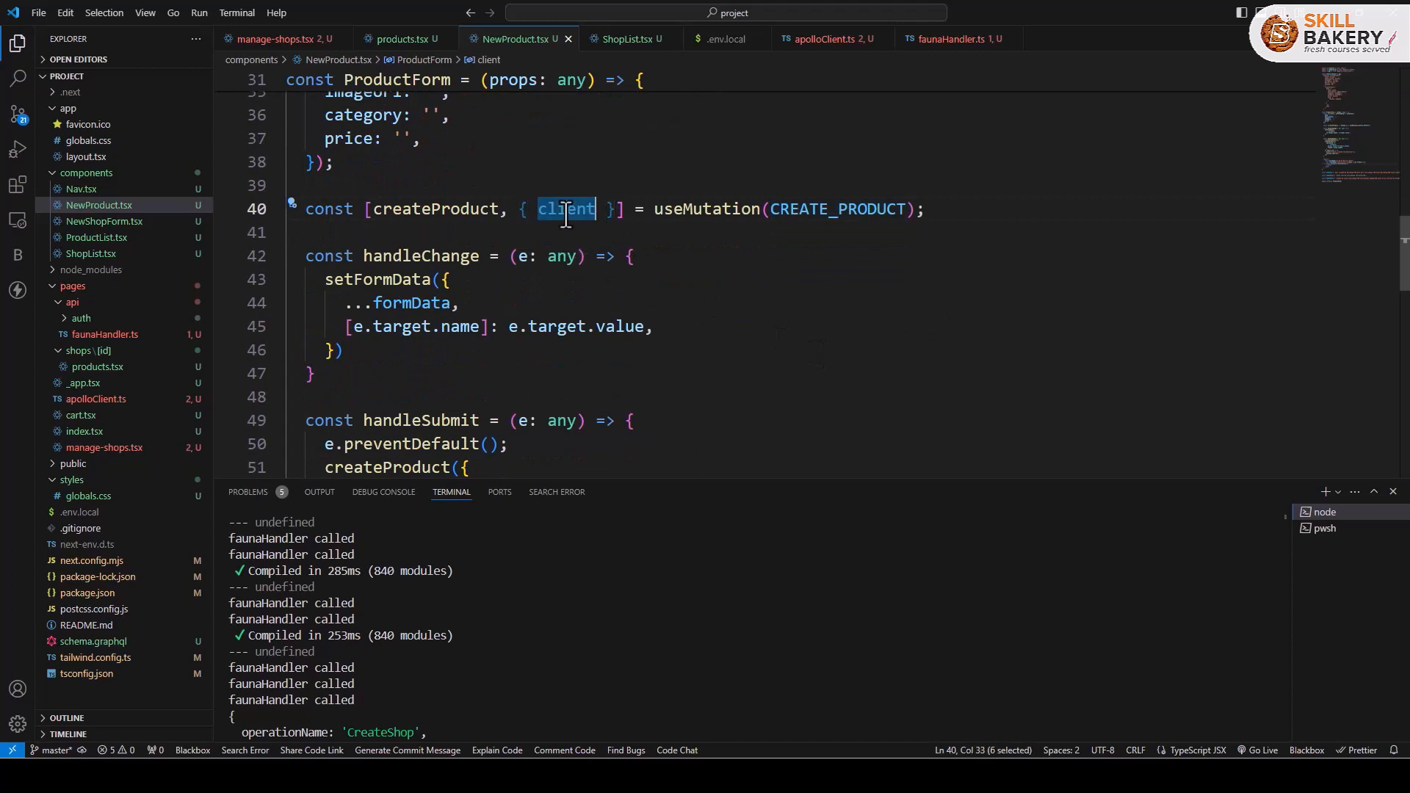
Step: Trace NEXT_PUBLIC_API_BASE_URL from .env.local to the HttpLink uri in apolloClient.ts ending in /api/faunaHandler
left_click(95, 400)
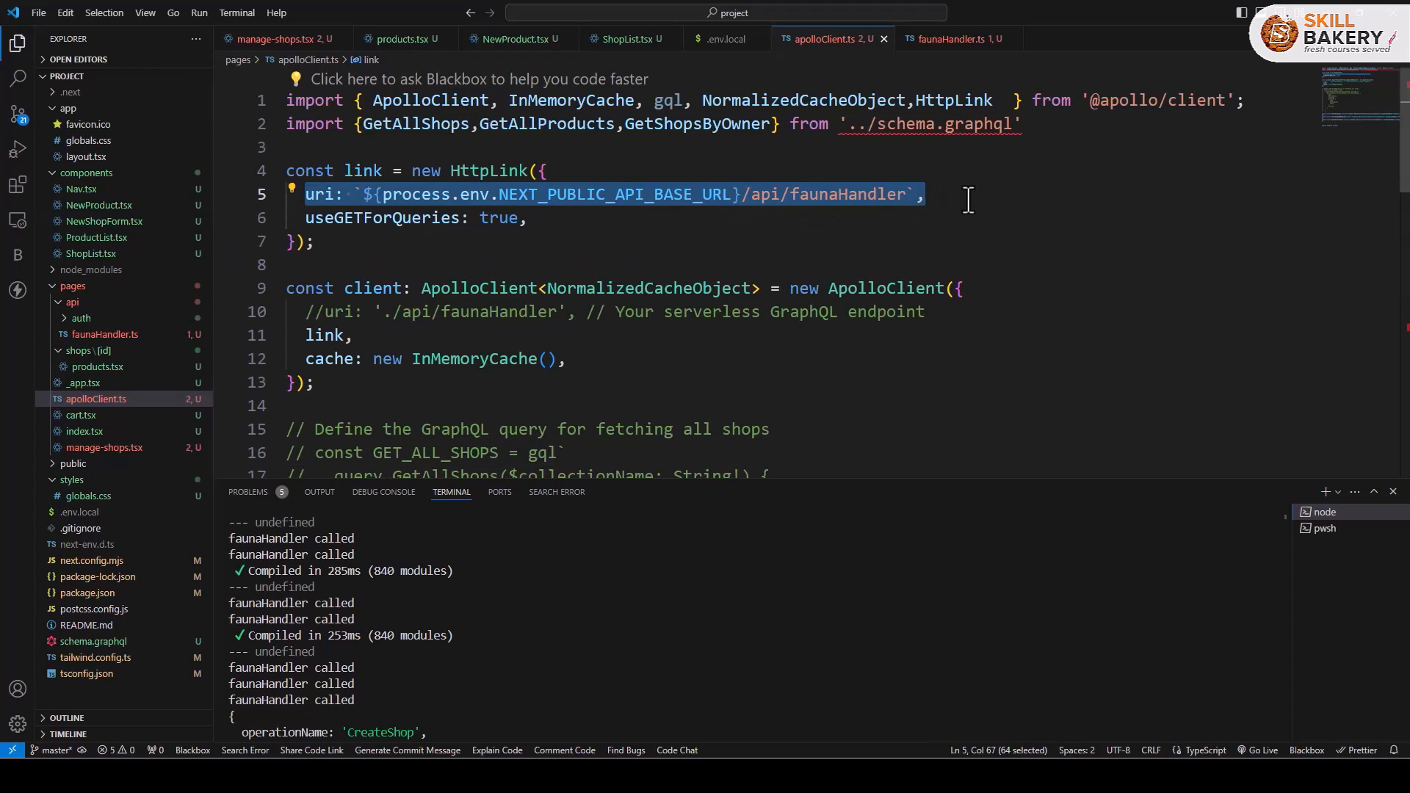
left_click(729, 265)
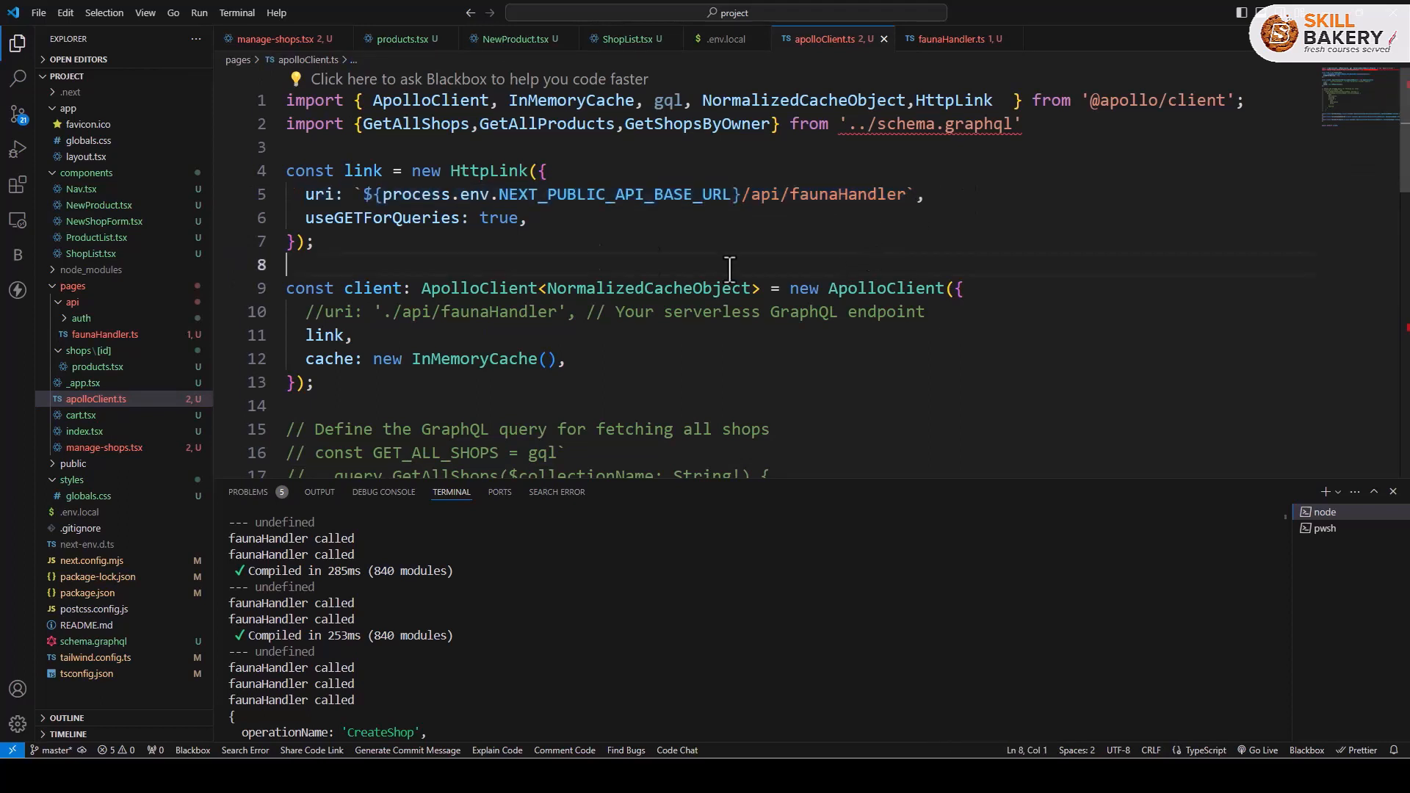
double_click(615, 194)
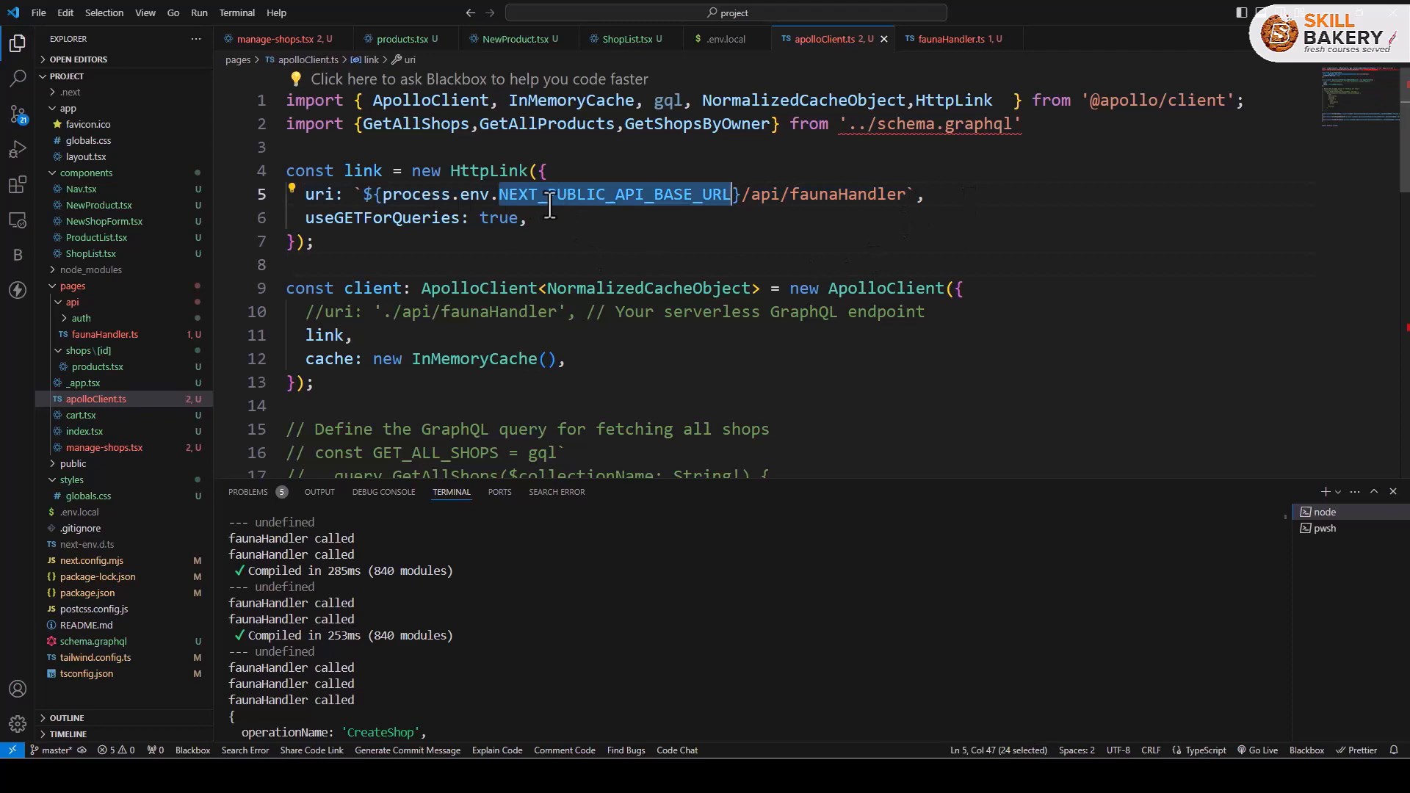
mouse_move(705, 204)
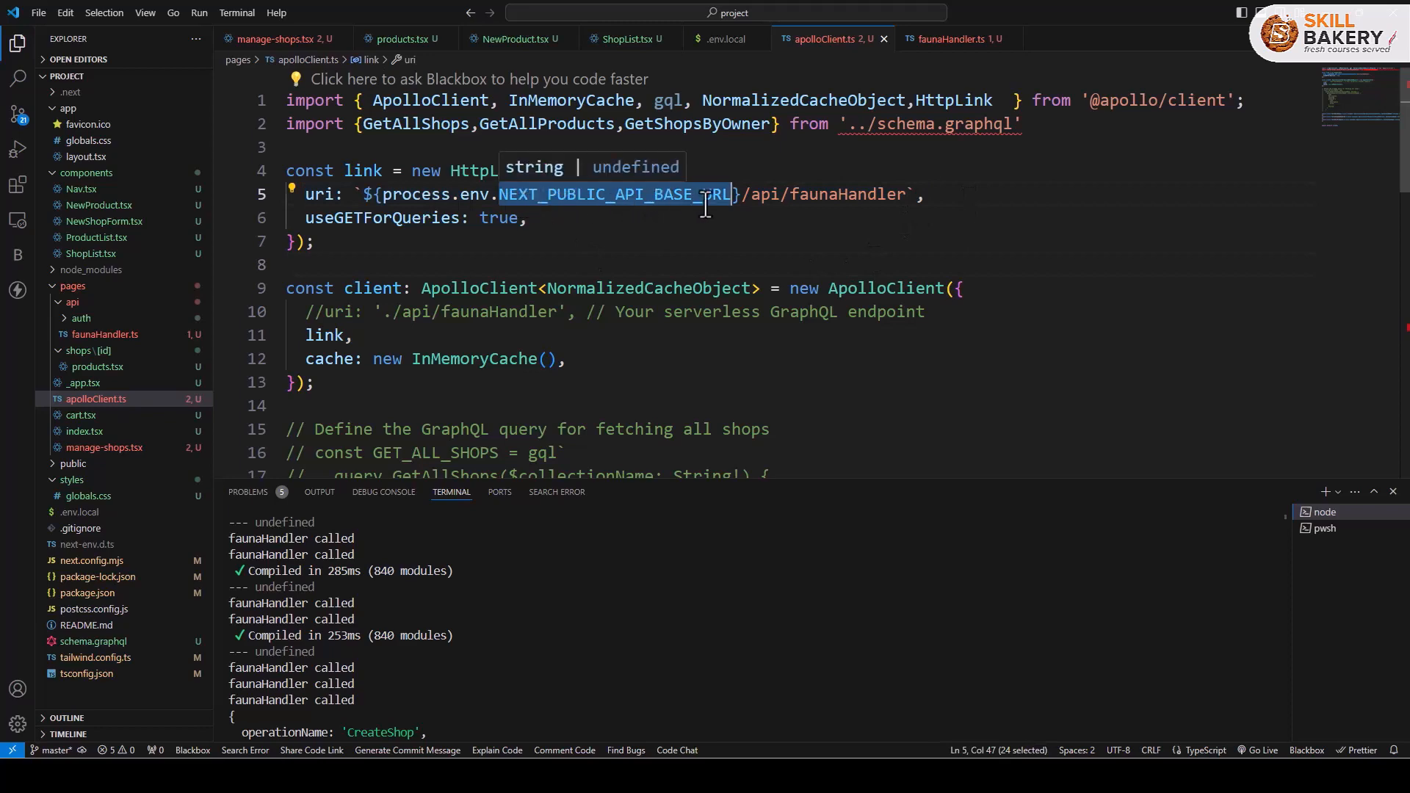
left_click(726, 38)
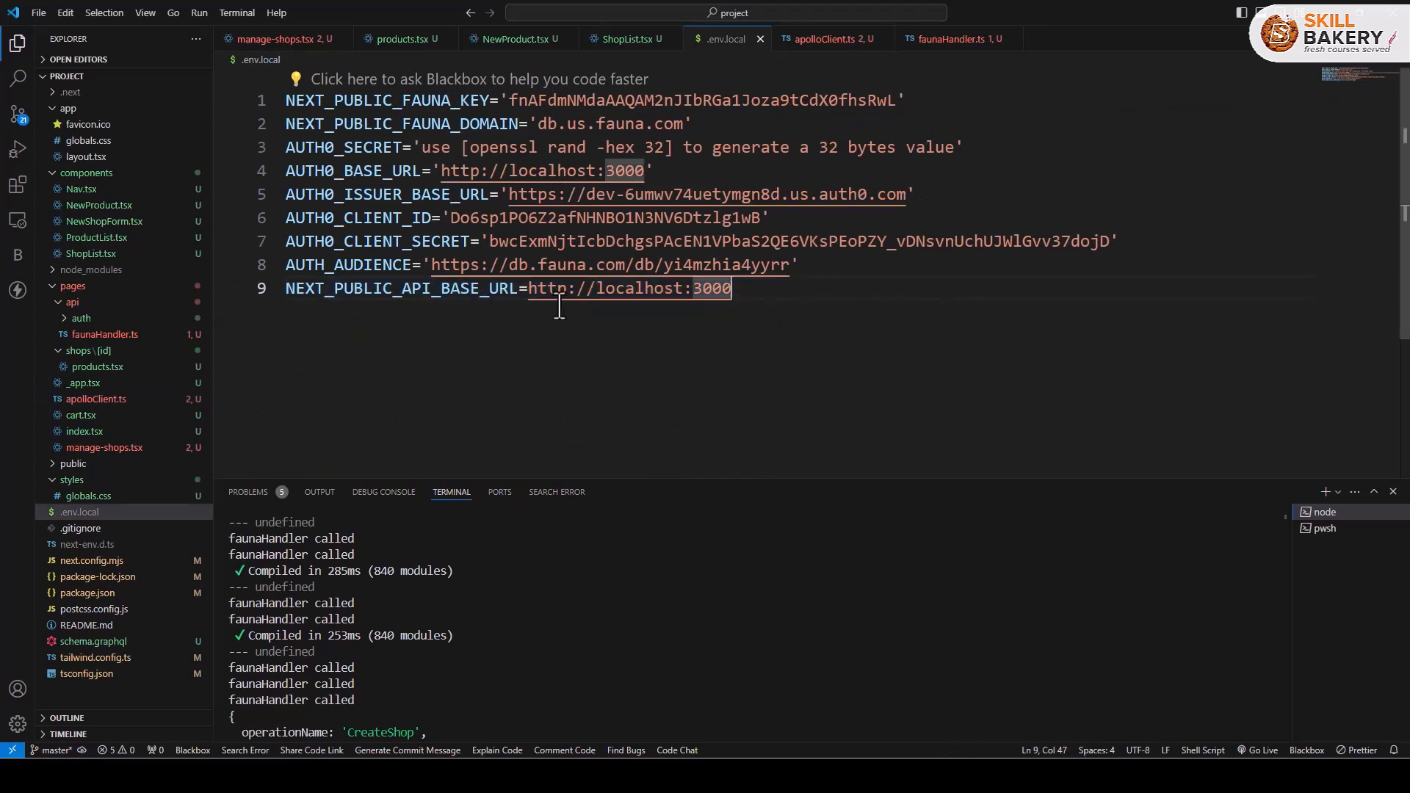
mouse_move(801, 298)
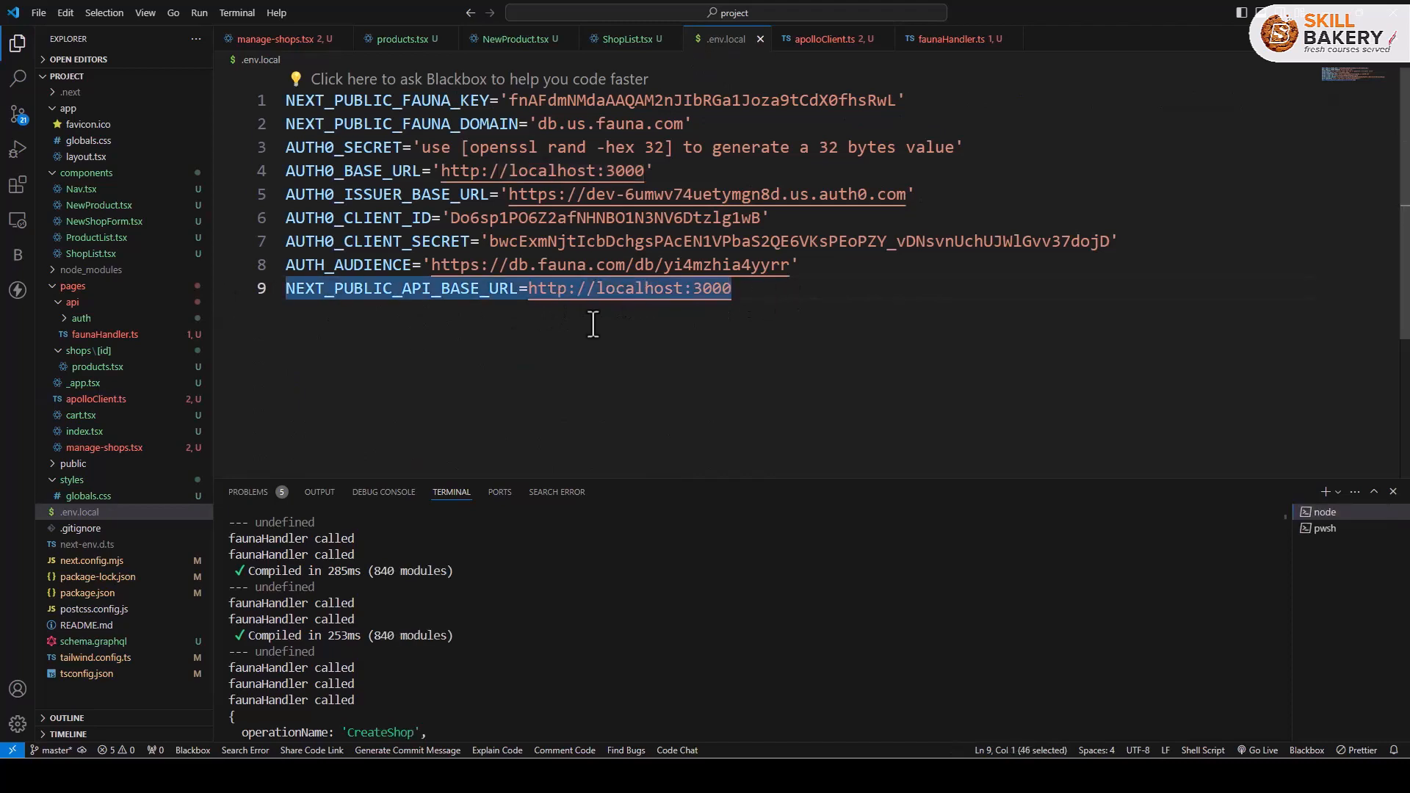
mouse_move(103, 335)
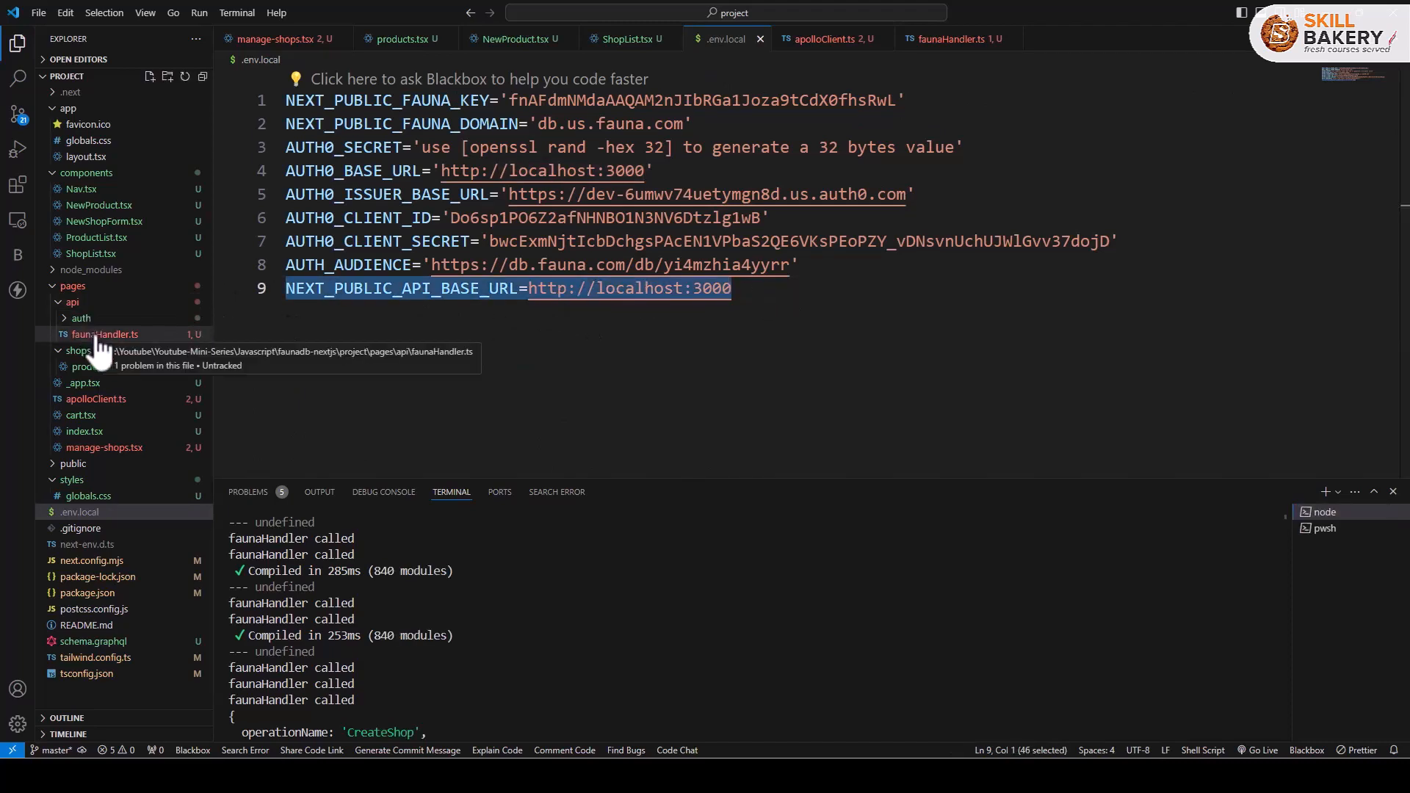
left_click(832, 39)
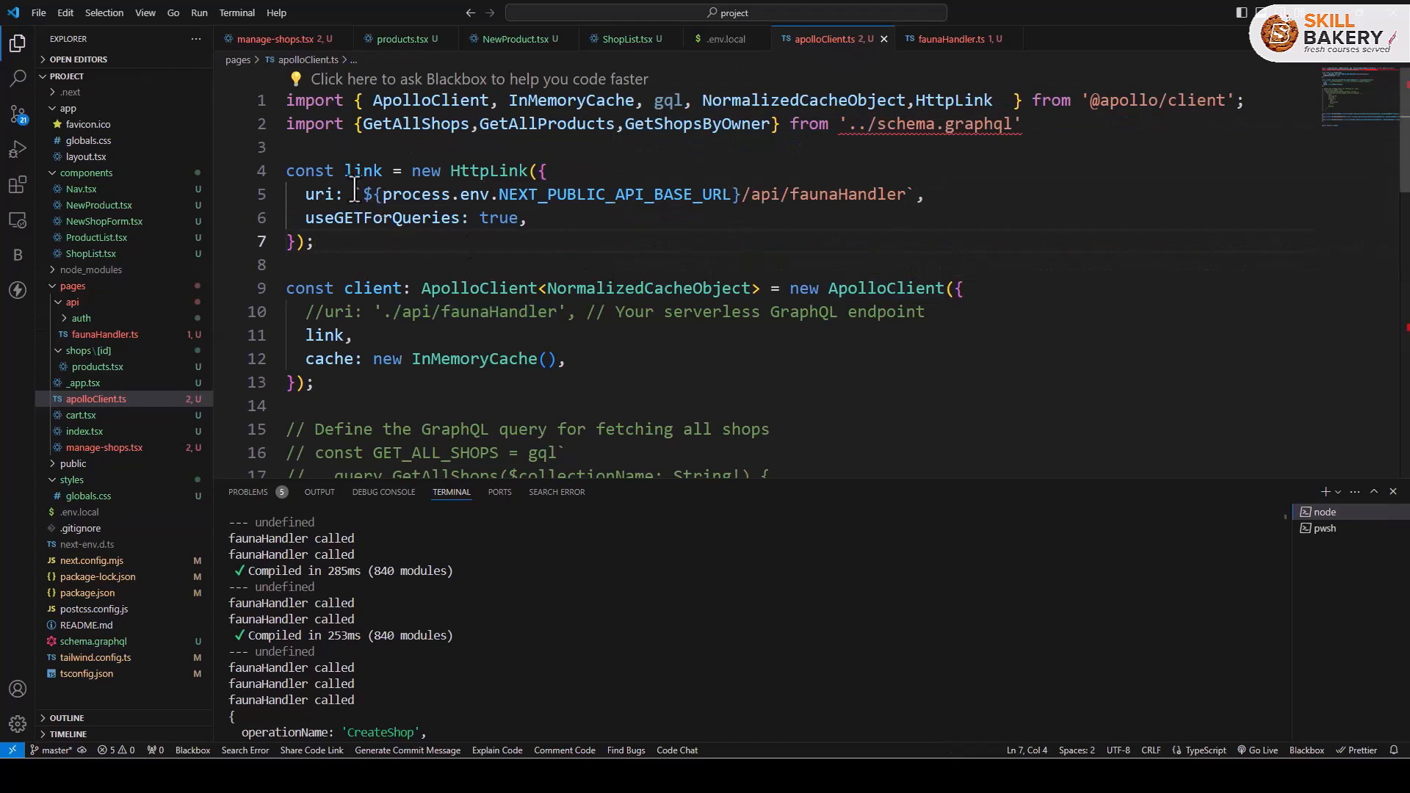
left_click_drag(355, 194, 917, 194)
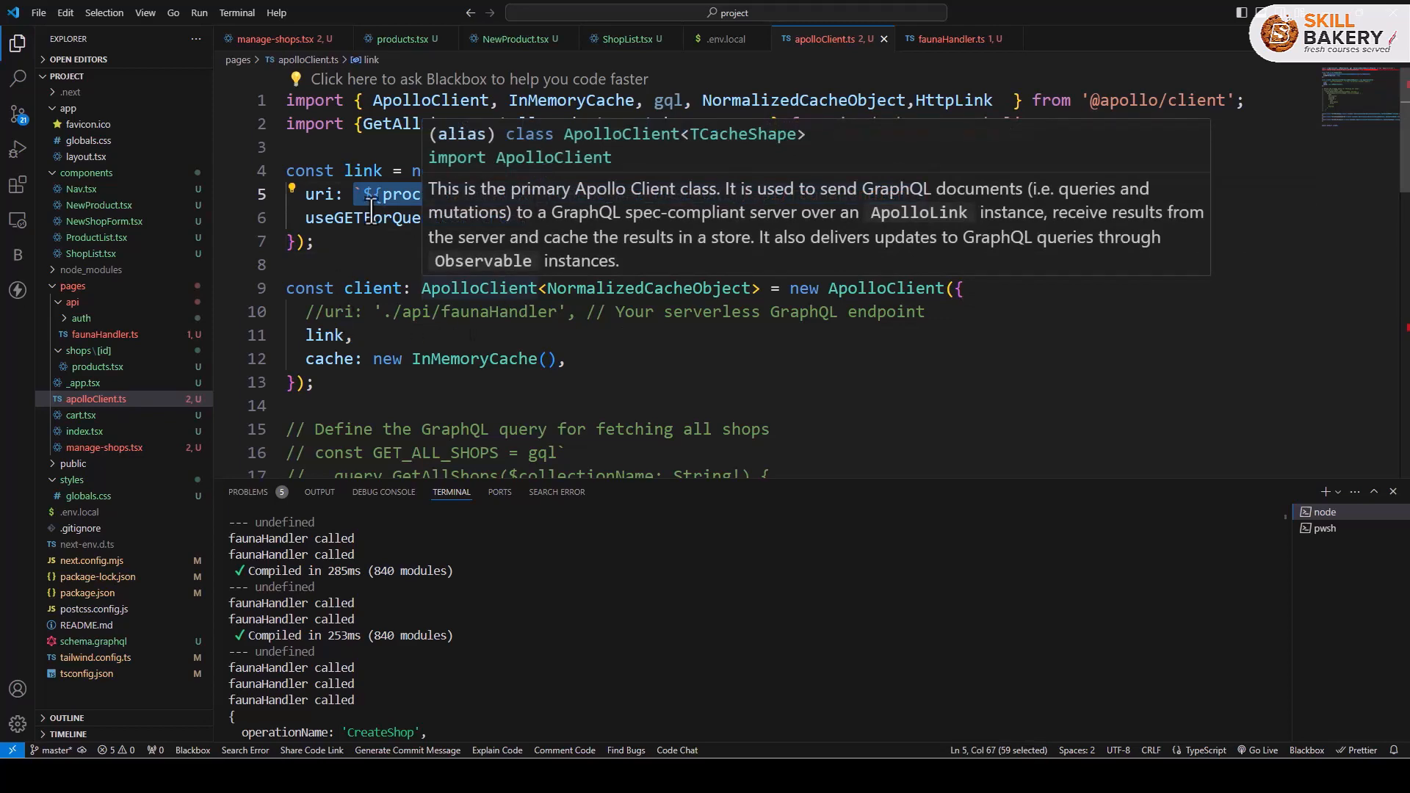
Step: Compare the .env.local base URL with the apolloClient uri, then reach NewProduct's handleSubmit calling createProduct
left_click(519, 38)
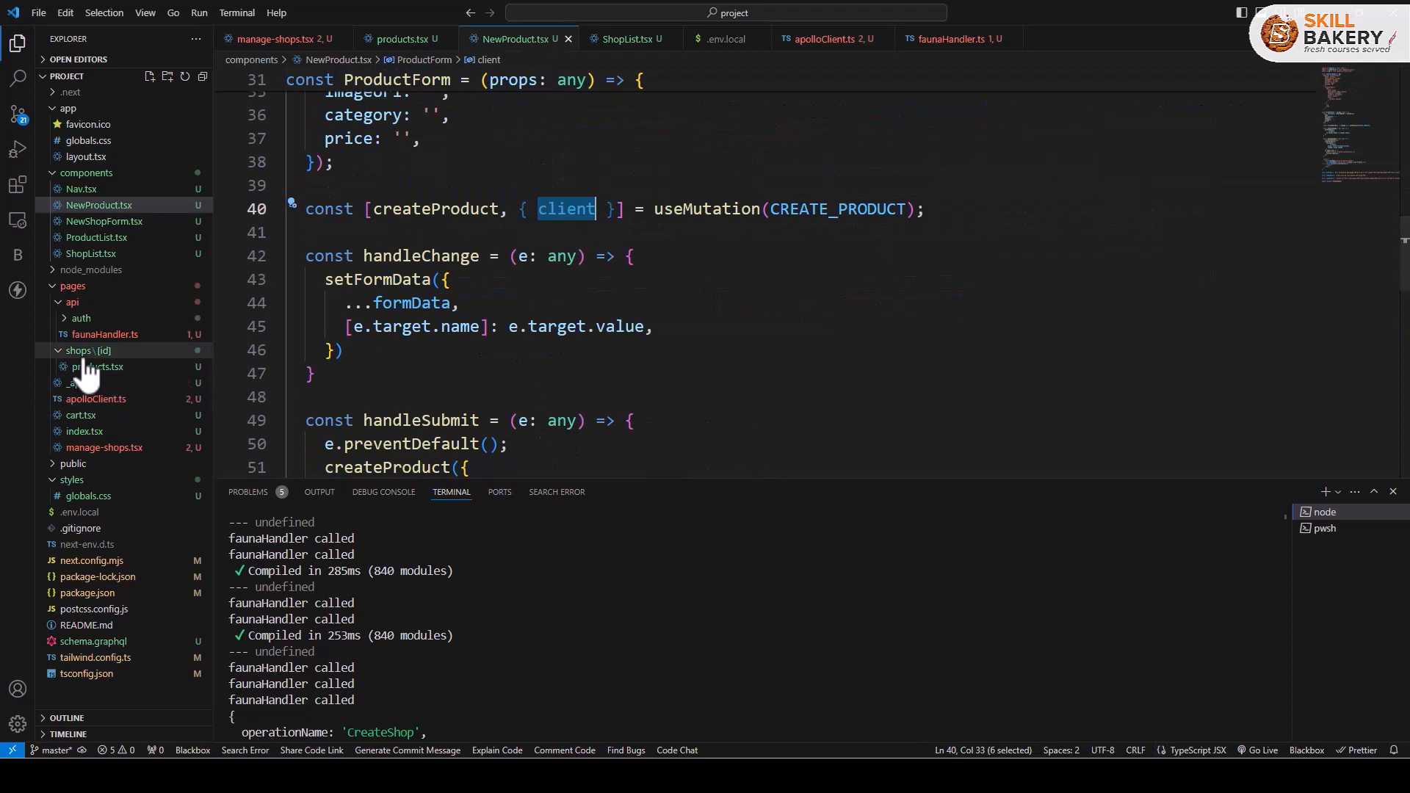
mouse_move(96, 368)
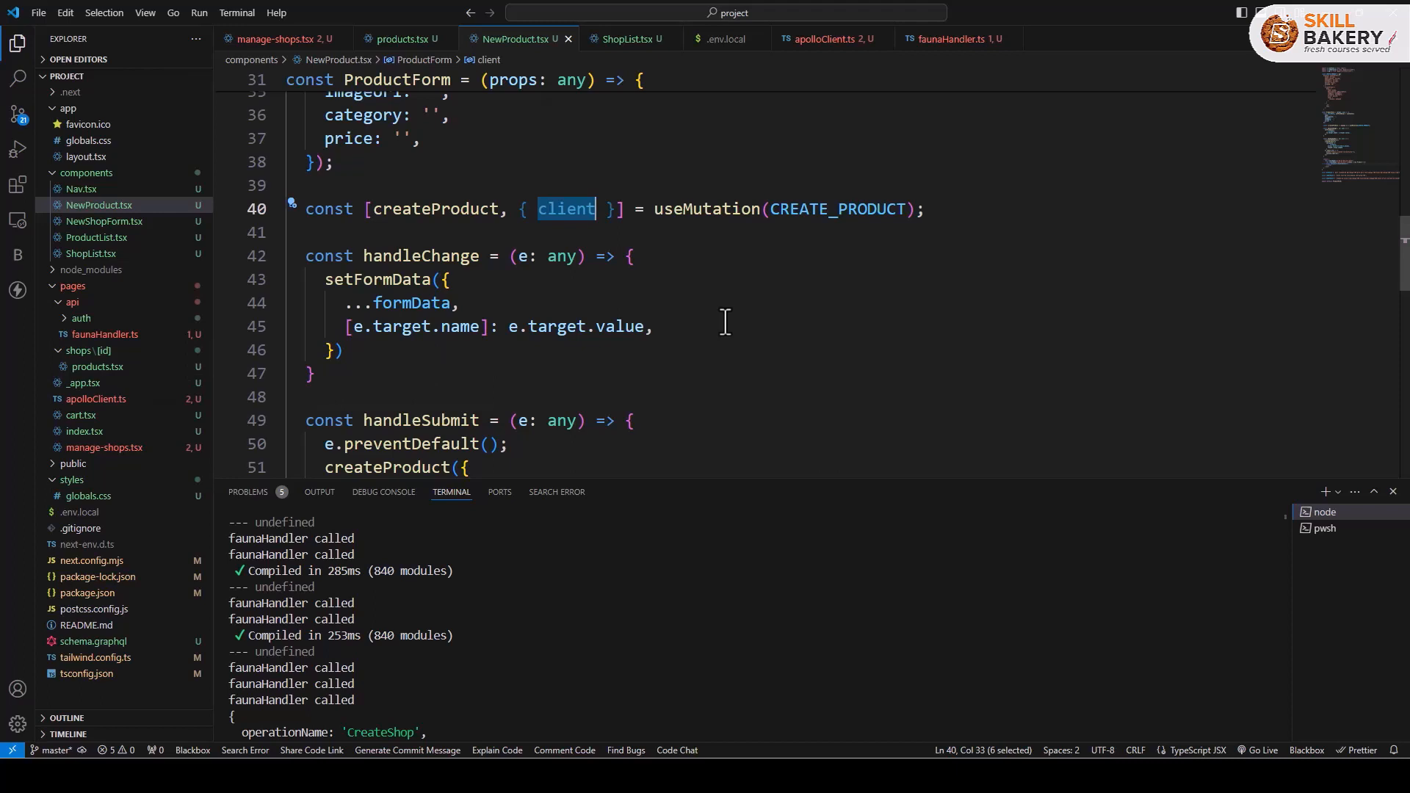
mouse_move(88, 350)
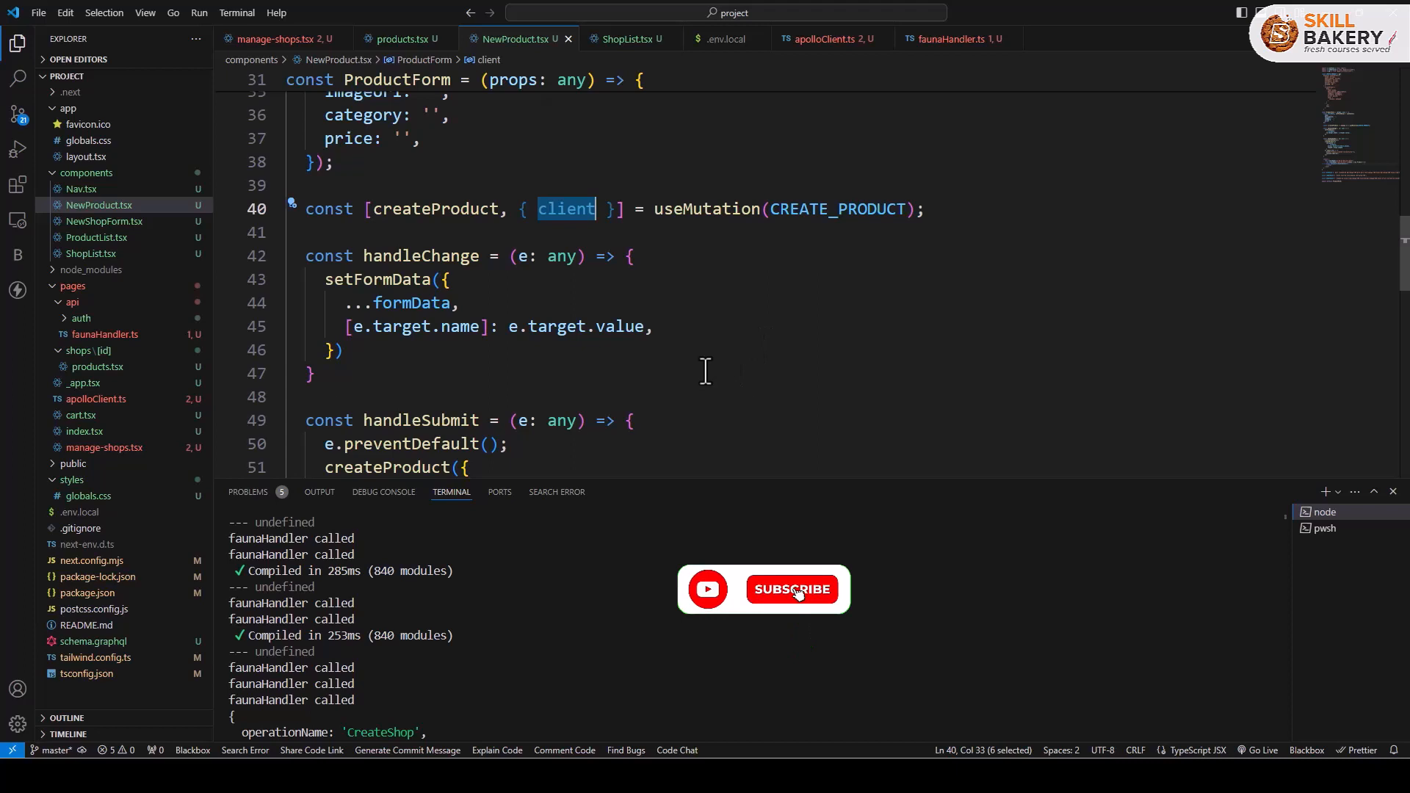
left_click(726, 38)
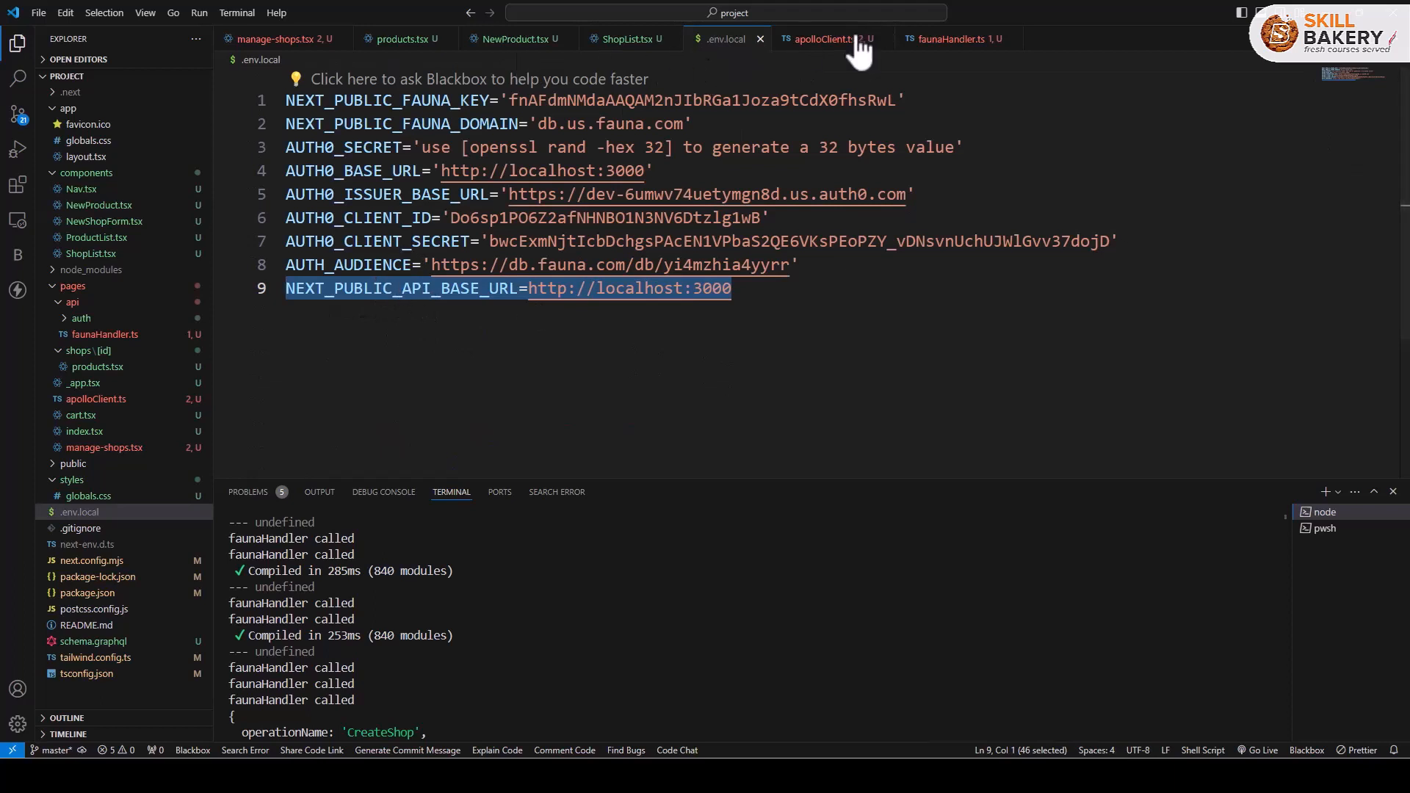
left_click(834, 38)
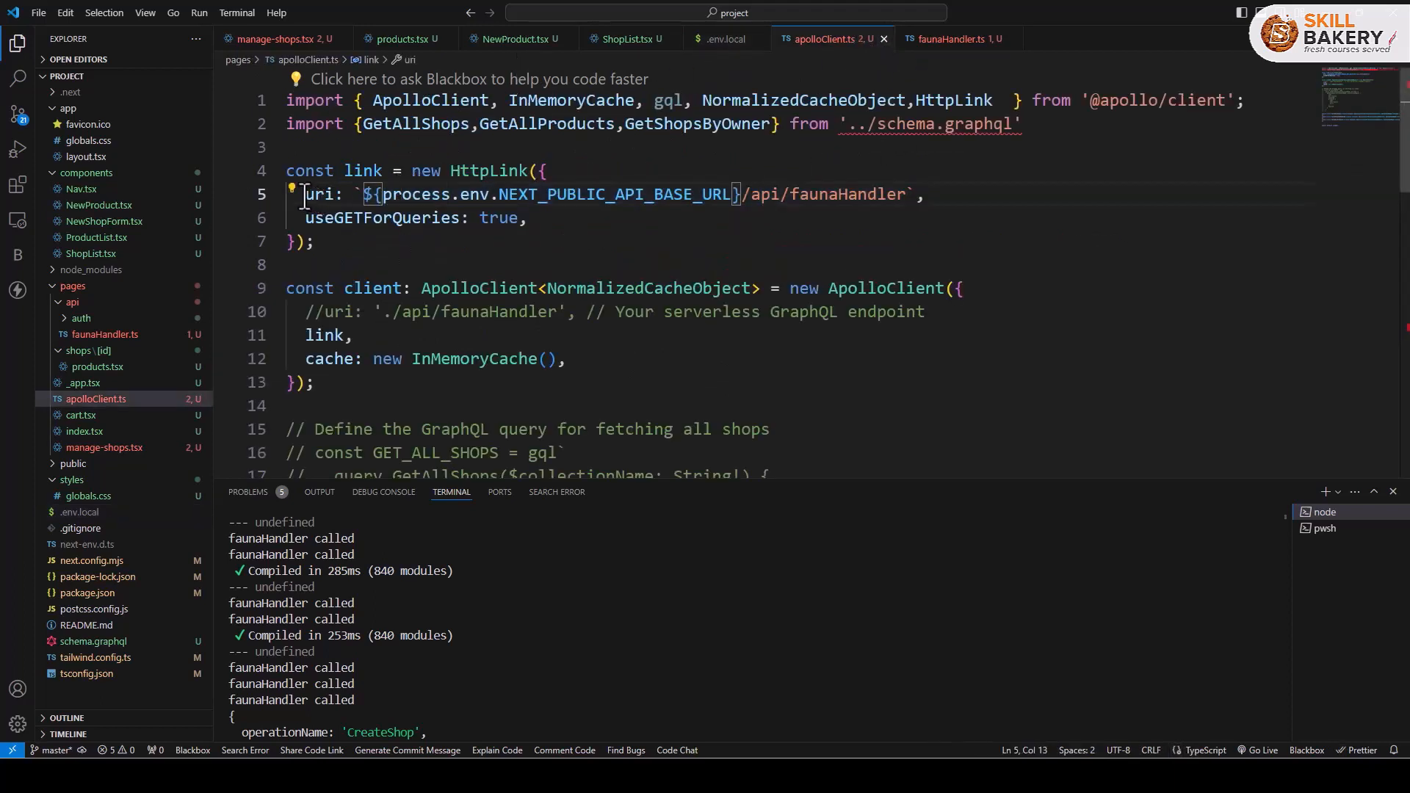
left_click_drag(304, 194, 922, 194)
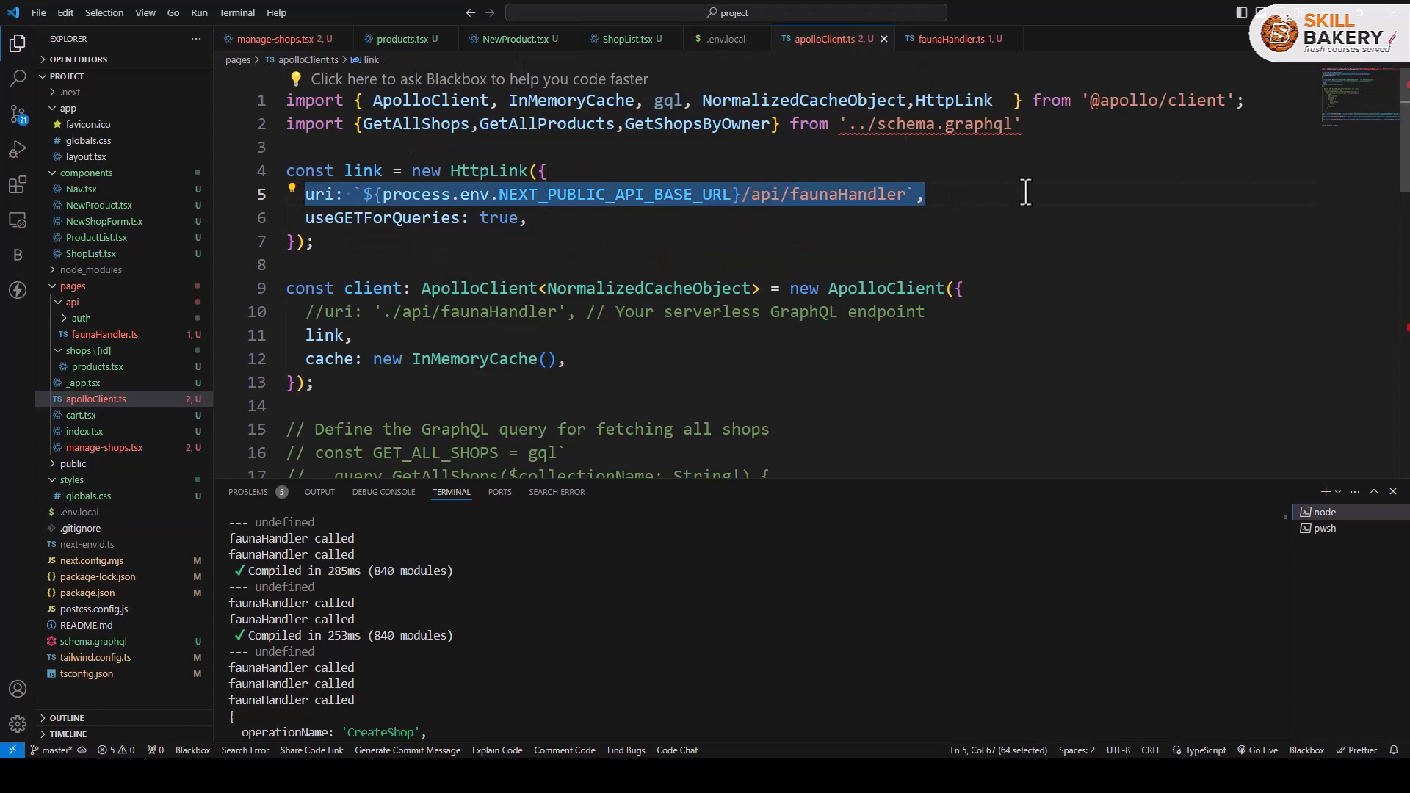
left_click(520, 38)
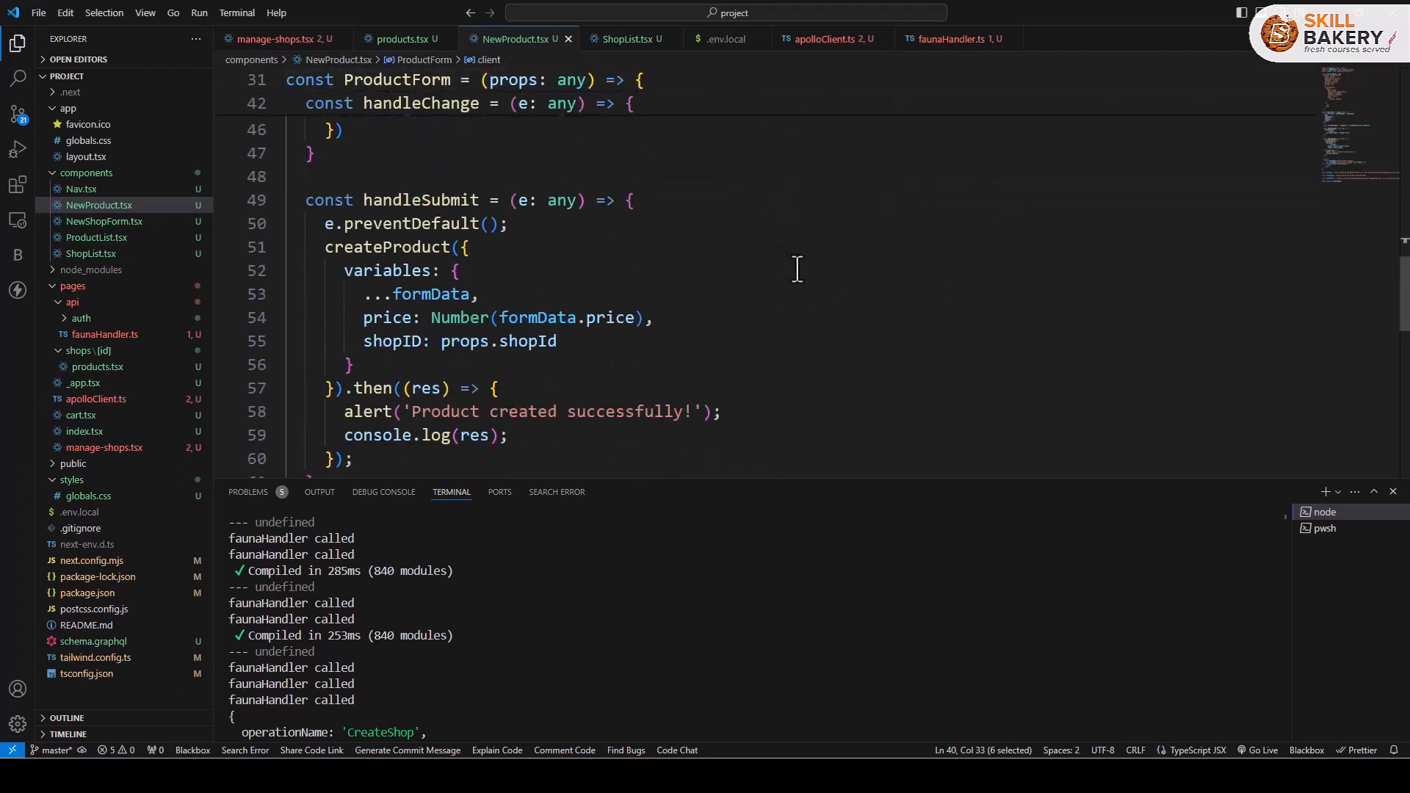
scroll("down", 3)
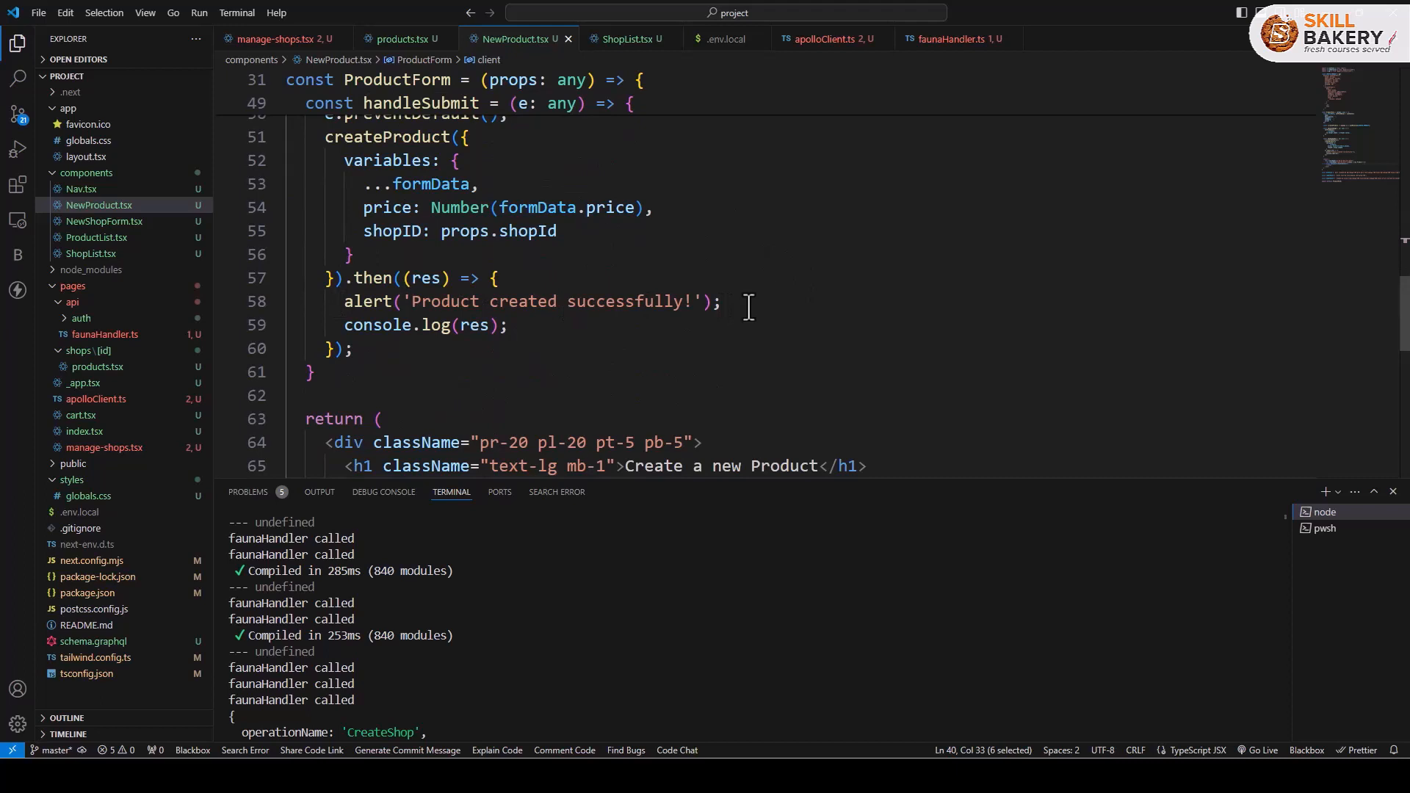
Step: Read the faunaHandler route and the CreateProduct mutation name used in NewProduct.tsx
left_click(964, 38)
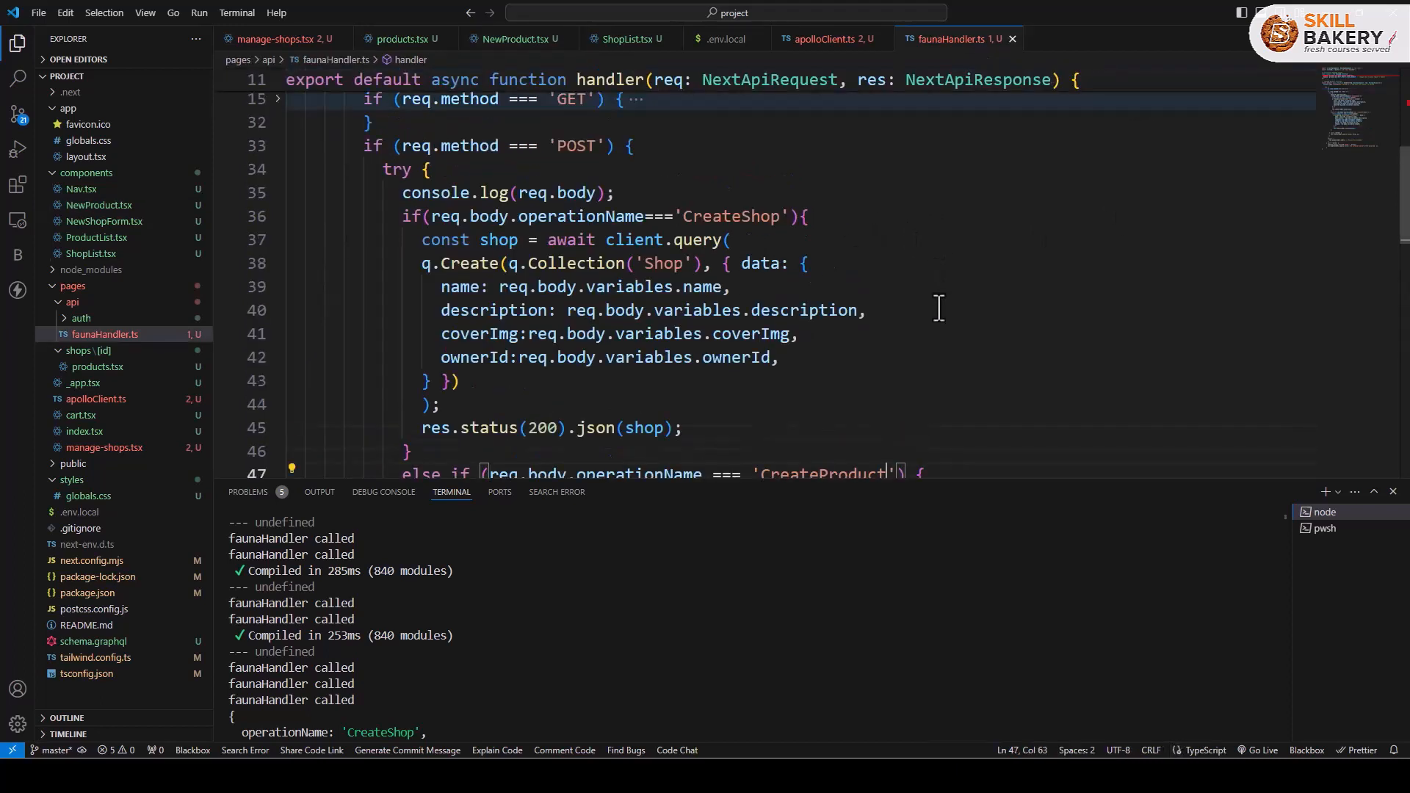
mouse_move(392, 224)
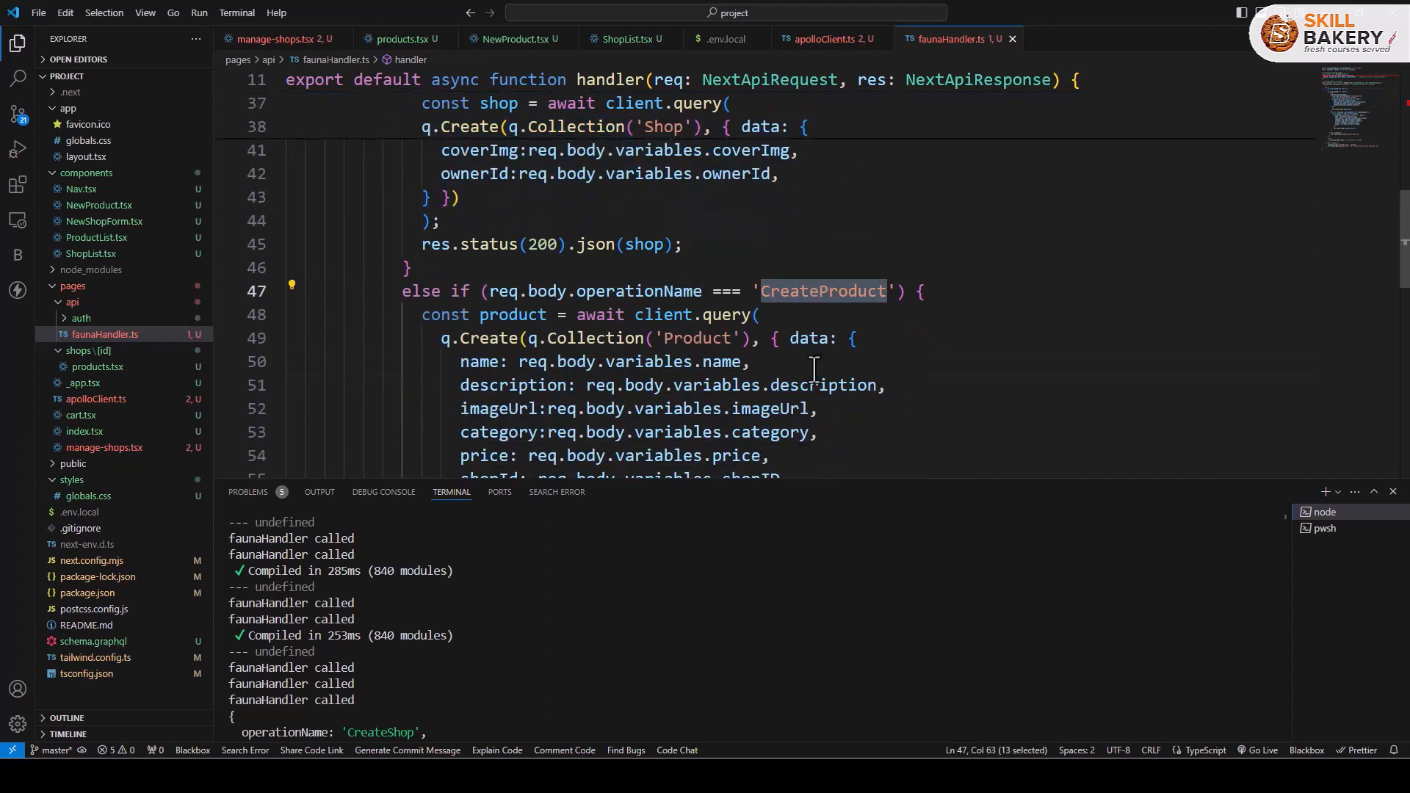
scroll("down", 3)
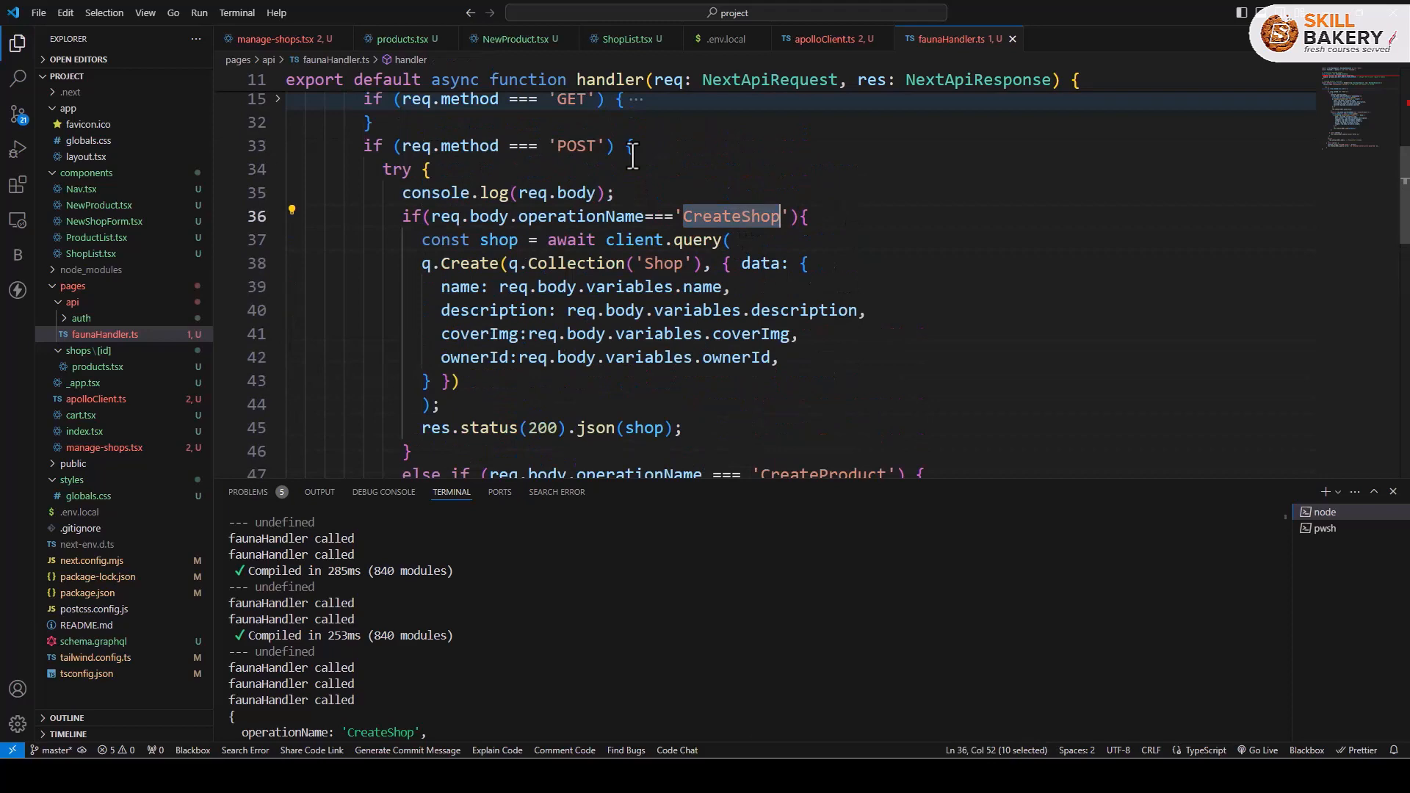
left_click(508, 38)
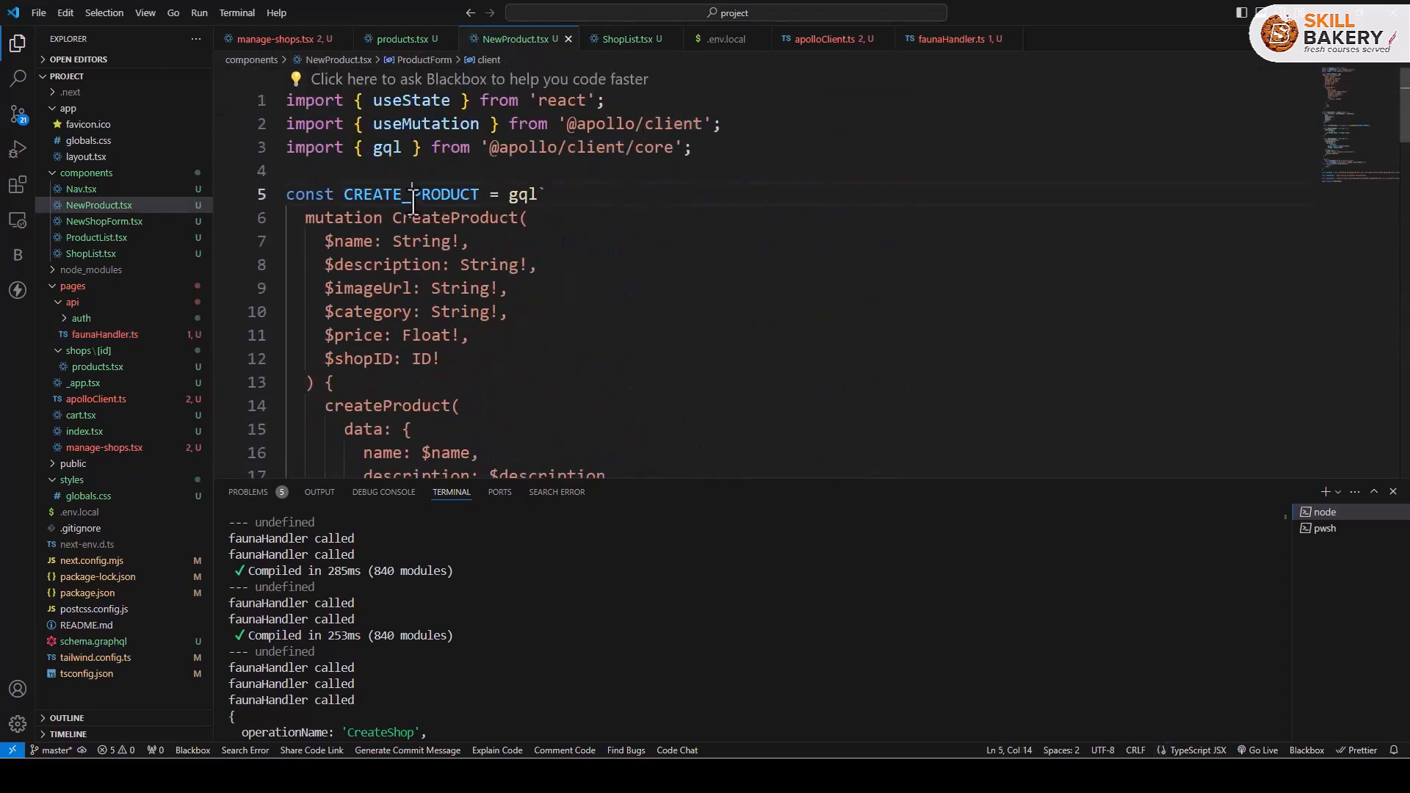
double_click(452, 217)
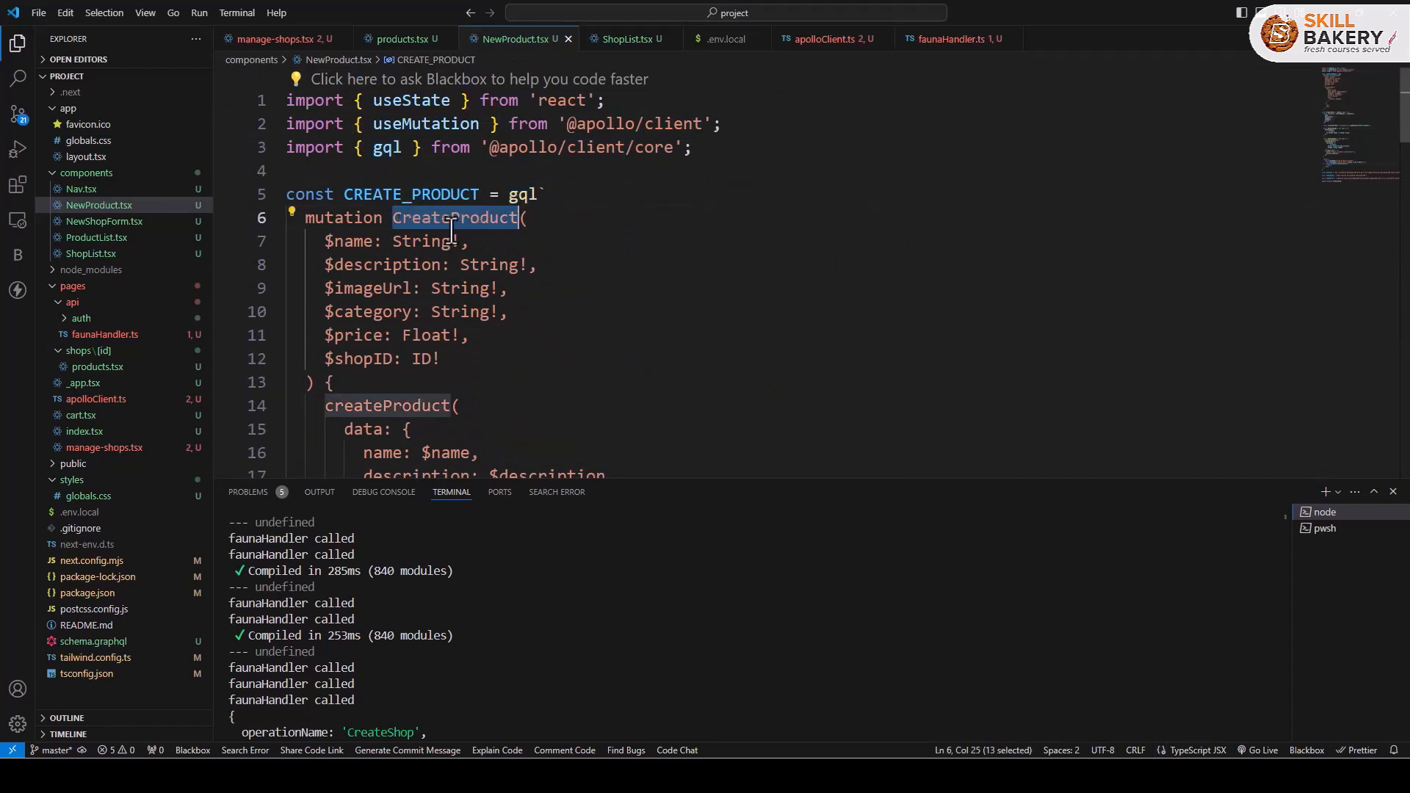
mouse_move(520, 217)
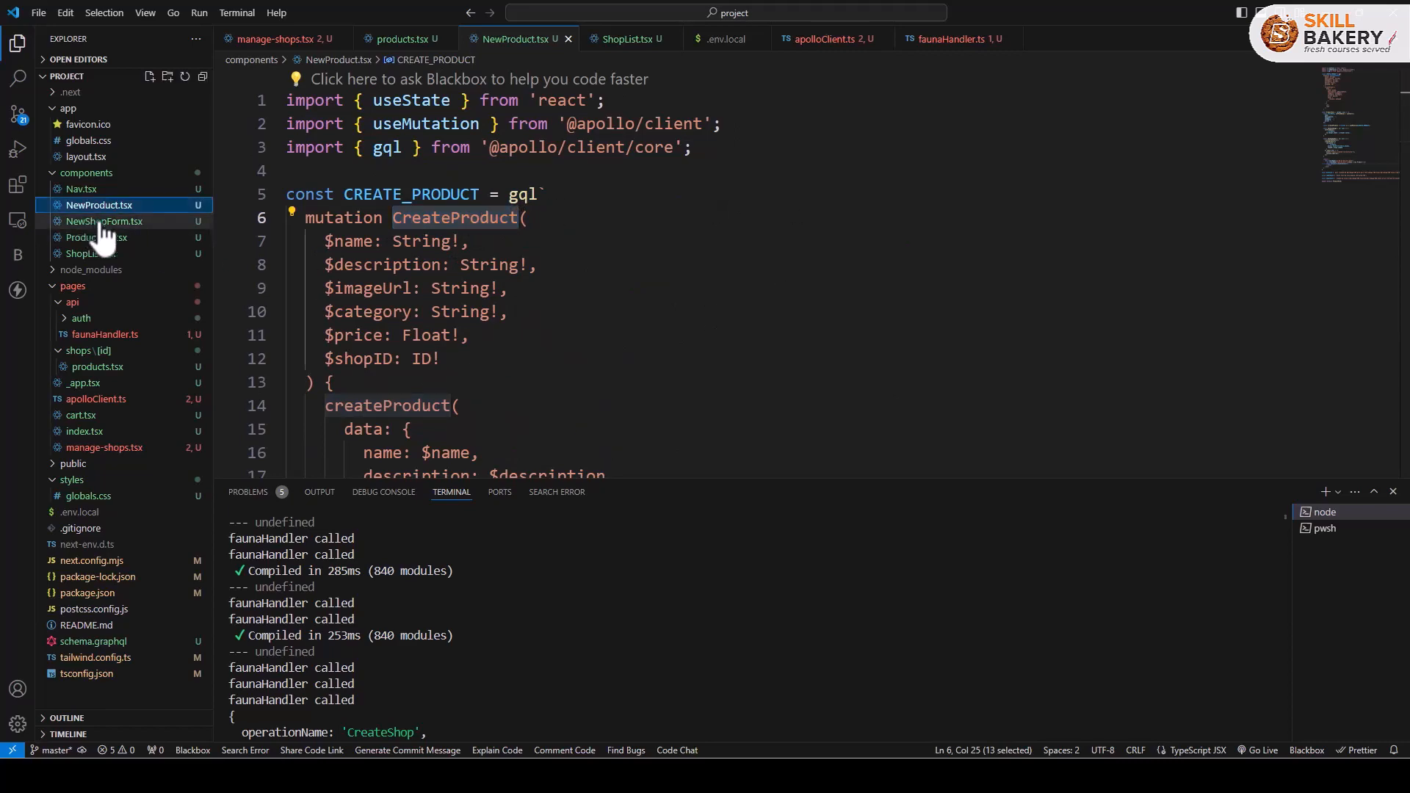
Step: Compare NewShopForm's CreateShop mutation name with faunaHandler's operationName check for CreateShop
left_click(106, 220)
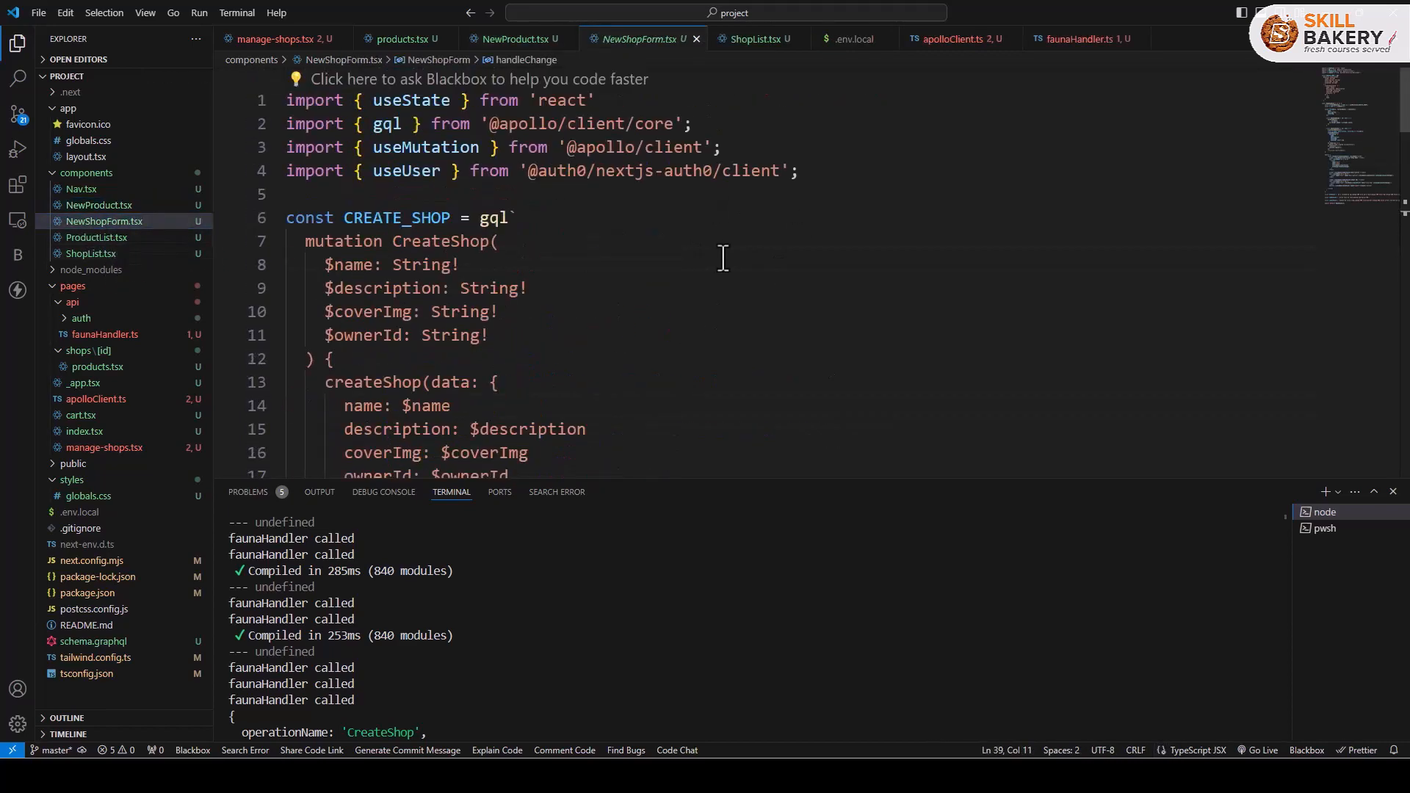
double_click(441, 241)
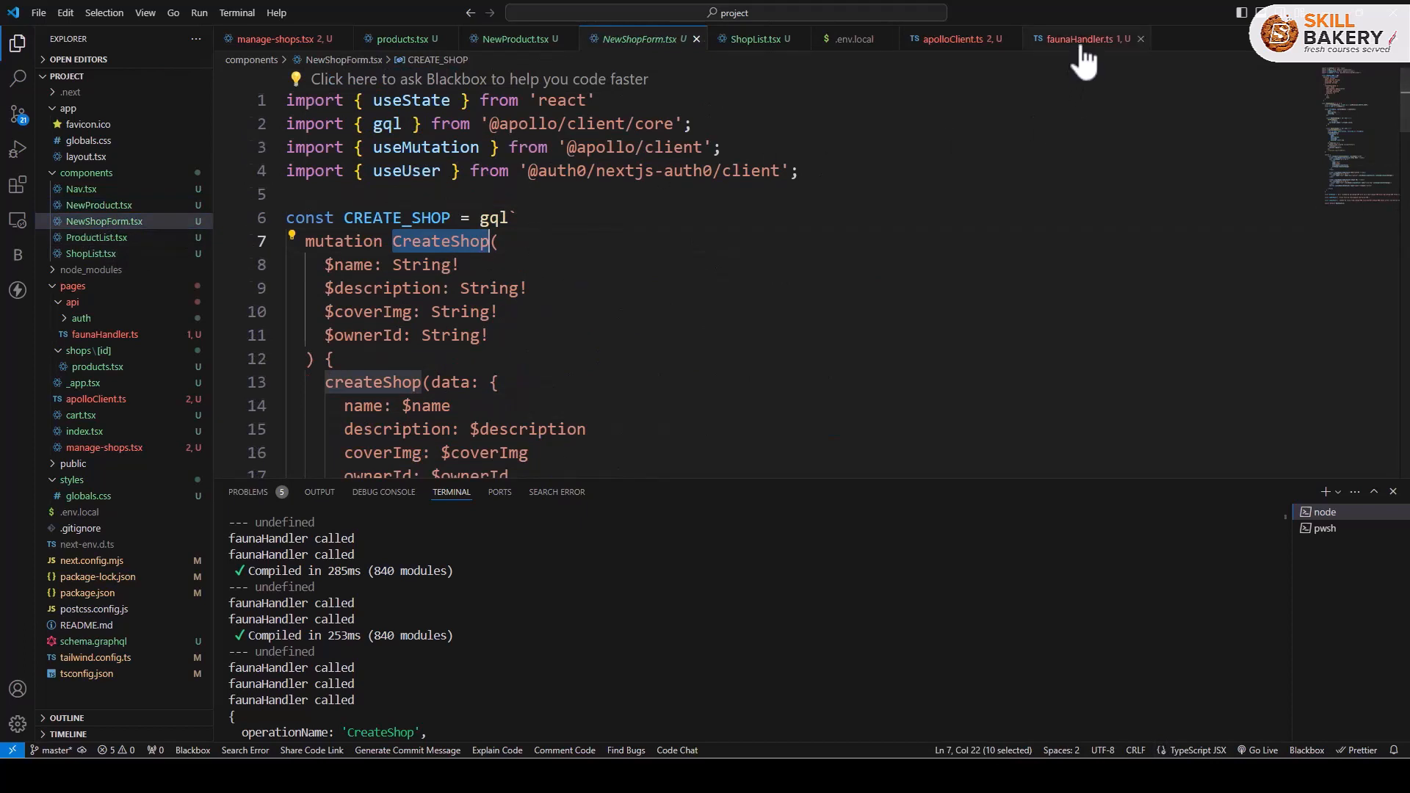
left_click(1084, 39)
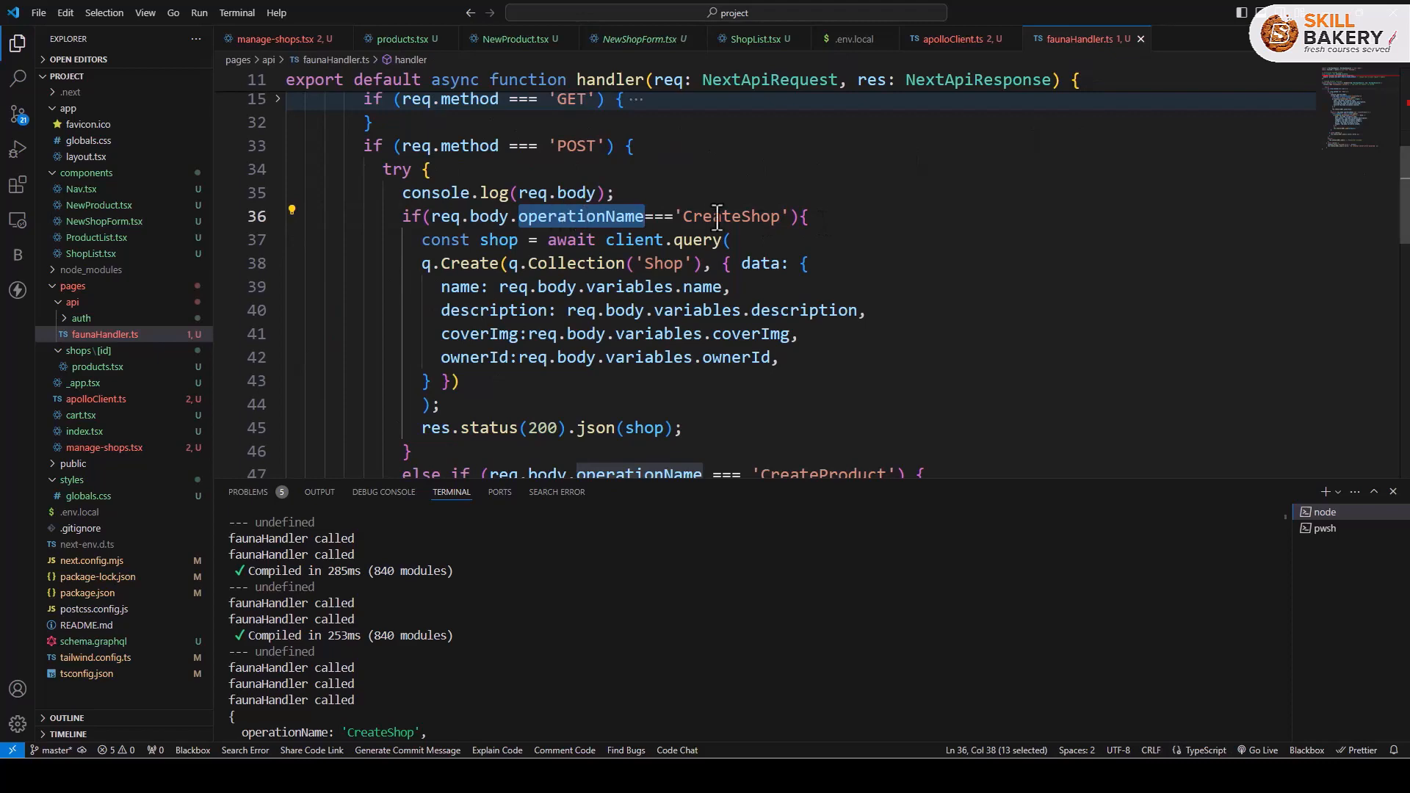
left_click_drag(421, 263, 778, 357)
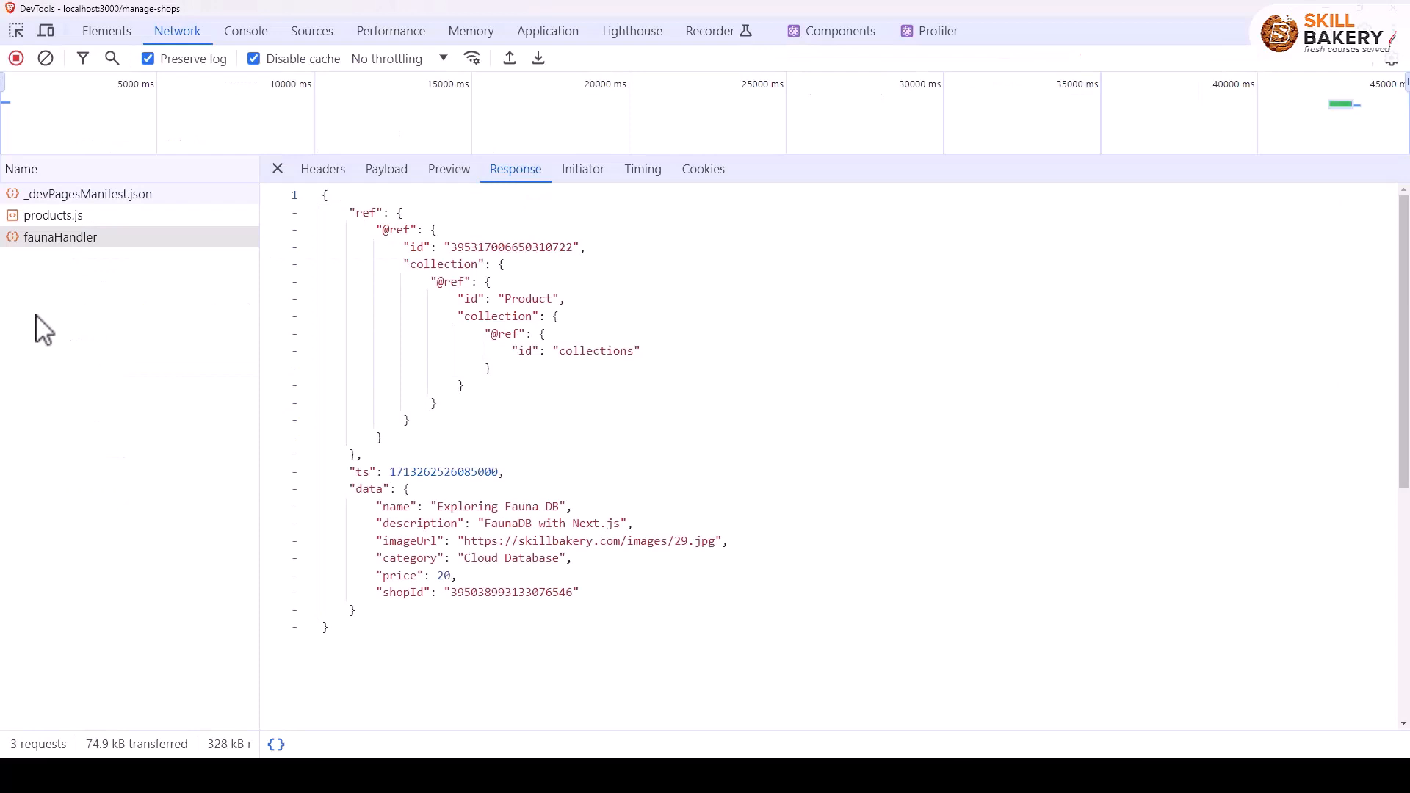
mouse_move(121, 285)
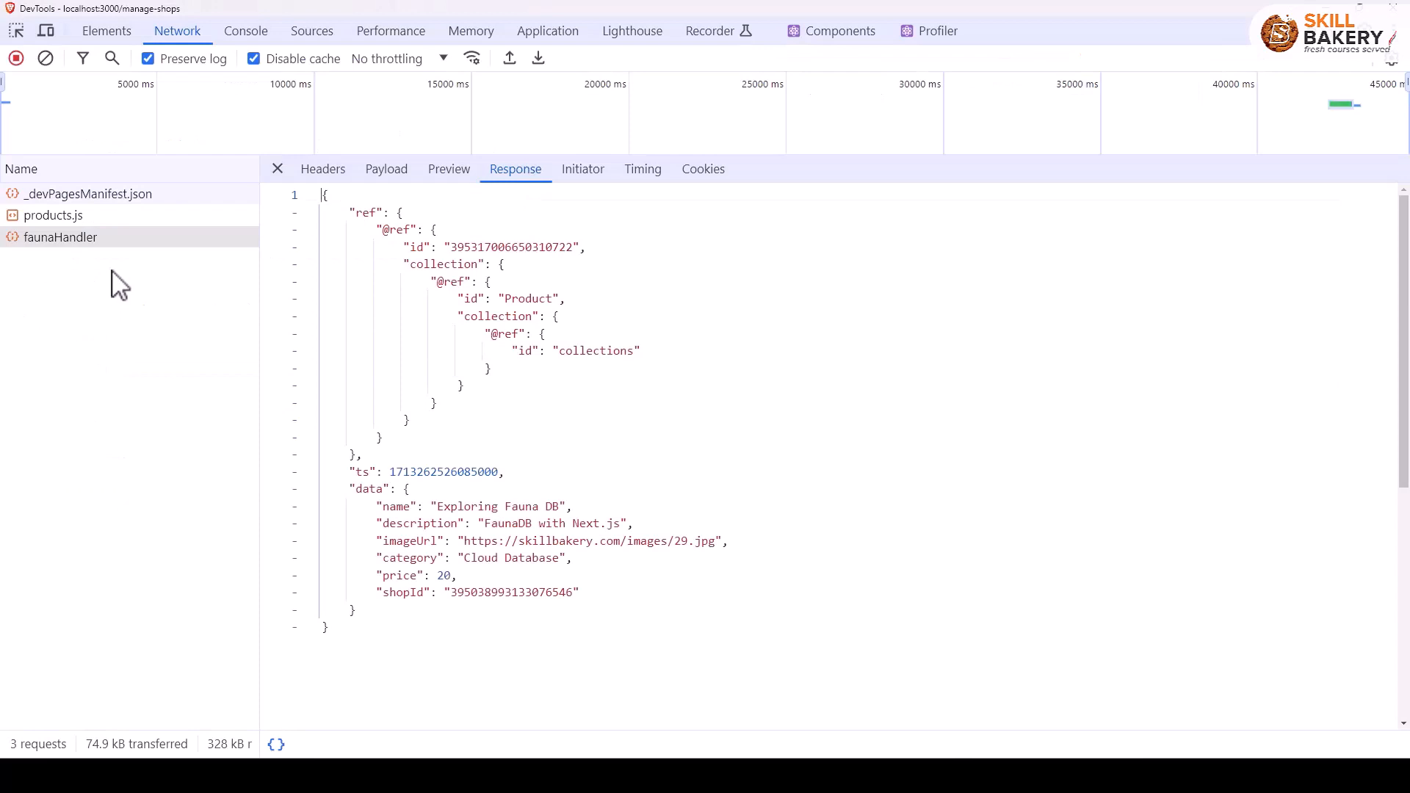
Step: Inspect the faunaHandler payload's CreateProduct variables and the response's new Product document id
left_click(387, 169)
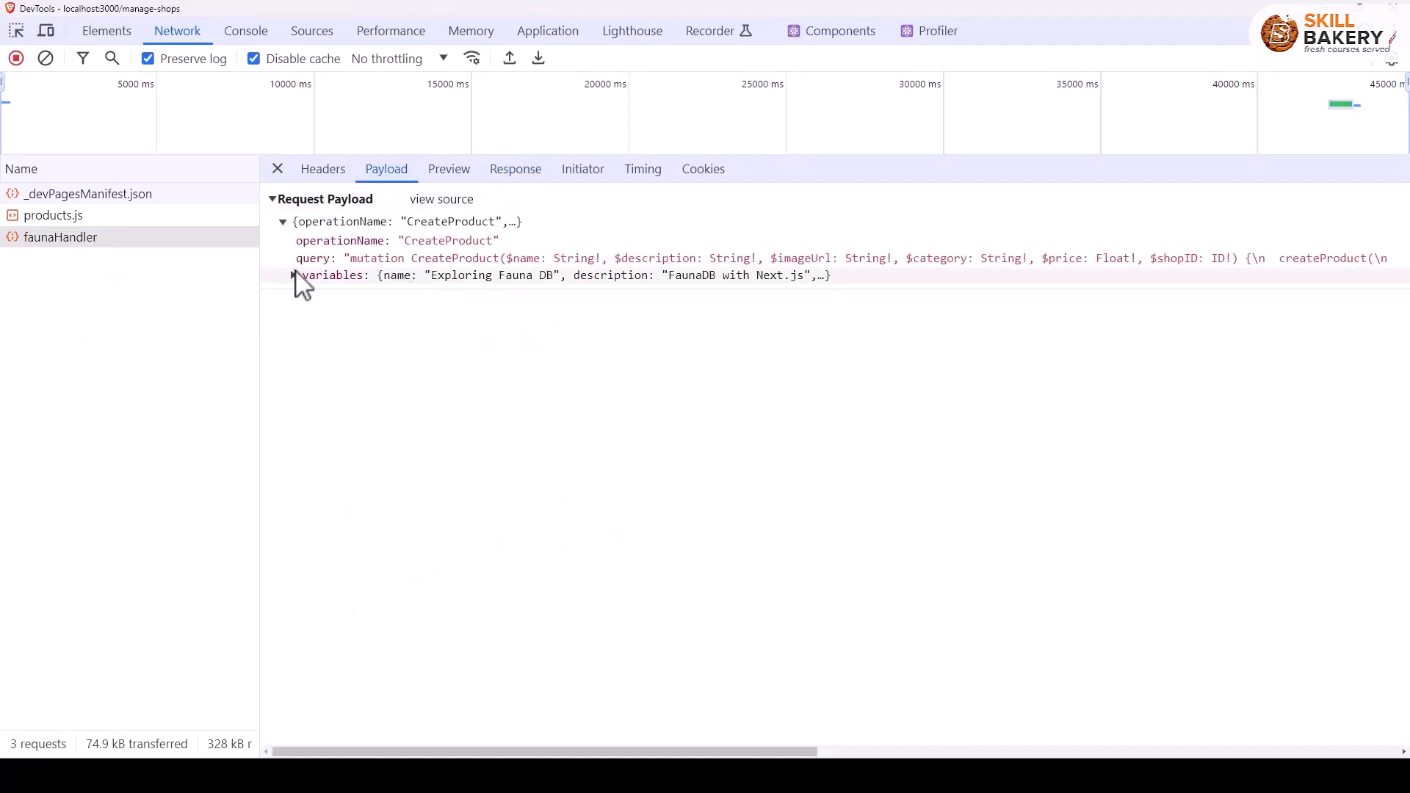
left_click(294, 276)
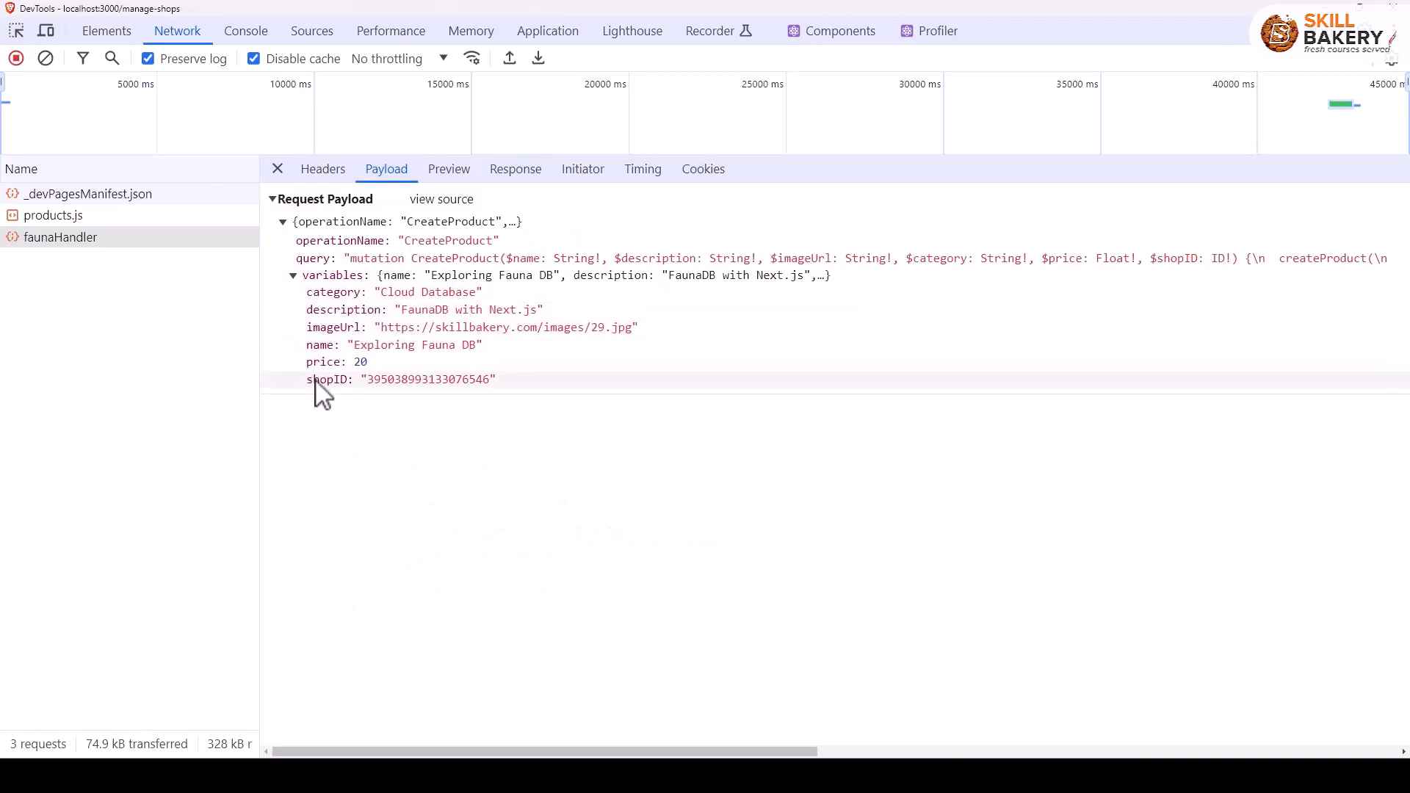
left_click(516, 169)
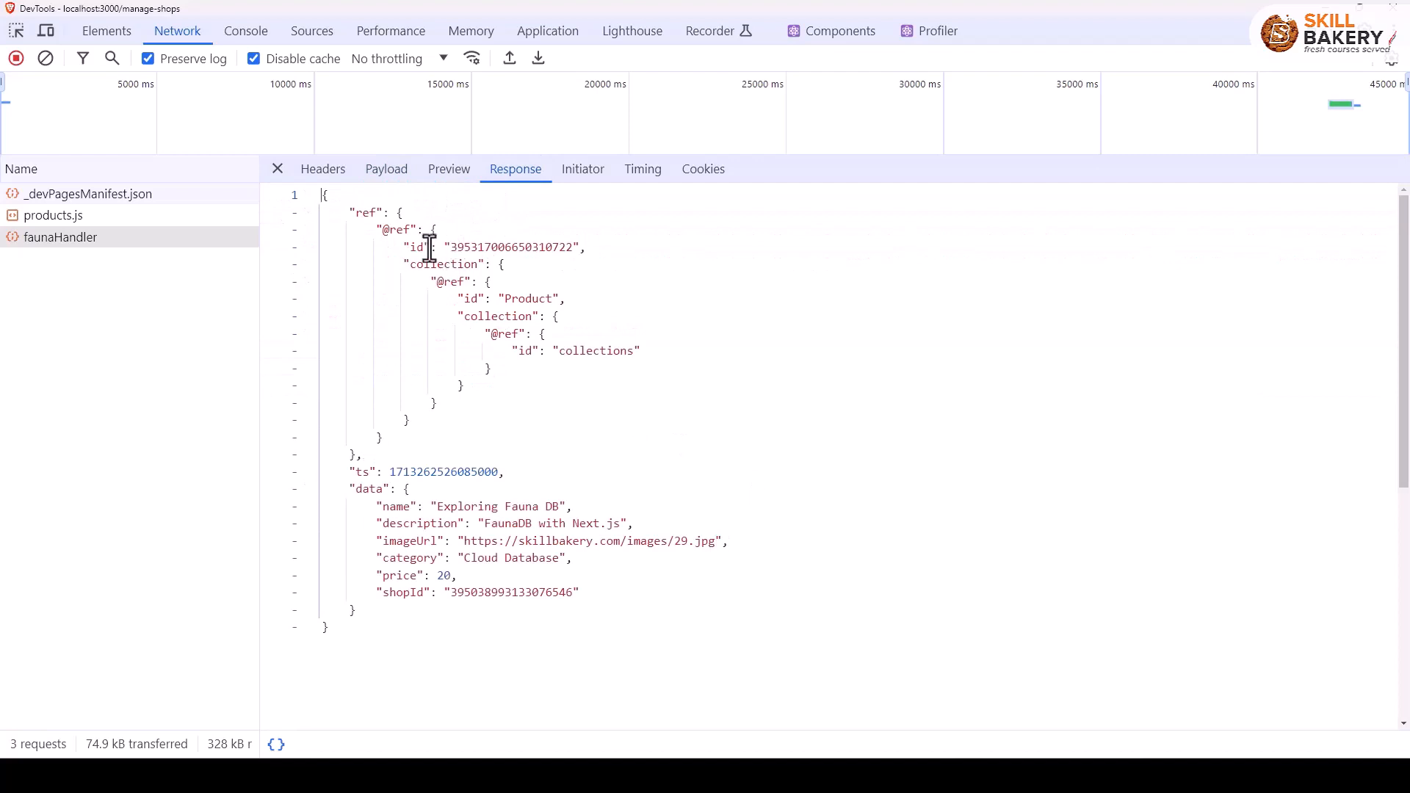
left_click_drag(448, 247, 572, 247)
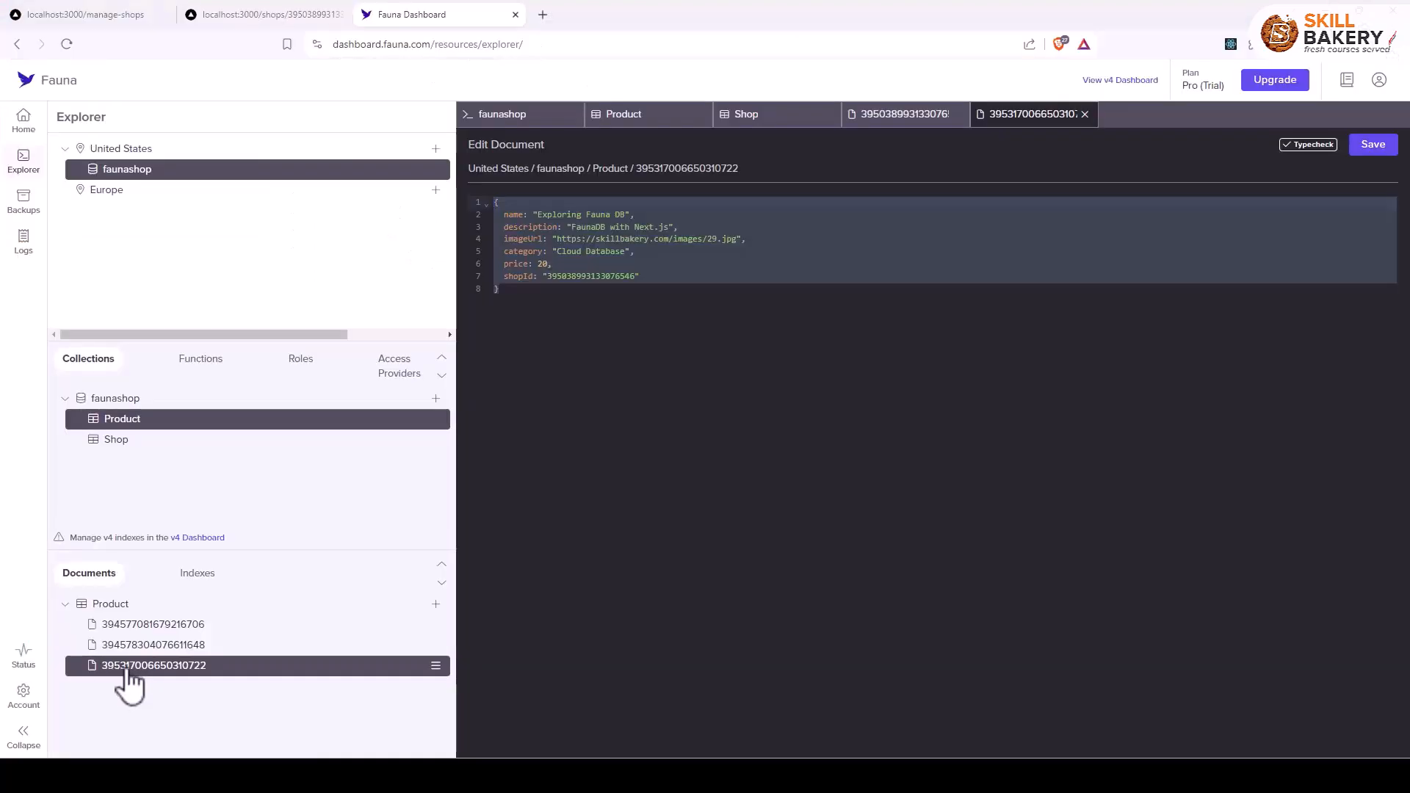
mouse_move(141, 699)
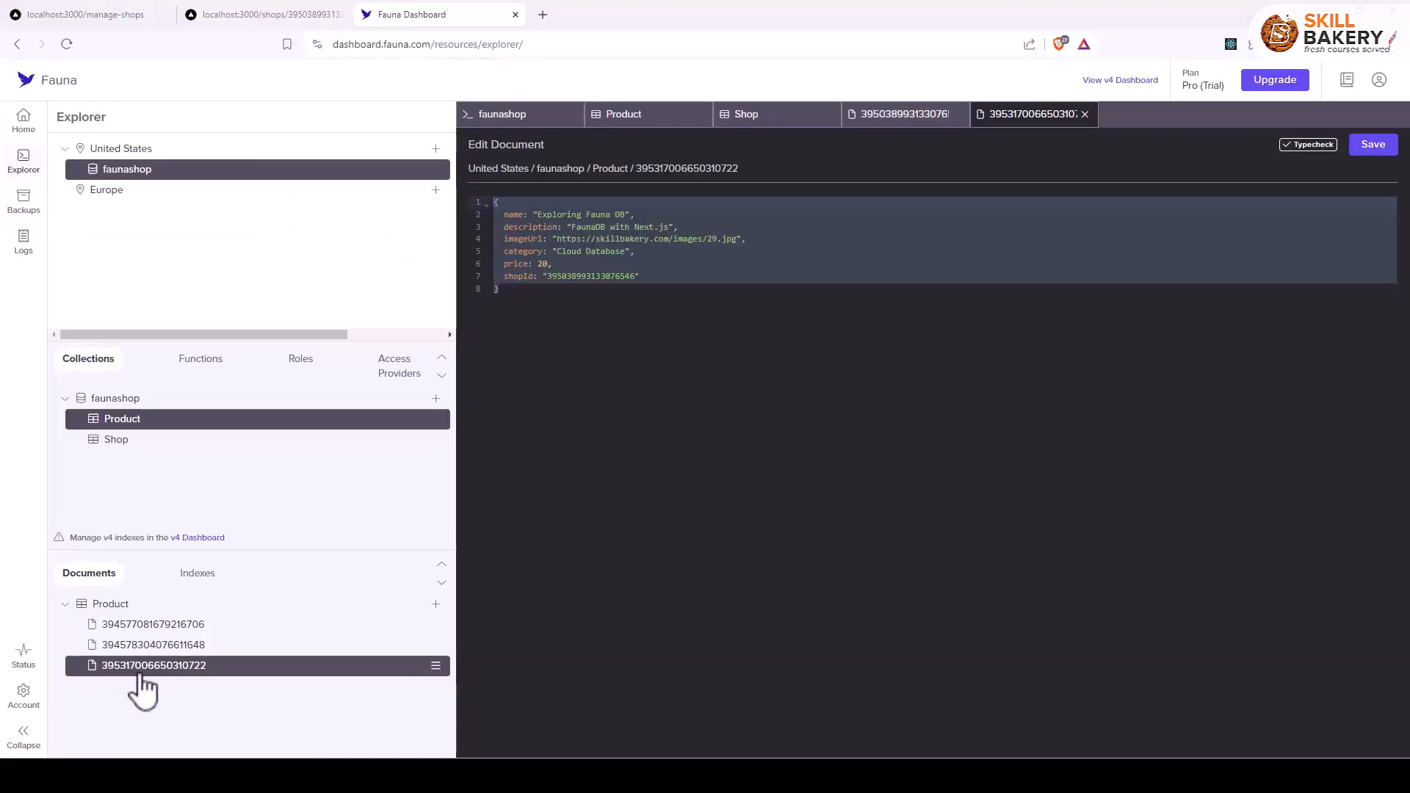